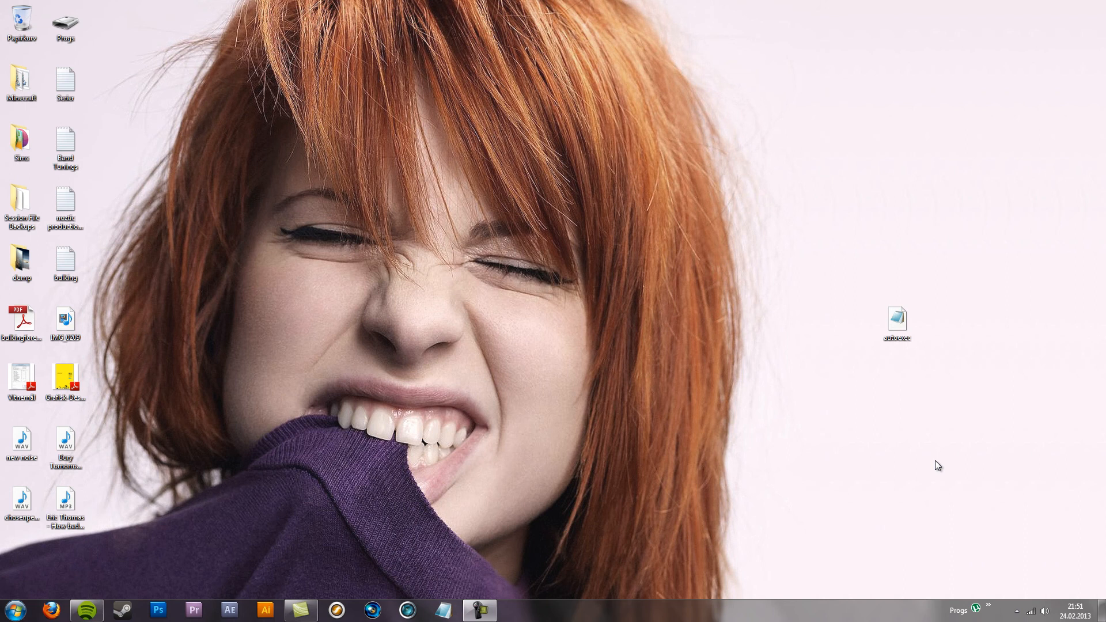
pyautogui.moveTo(932, 464)
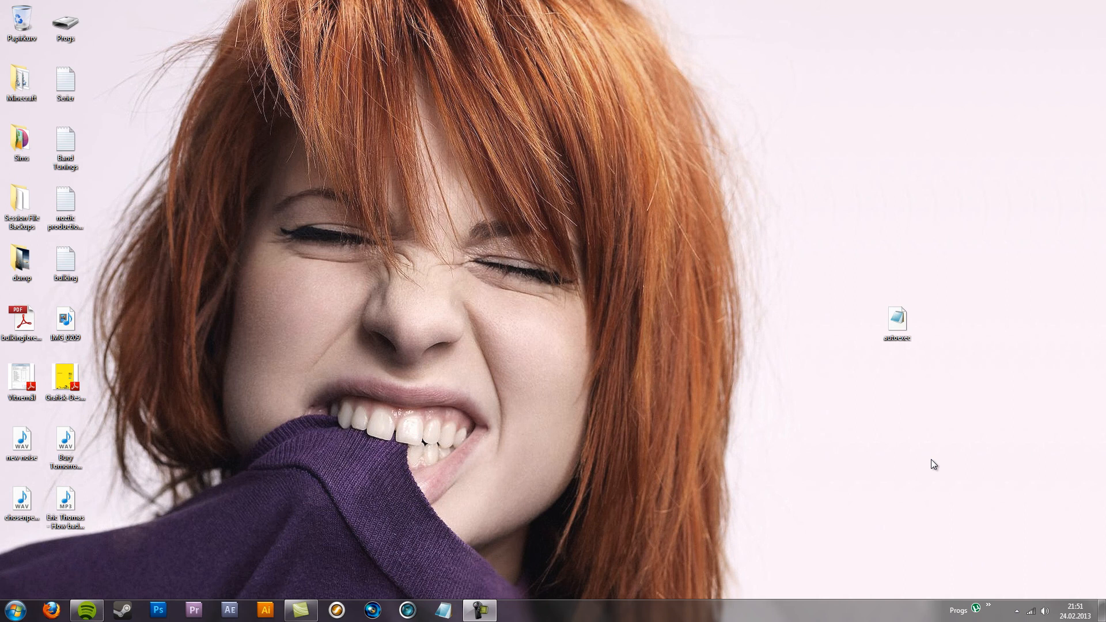
# Make a new desktop text file called 123 and open it empty in Notepad.
pyautogui.click(896, 317)
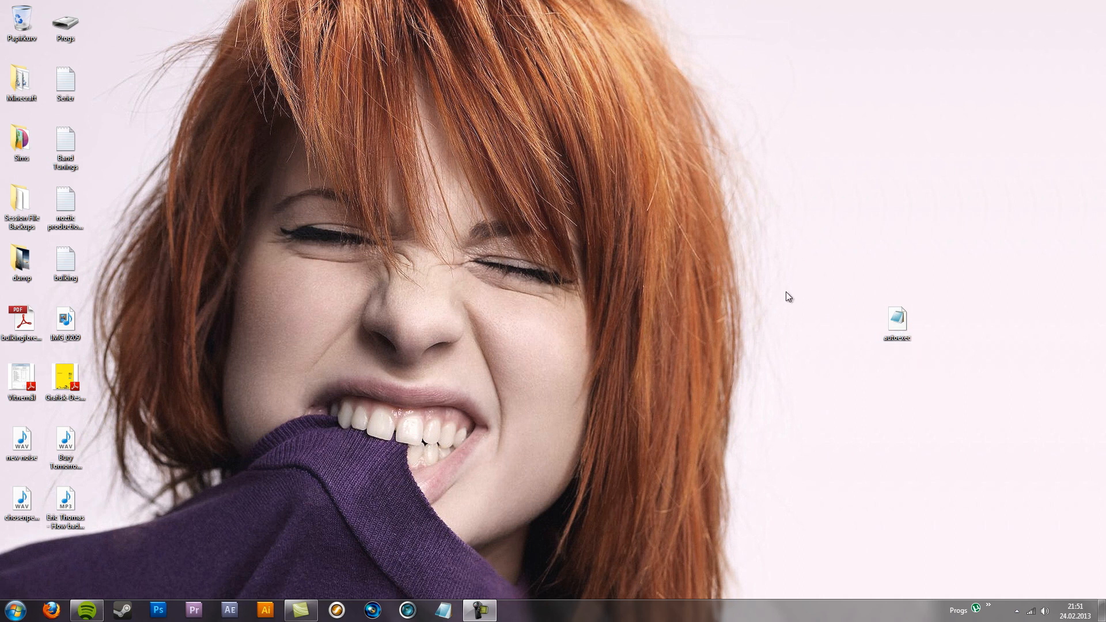
pyautogui.rightClick(788, 297)
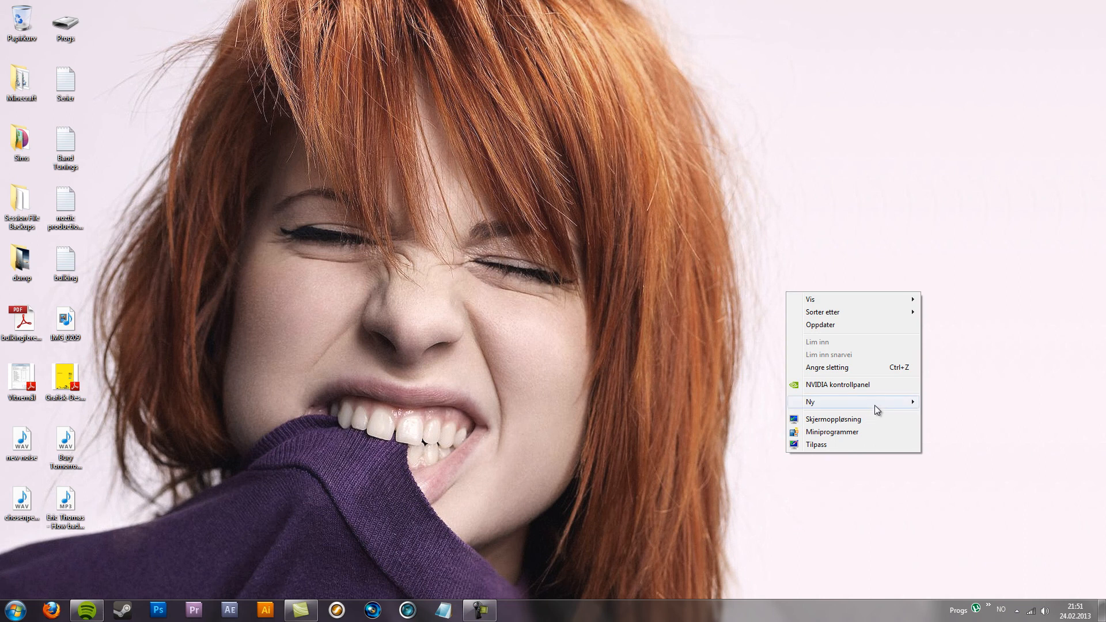
pyautogui.click(810, 401)
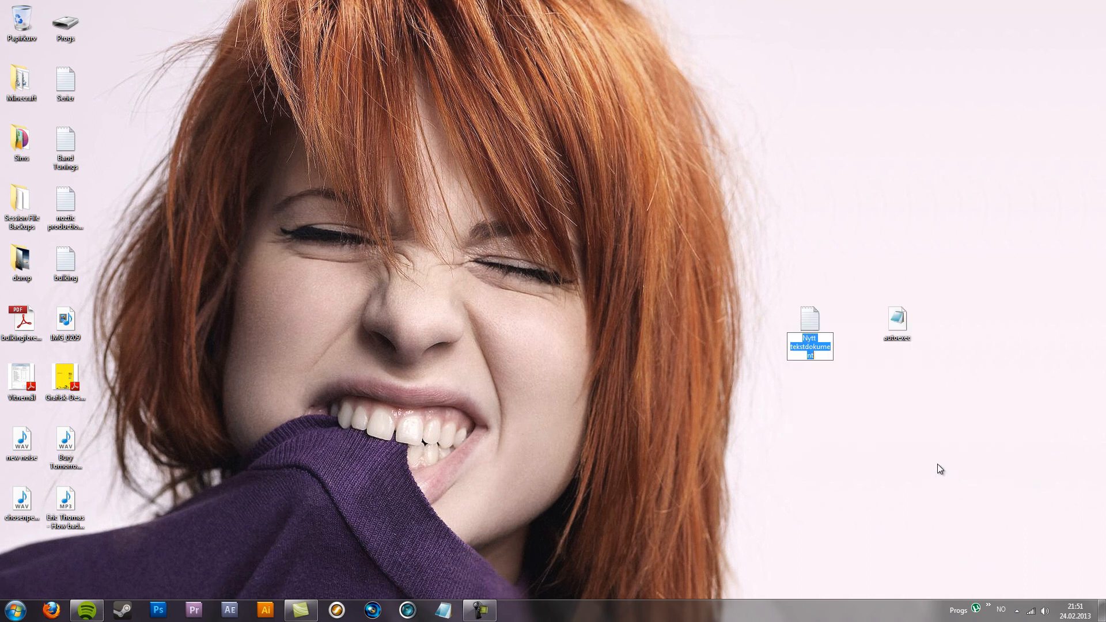
pyautogui.moveTo(835, 390)
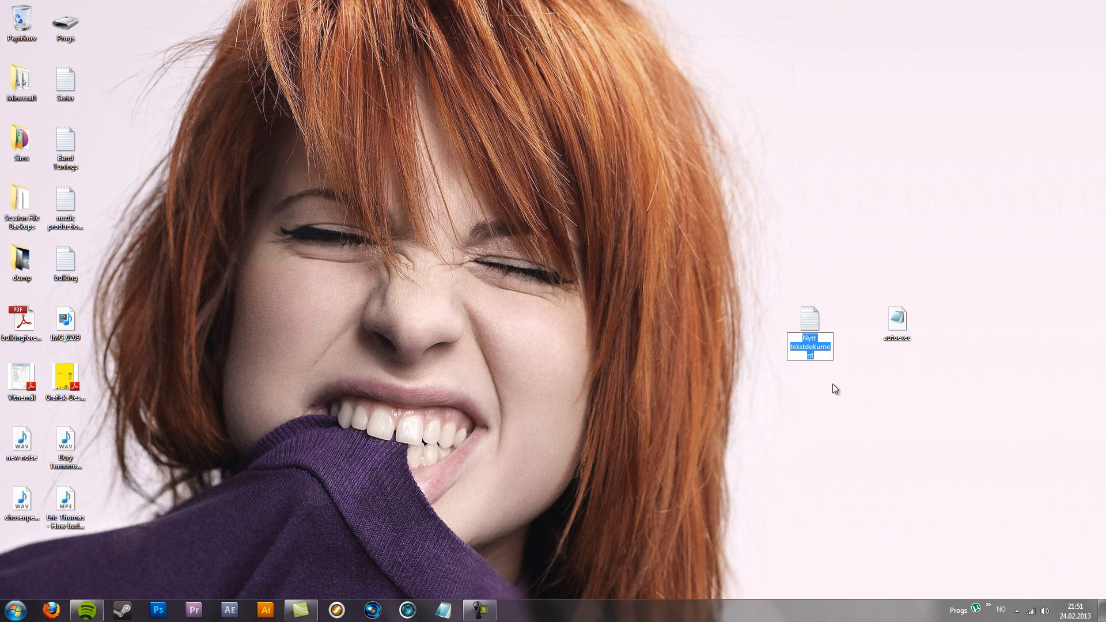
pyautogui.write('123')
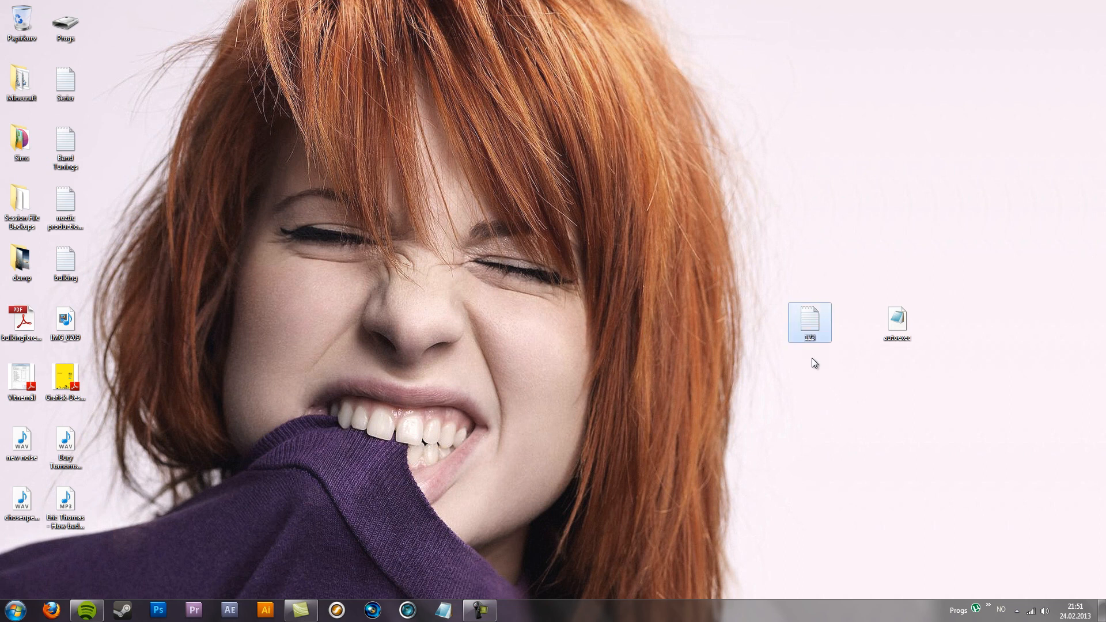
pyautogui.doubleClick(808, 321)
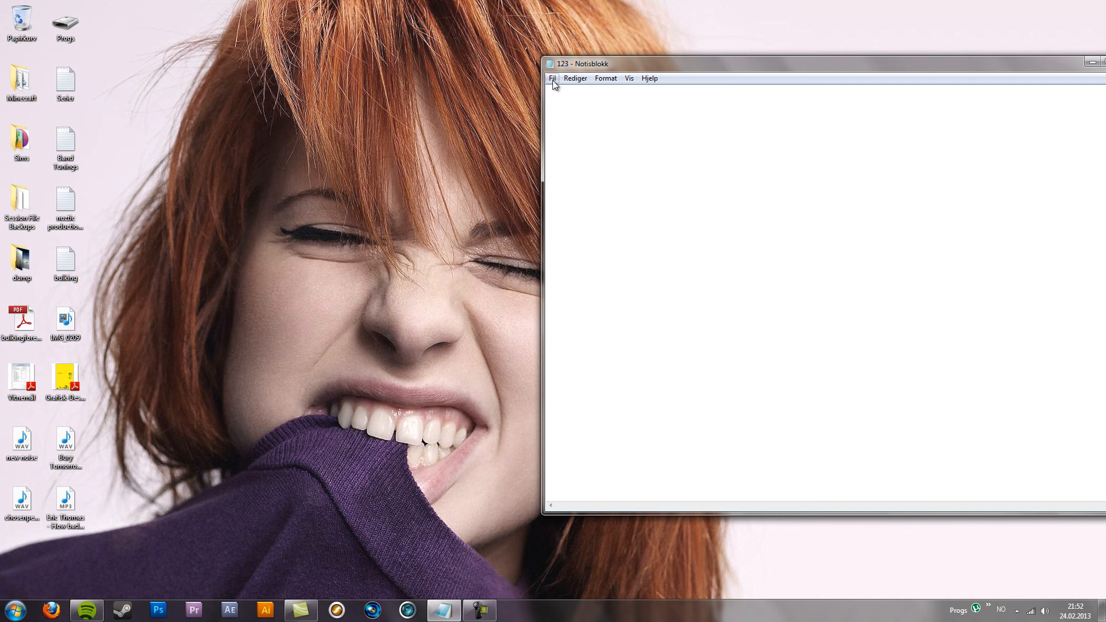
# Try saving the blank document as autoexec.cfg with a text file type, then cancel.
pyautogui.click(552, 79)
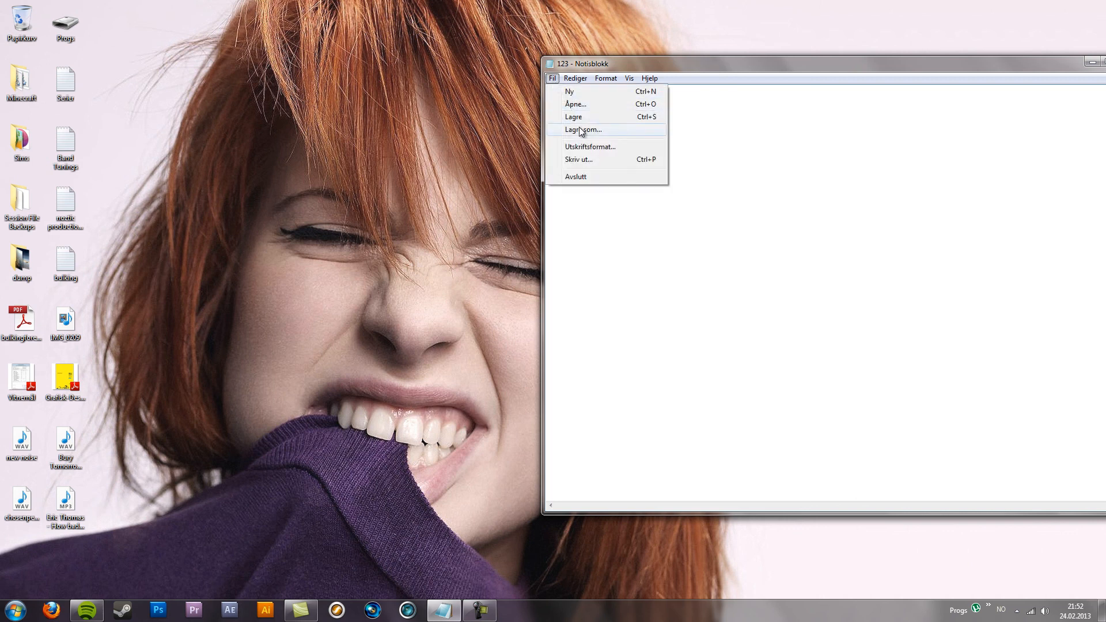
pyautogui.click(583, 129)
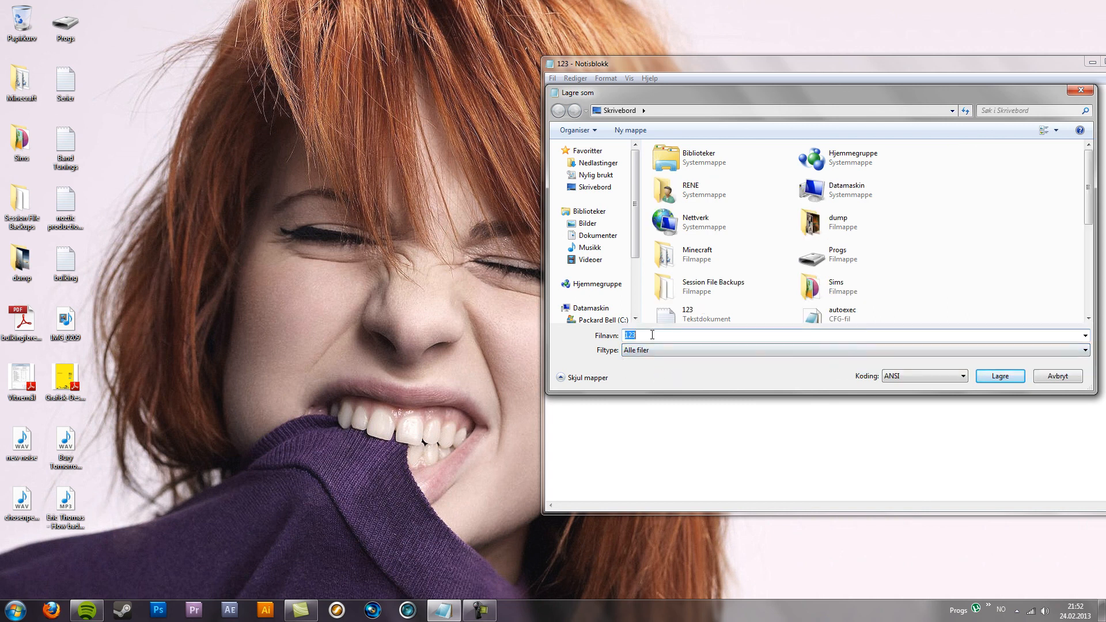
pyautogui.write('autoexec.cfg')
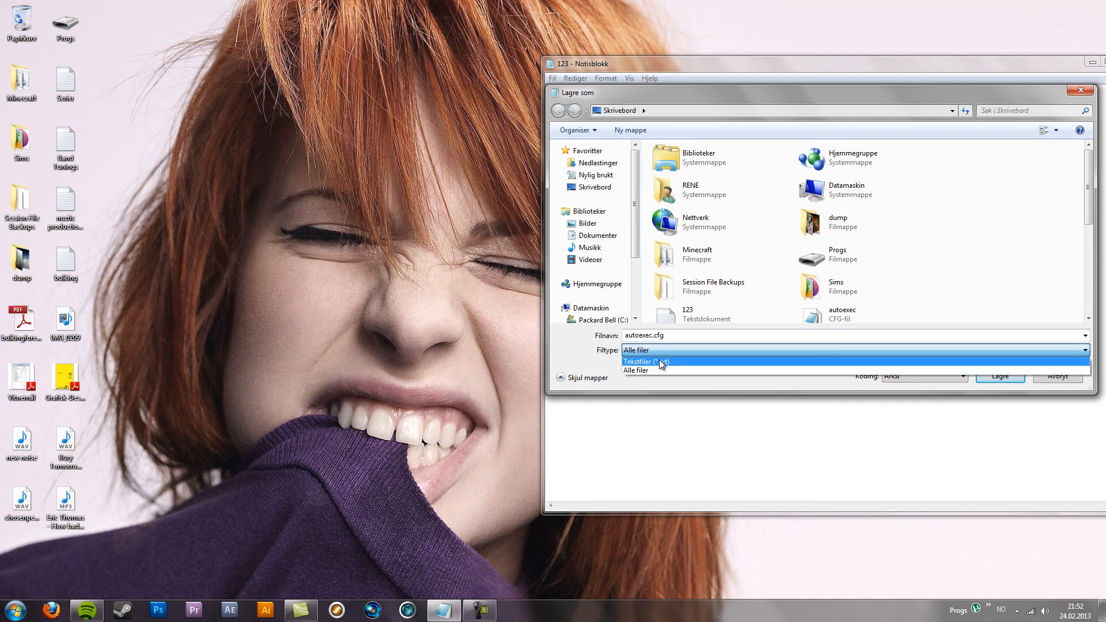
pyautogui.click(643, 361)
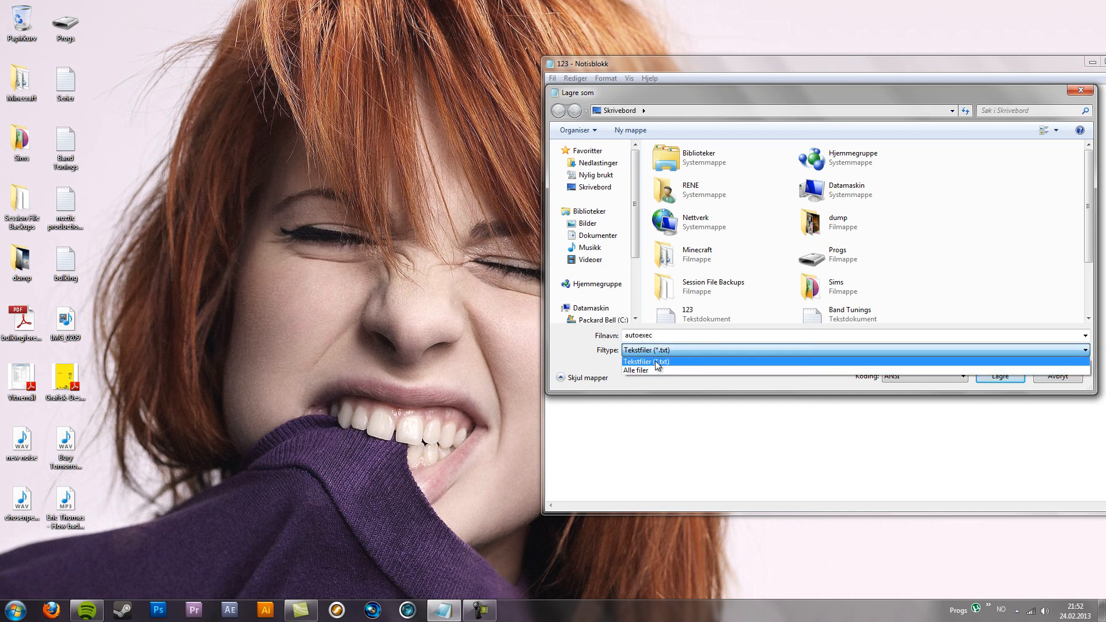
pyautogui.click(636, 371)
pyautogui.write('.')
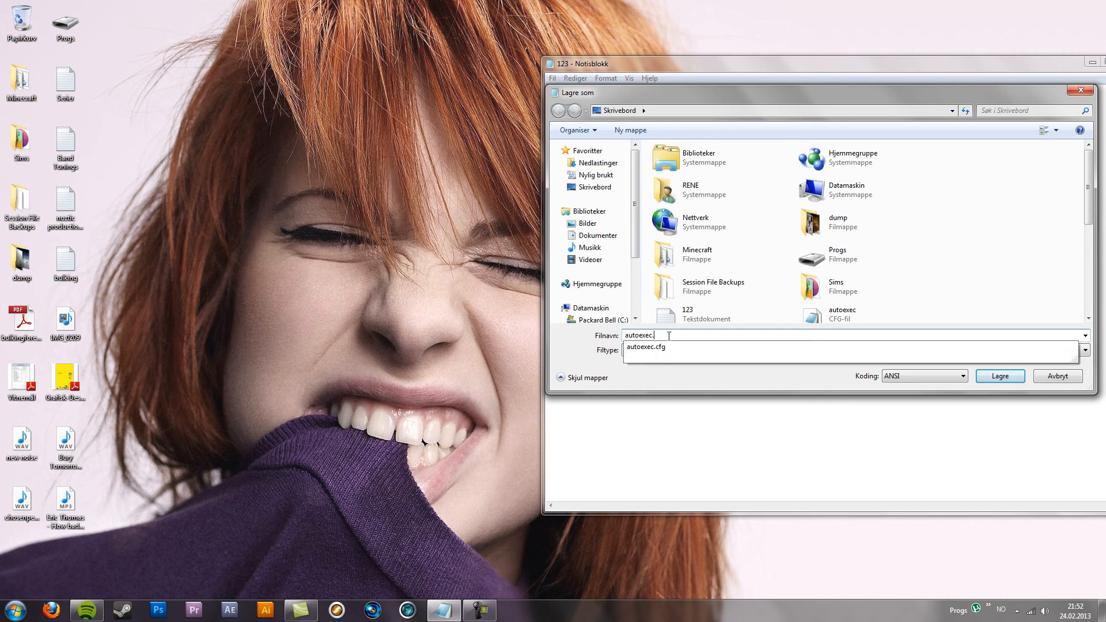
pyautogui.write('cfg')
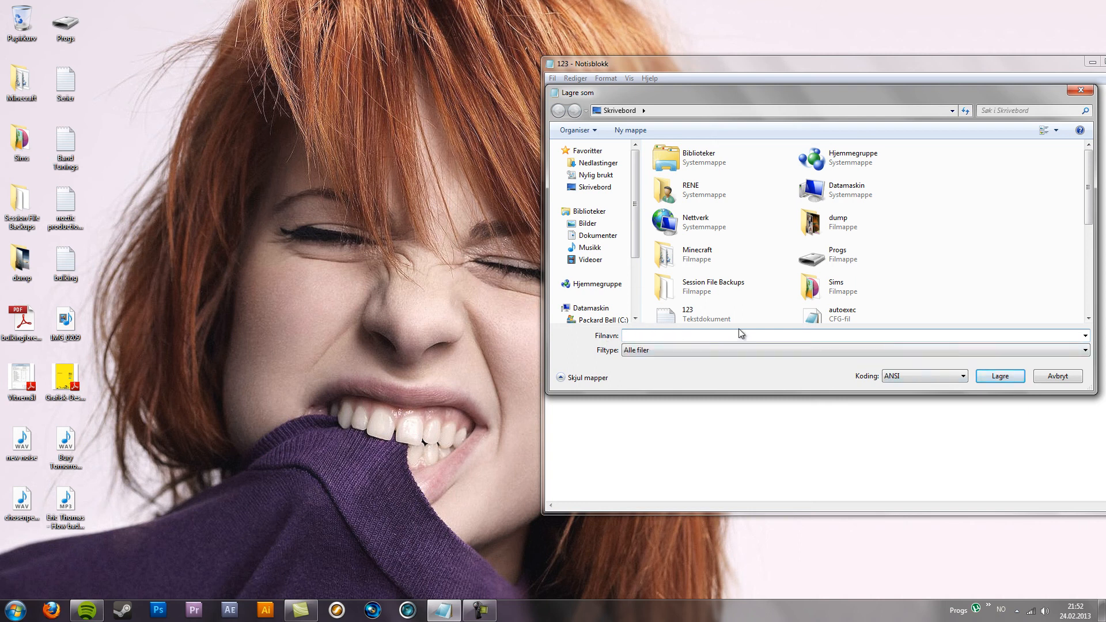
pyautogui.click(1056, 376)
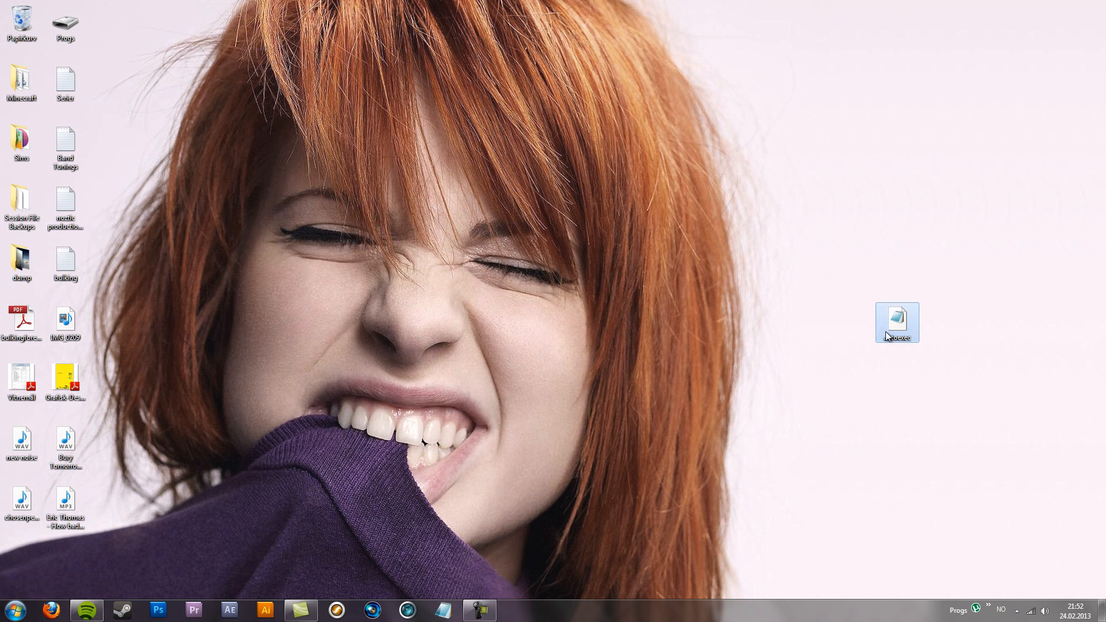
# Open the autoexec config and highlight the galil and sg556 alias names.
pyautogui.doubleClick(897, 317)
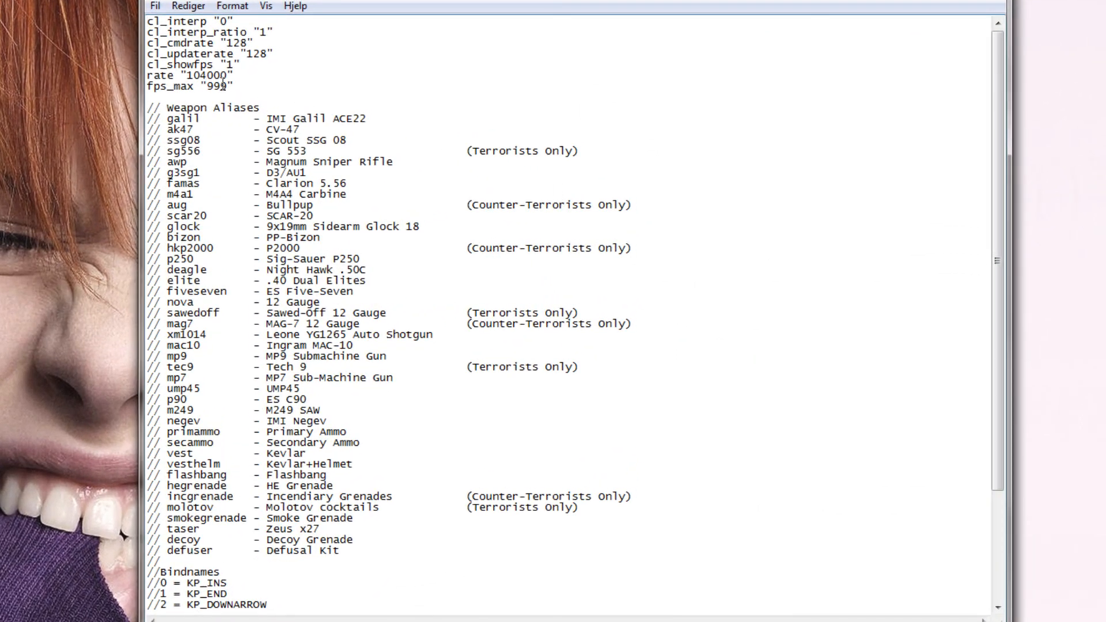
pyautogui.moveTo(148, 20); pyautogui.dragTo(232, 86)
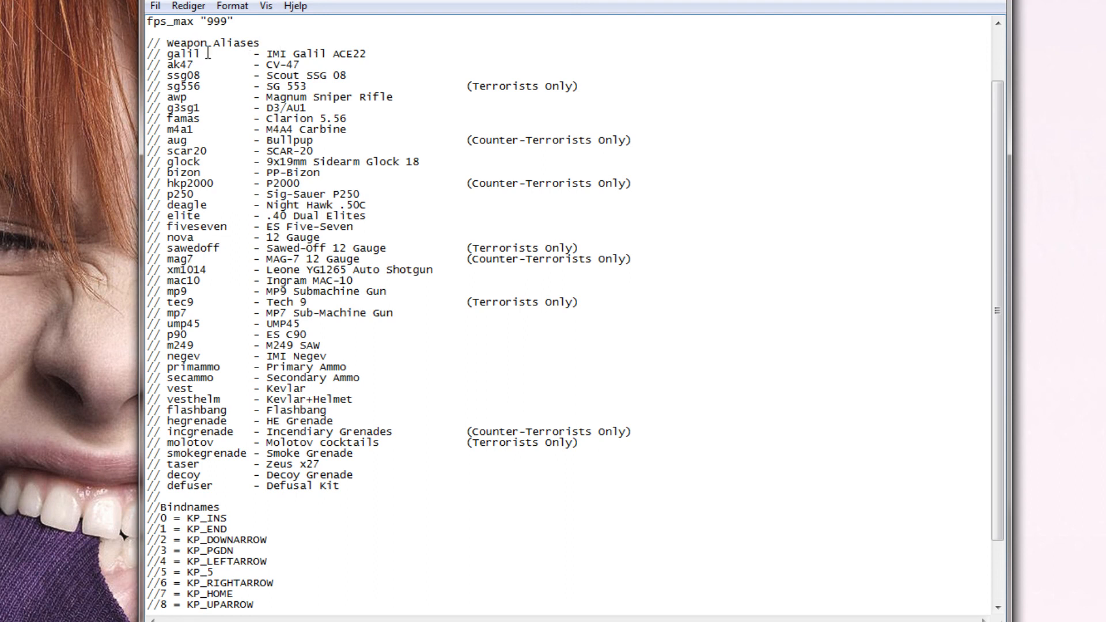
pyautogui.doubleClick(185, 54)
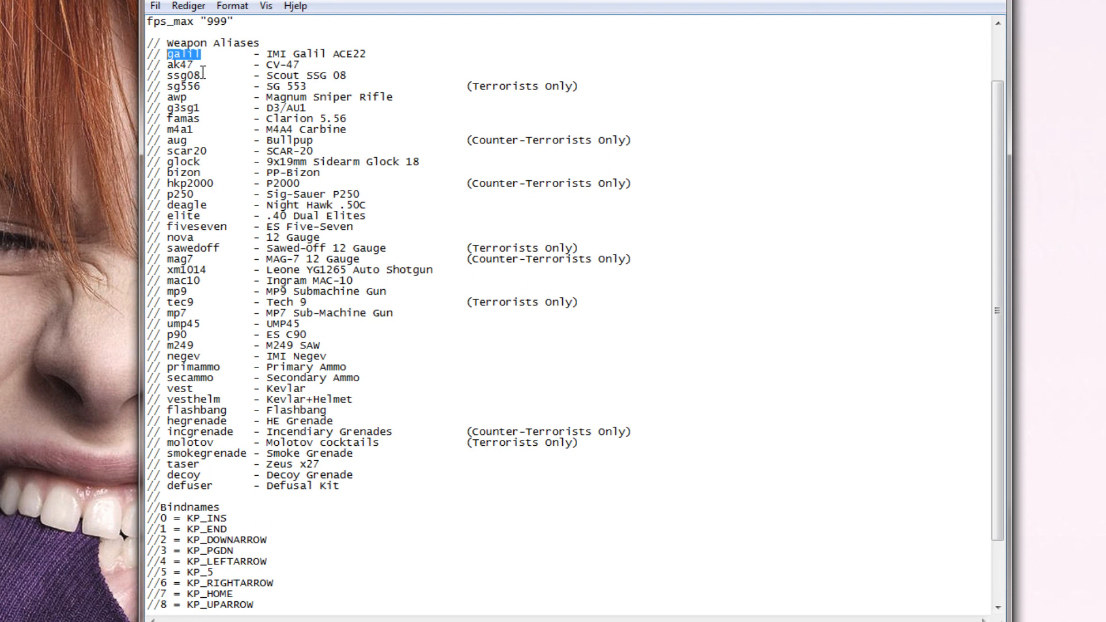
pyautogui.doubleClick(185, 76)
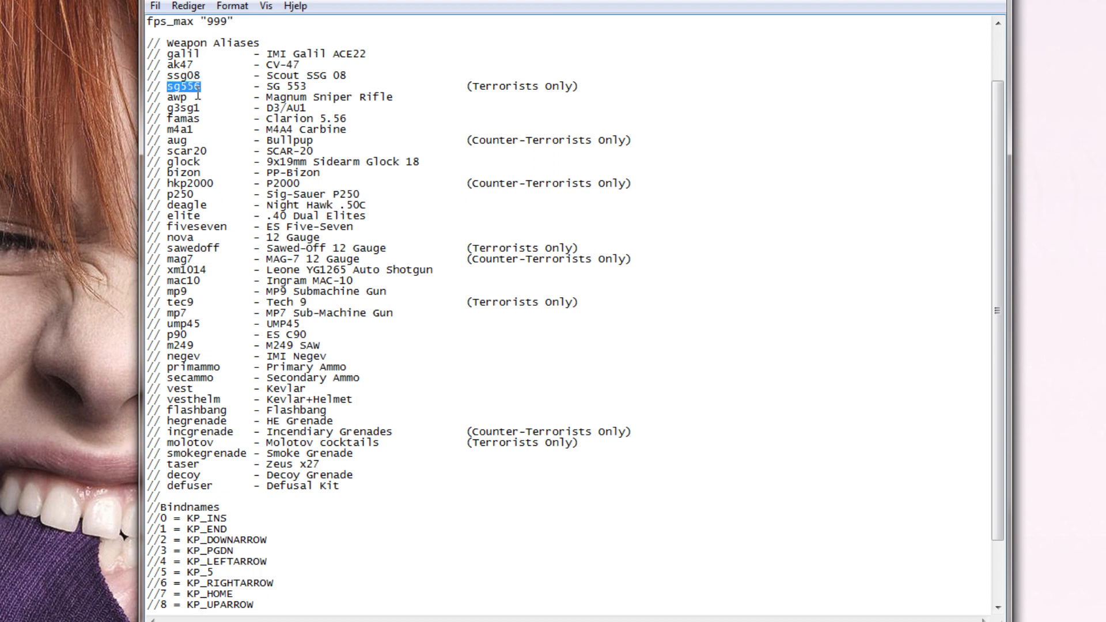
pyautogui.moveTo(317, 97)
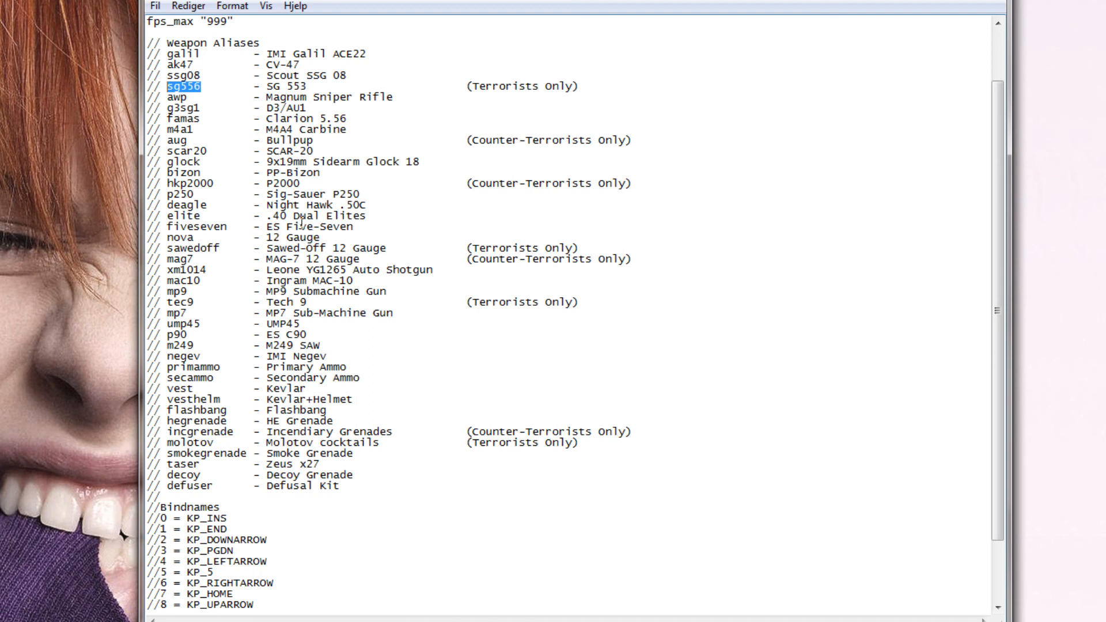
pyautogui.moveTo(191, 221)
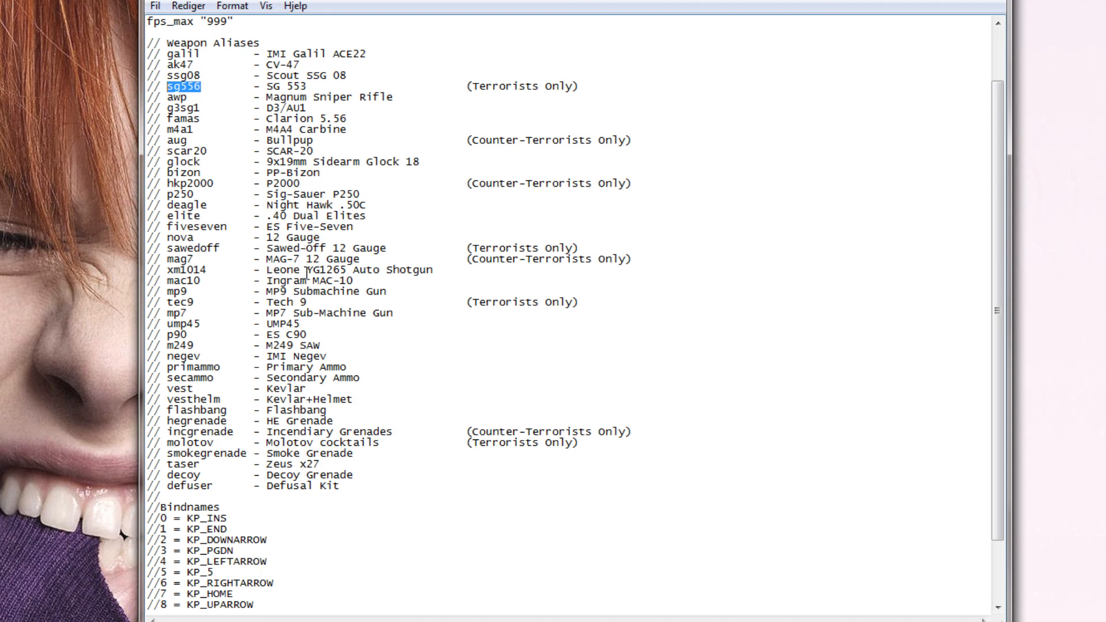
pyautogui.moveTo(327, 270)
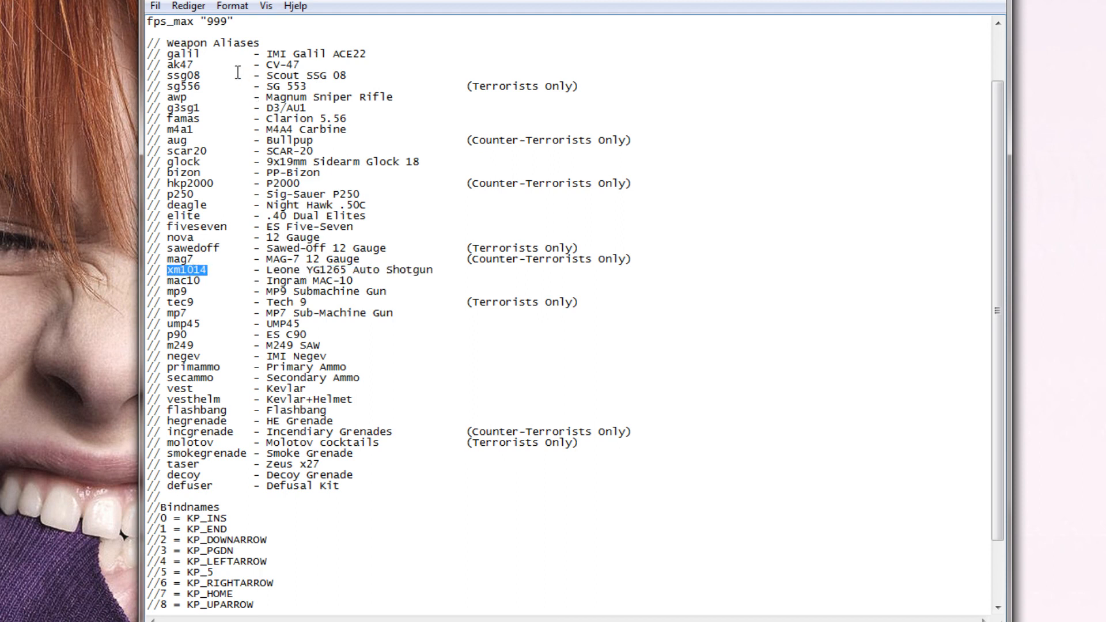
pyautogui.moveTo(200, 337)
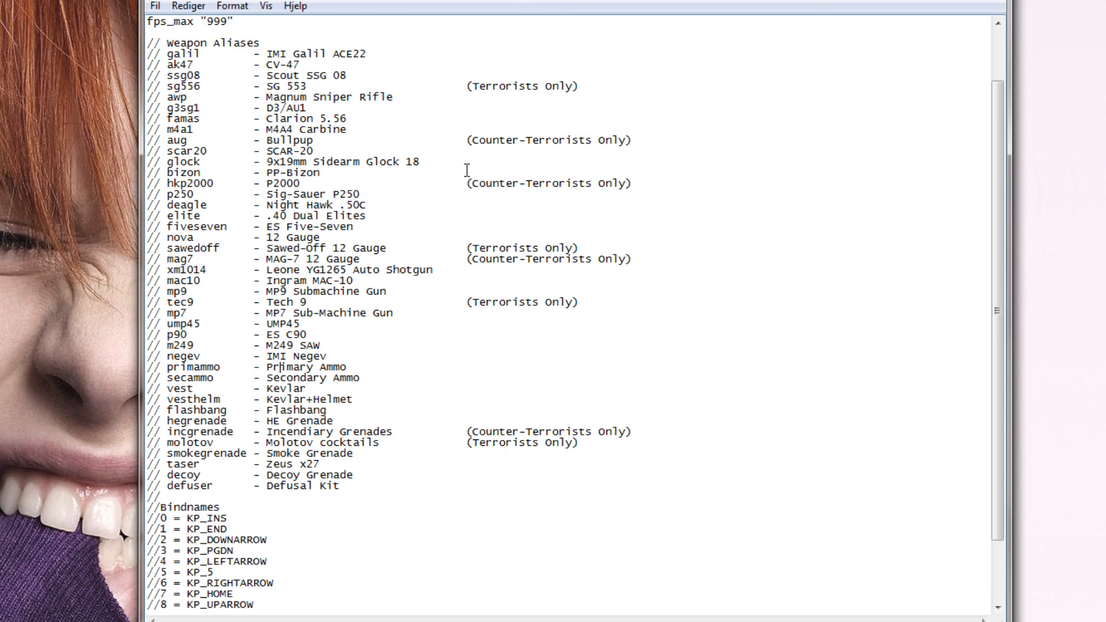
pyautogui.moveTo(471, 183)
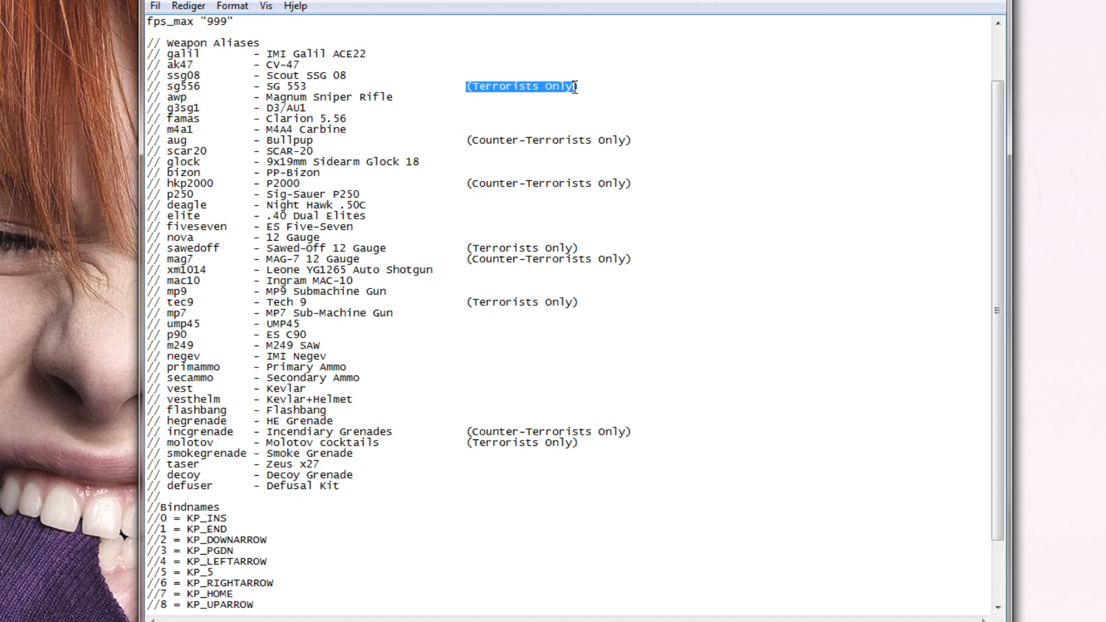
pyautogui.click(473, 234)
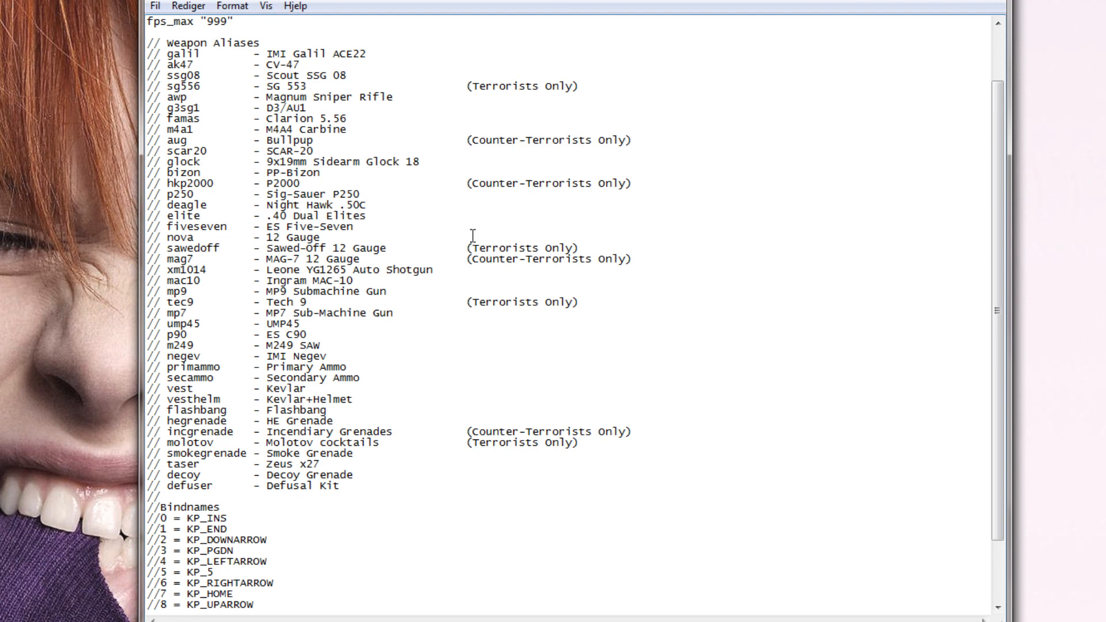
pyautogui.moveTo(387, 274)
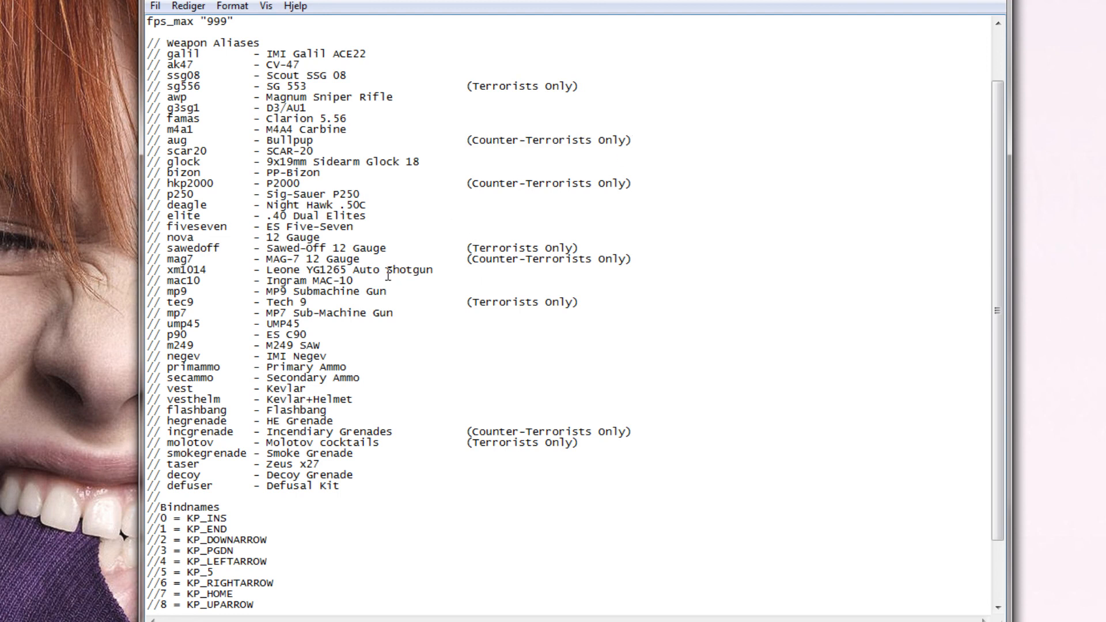
pyautogui.scroll(-3)
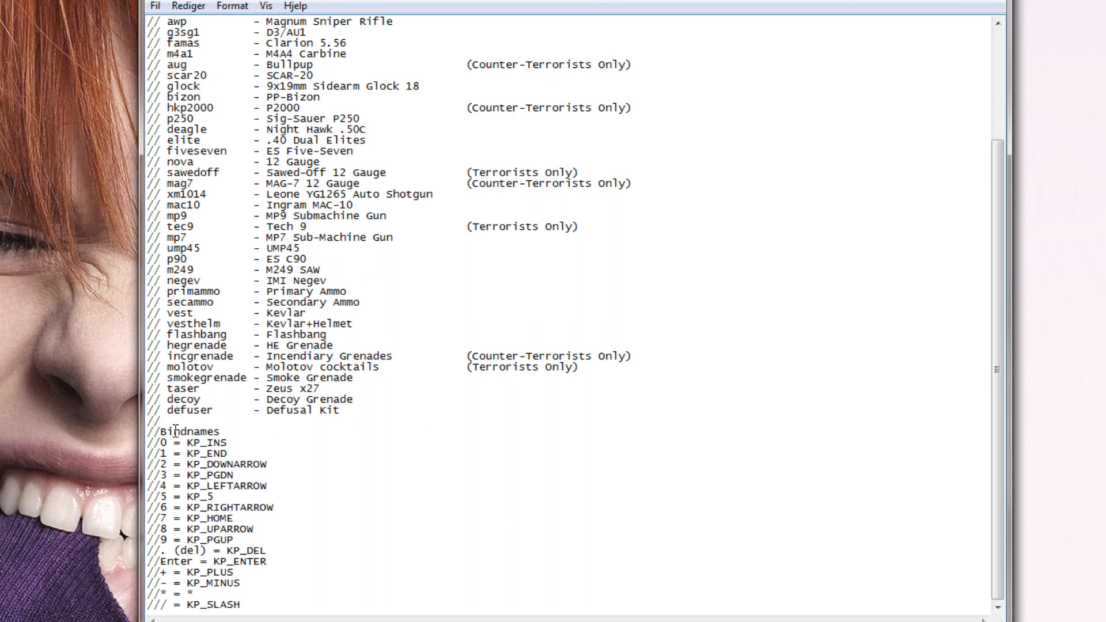
pyautogui.moveTo(247, 433)
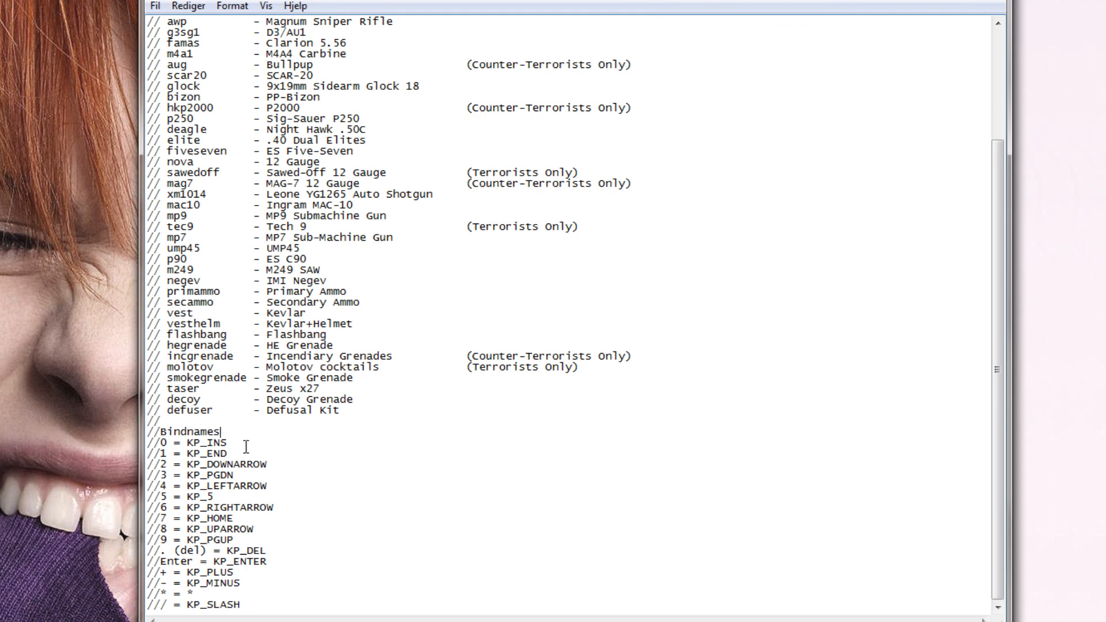
pyautogui.moveTo(227, 474)
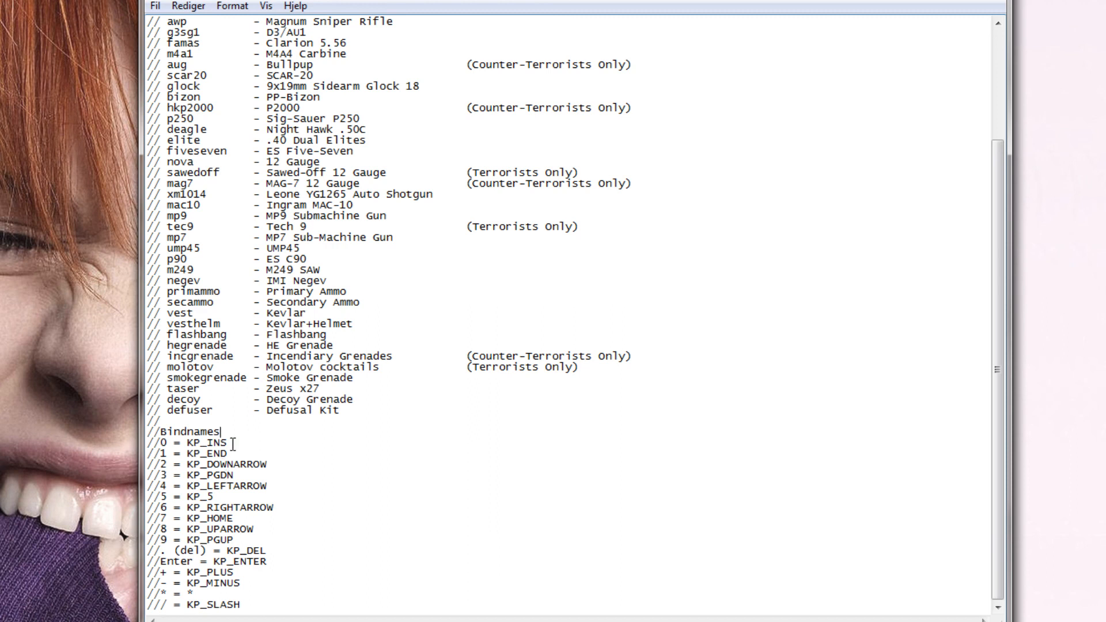
pyautogui.doubleClick(204, 443)
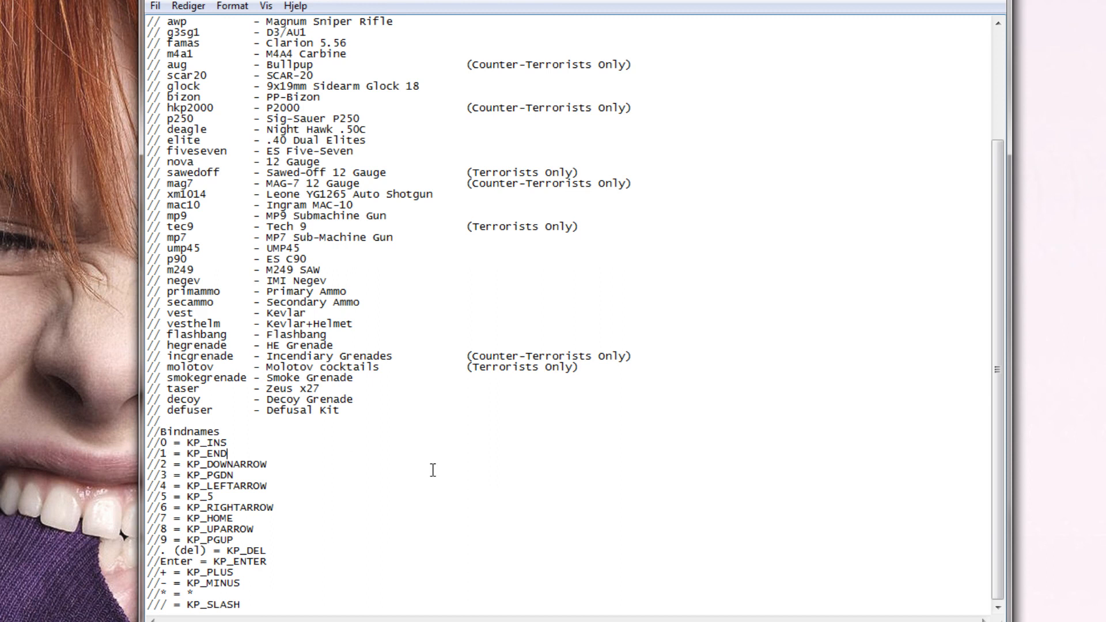
pyautogui.doubleClick(204, 454)
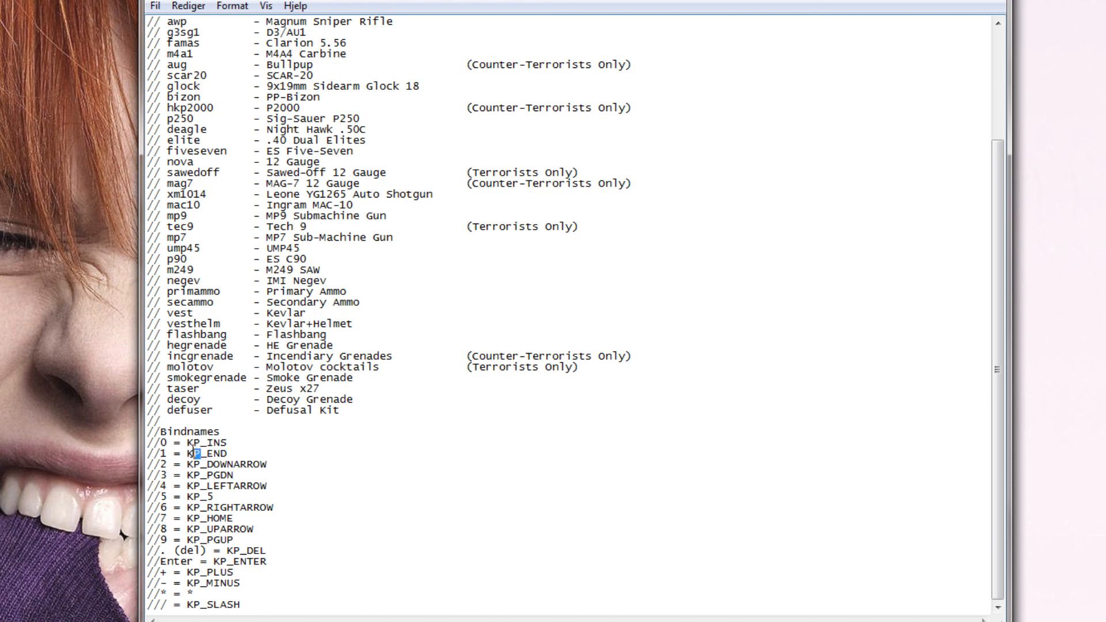
pyautogui.doubleClick(194, 453)
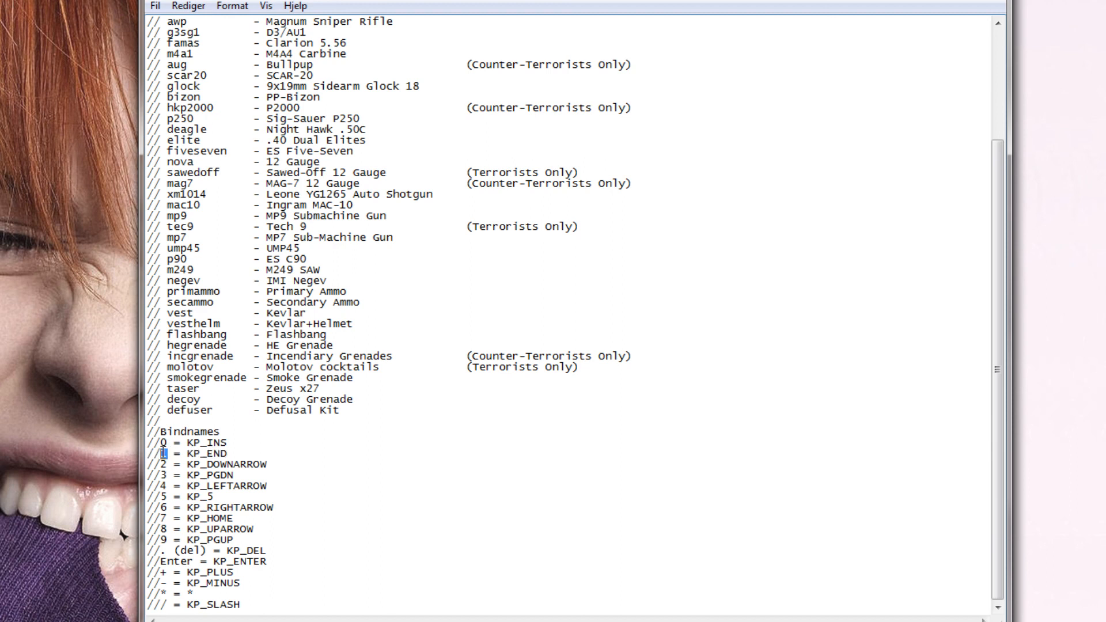
pyautogui.doubleClick(204, 453)
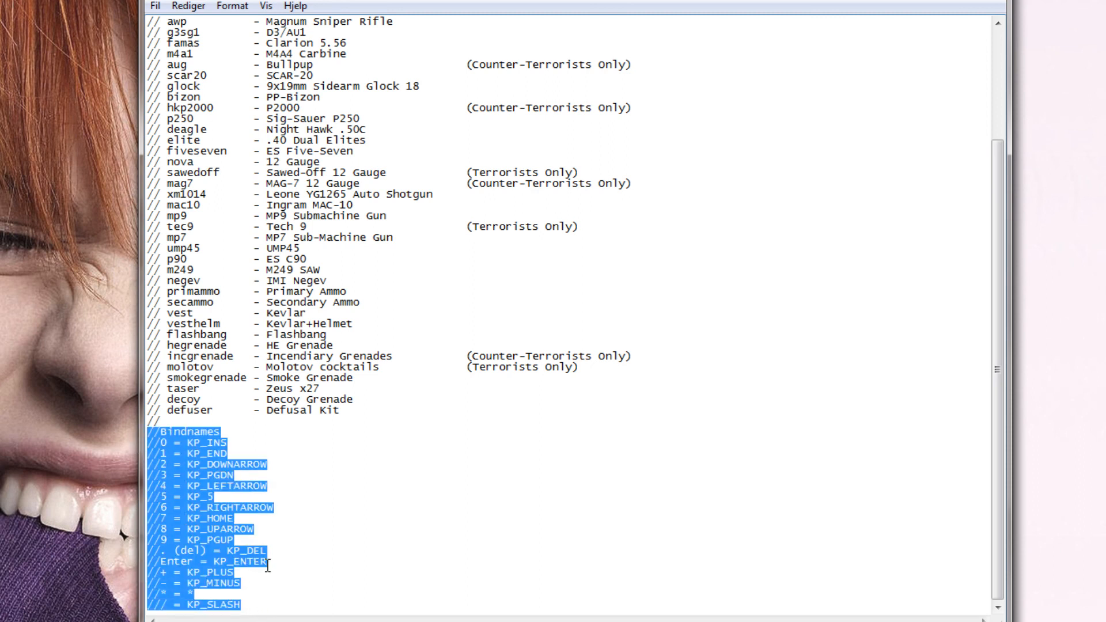
pyautogui.click(242, 604)
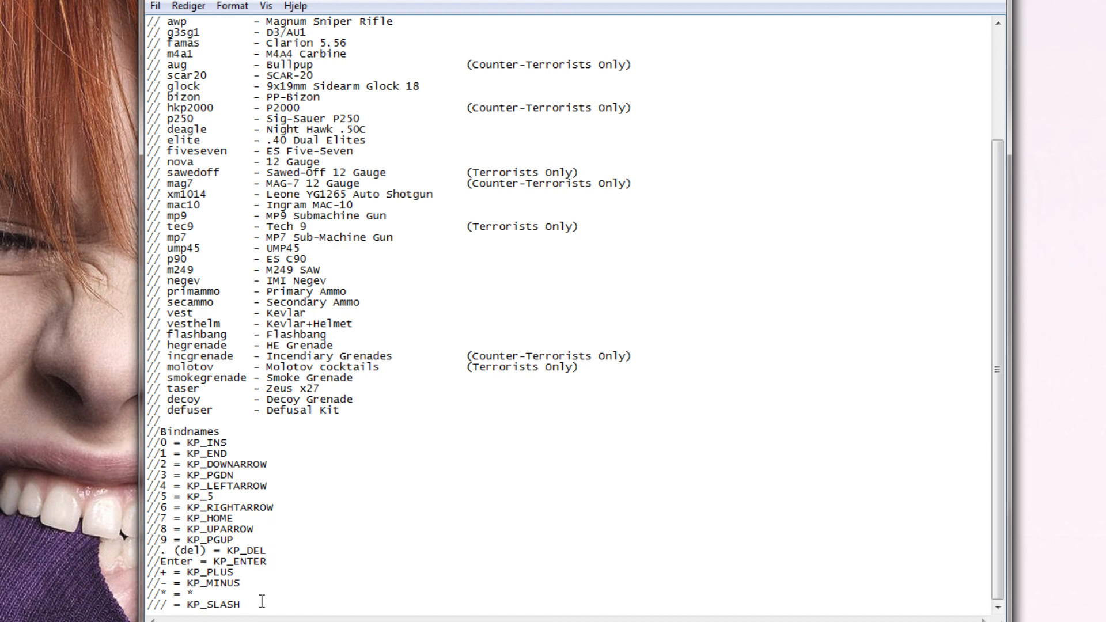
pyautogui.scroll(-3)
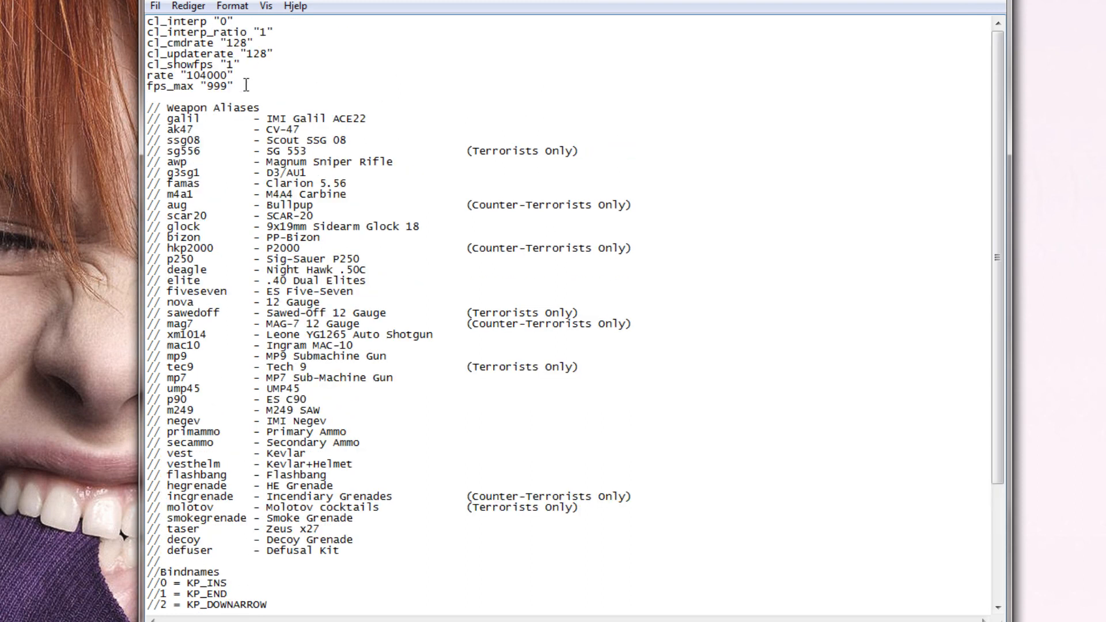
# Select text around the keypad bind-name list and scroll down toward the Aliases heading spot.
pyautogui.moveTo(246, 85); pyautogui.dragTo(235, 86)
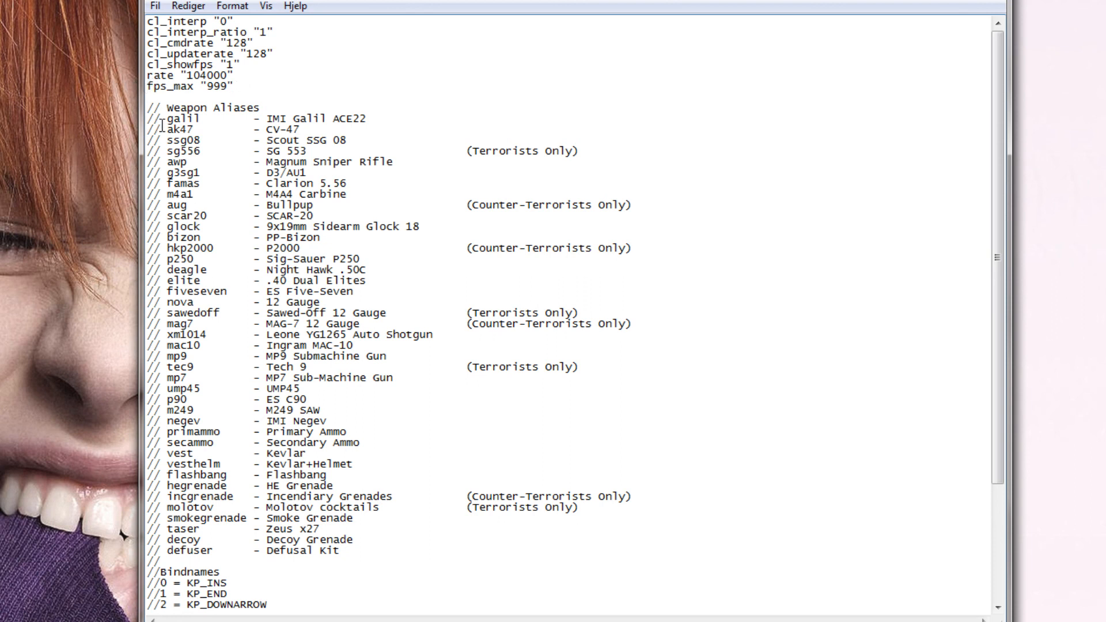
pyautogui.moveTo(148, 107); pyautogui.dragTo(457, 507)
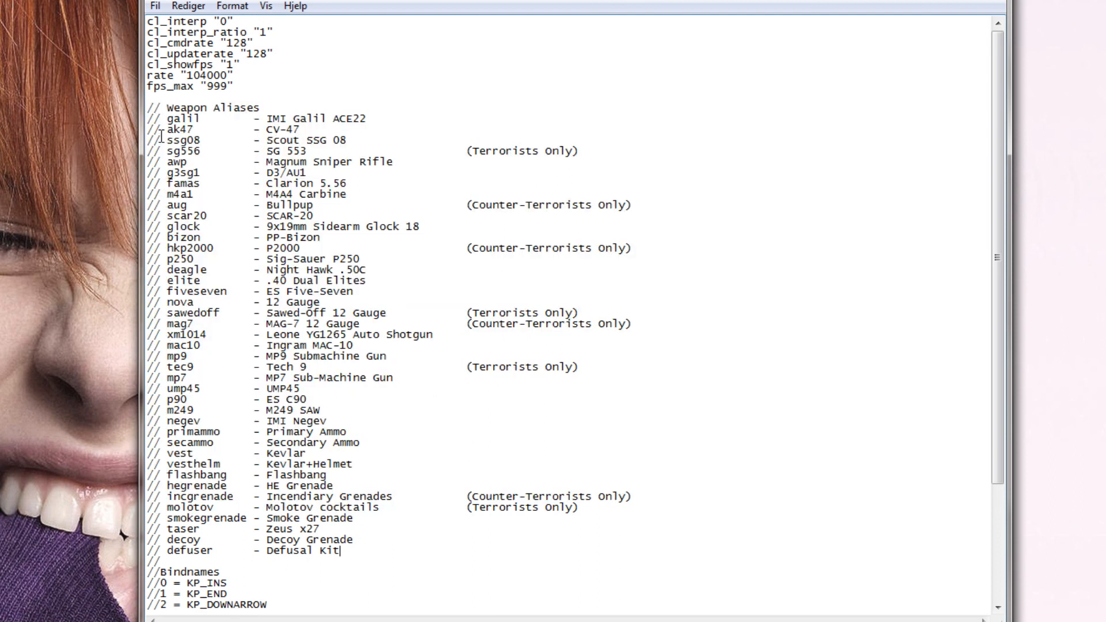
pyautogui.scroll(-3)
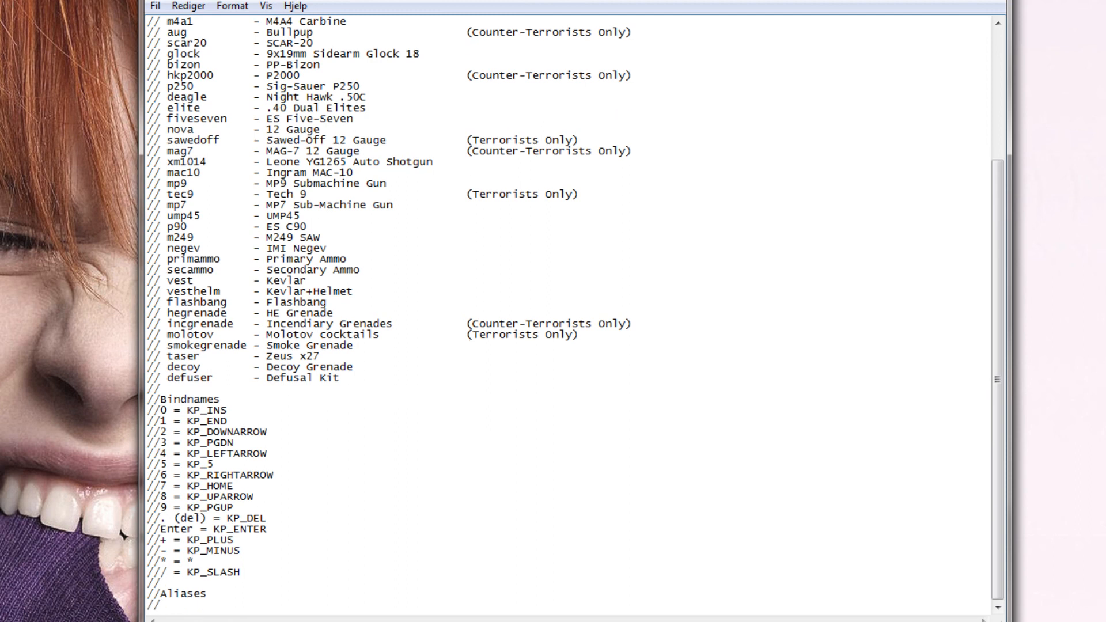
# Scroll down and place the caret at the end of the comment line below //Aliases.
pyautogui.scroll(-3)
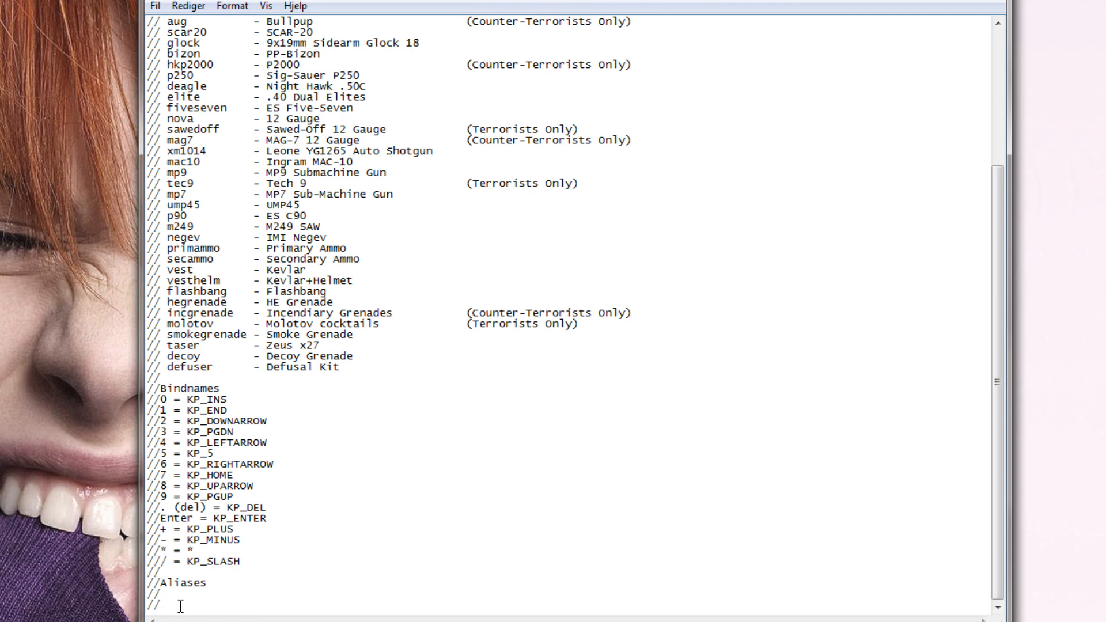
pyautogui.doubleClick(196, 269)
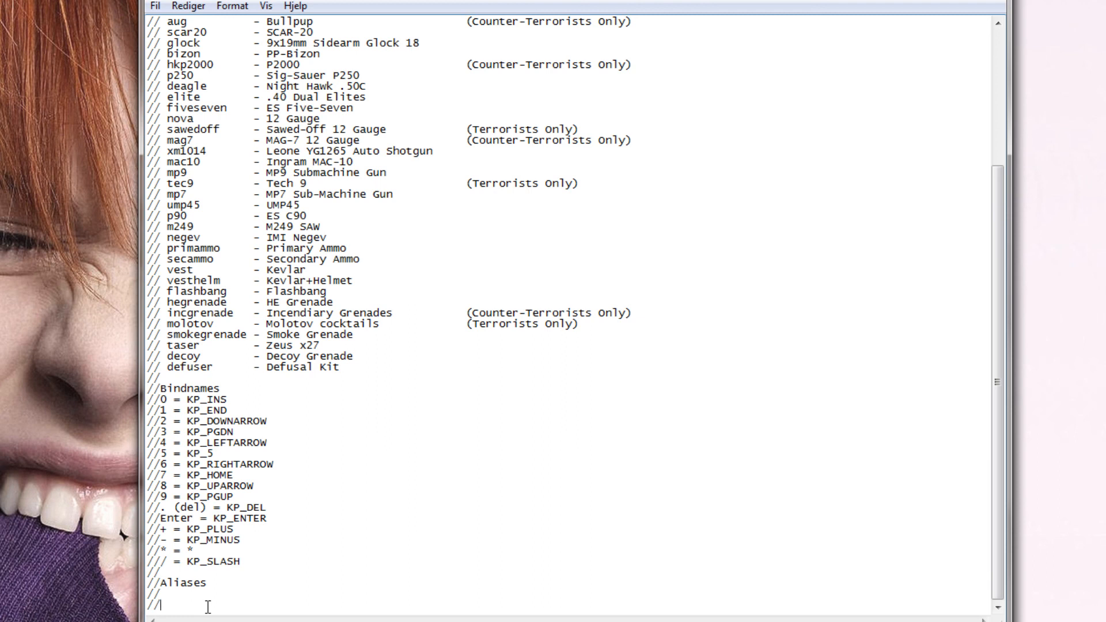
# Start the pack alias line with buys for the m4a1 and ak47.
pyautogui.write('a')
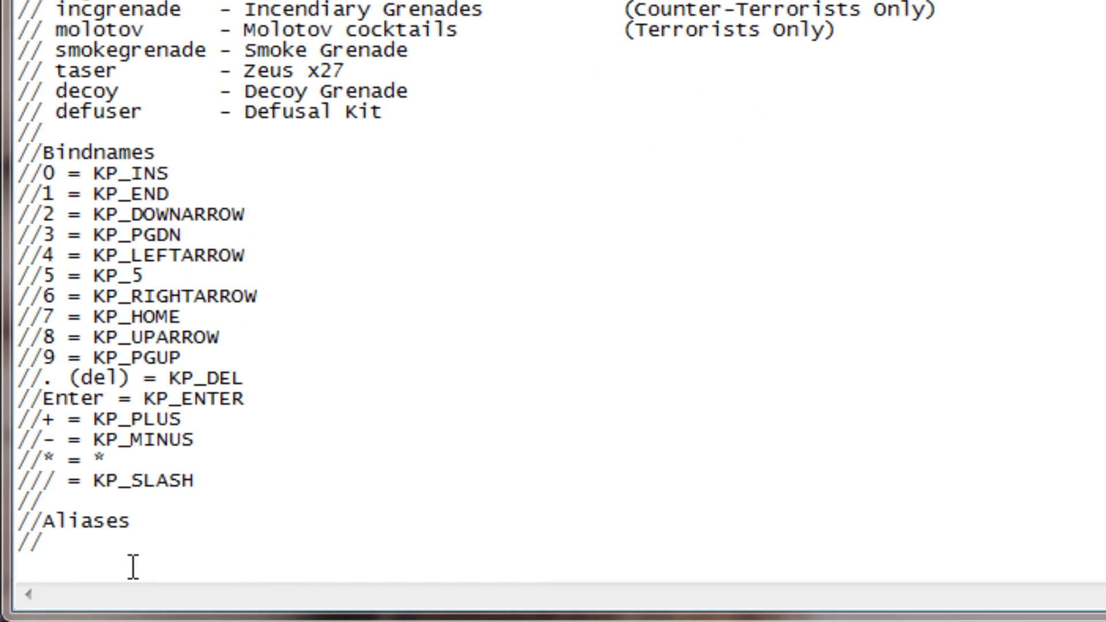
pyautogui.write('alias')
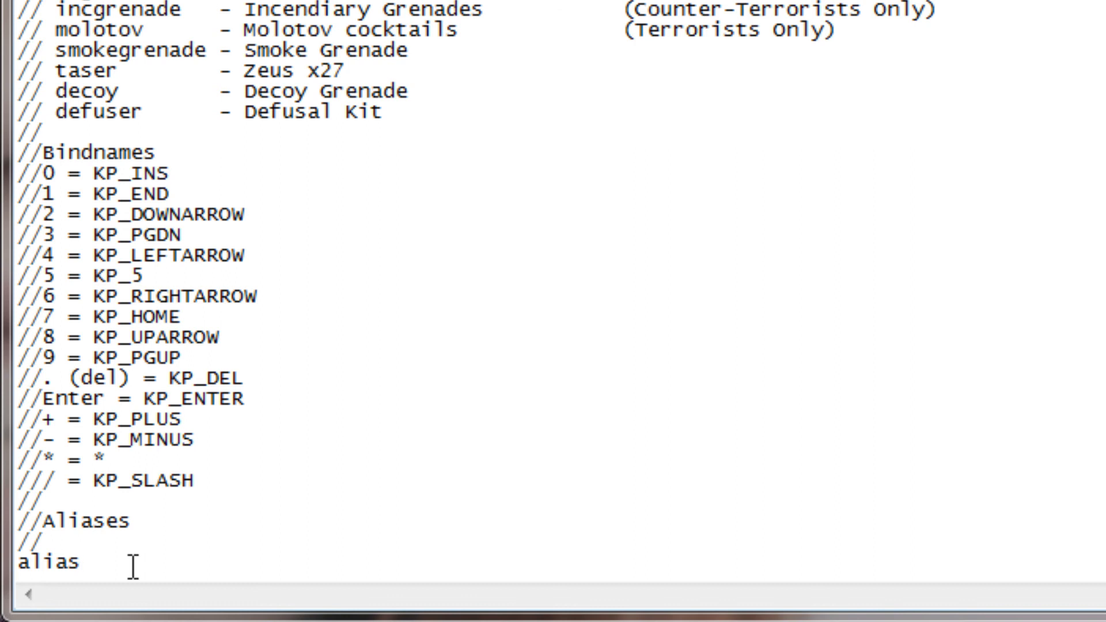
pyautogui.write('pack')
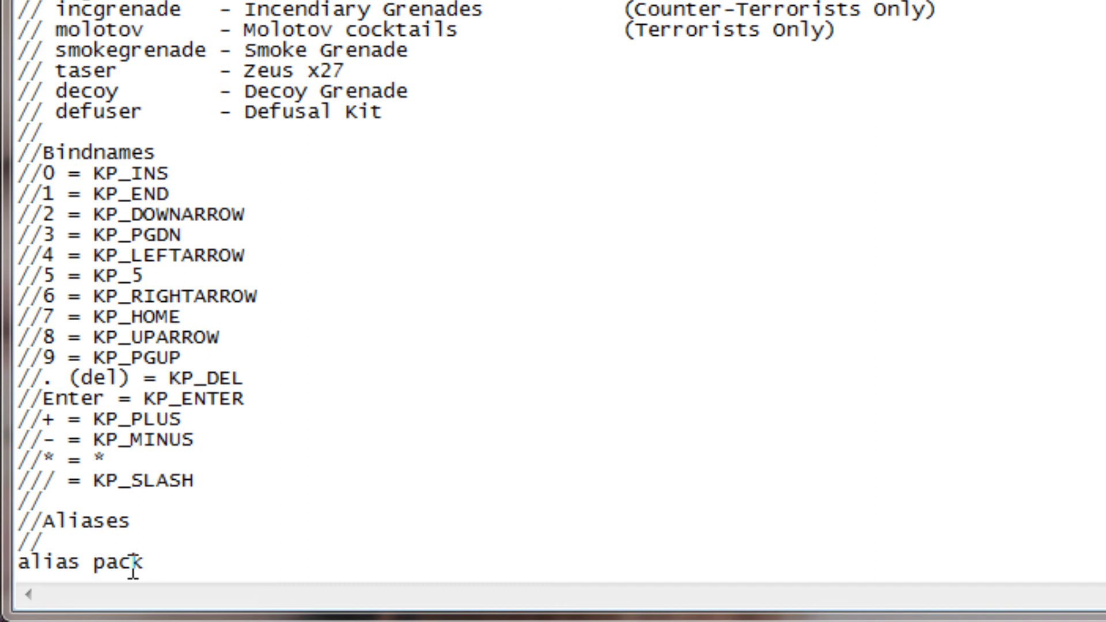
pyautogui.write('"')
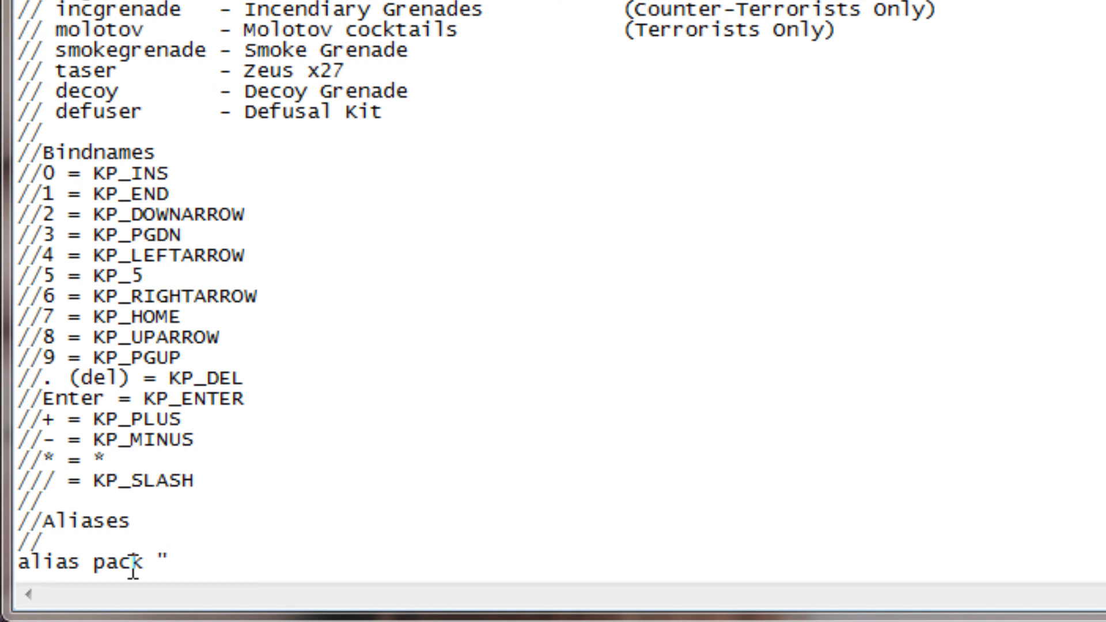
pyautogui.write('nuy')
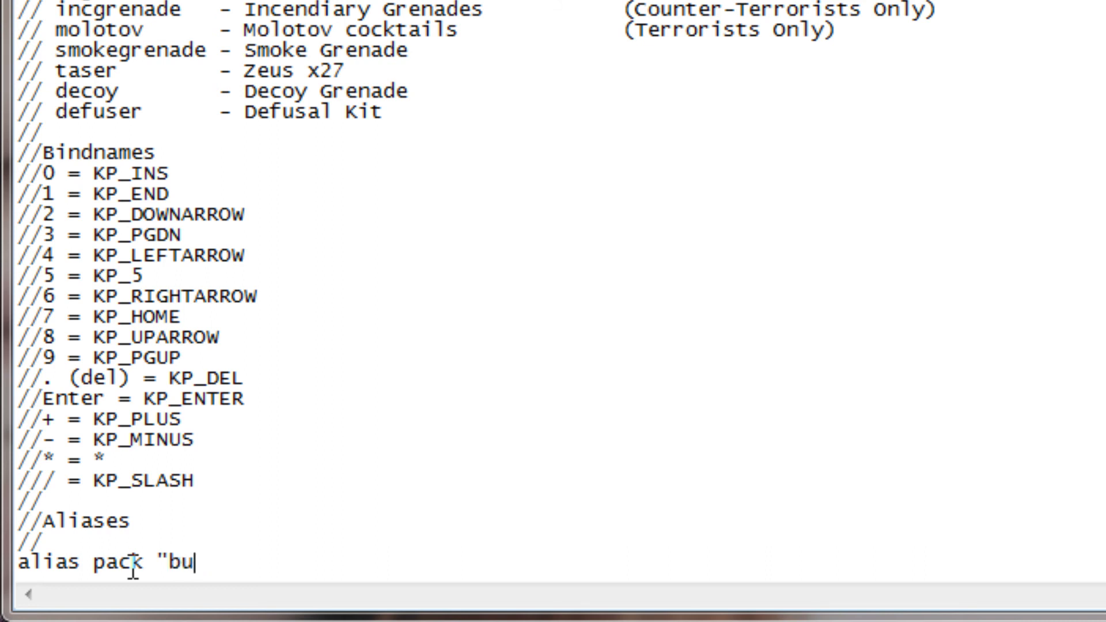
pyautogui.write('y')
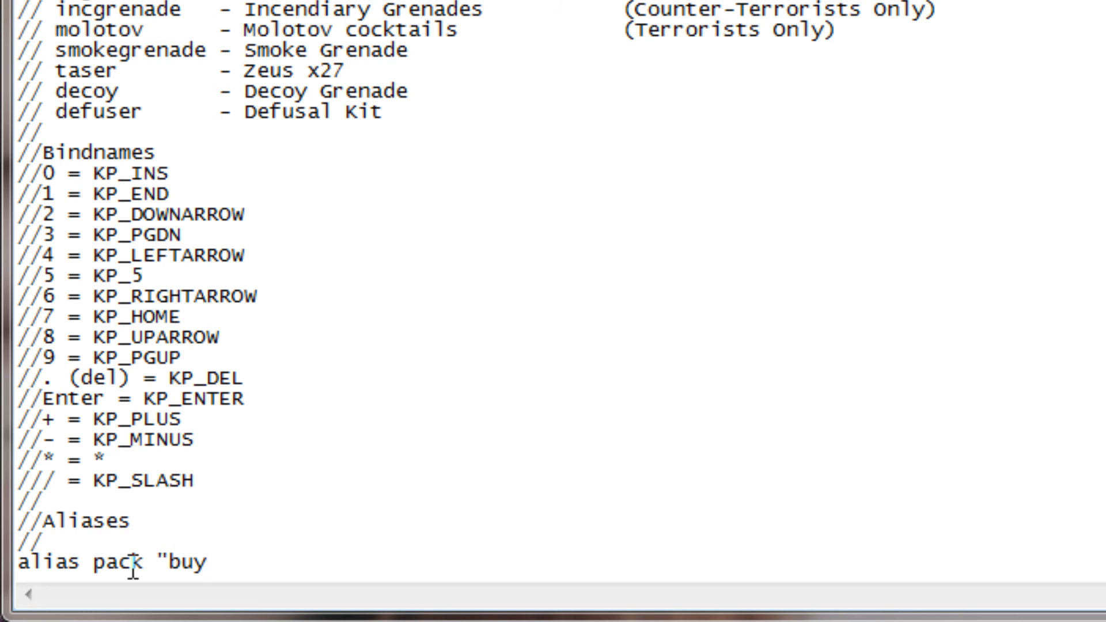
pyautogui.write('m')
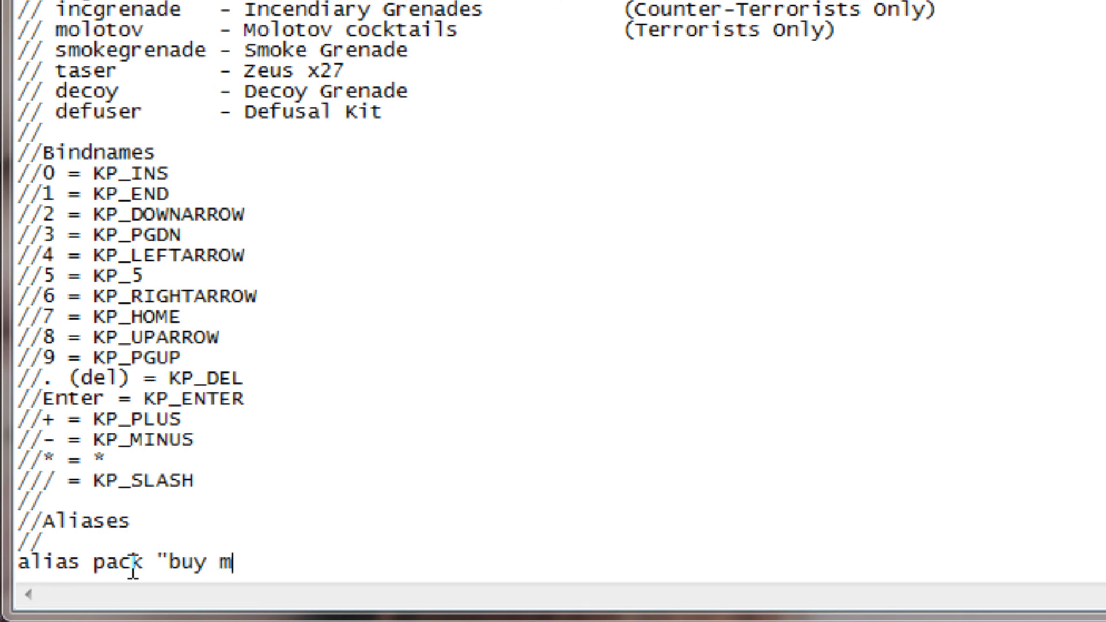
pyautogui.write('4a1')
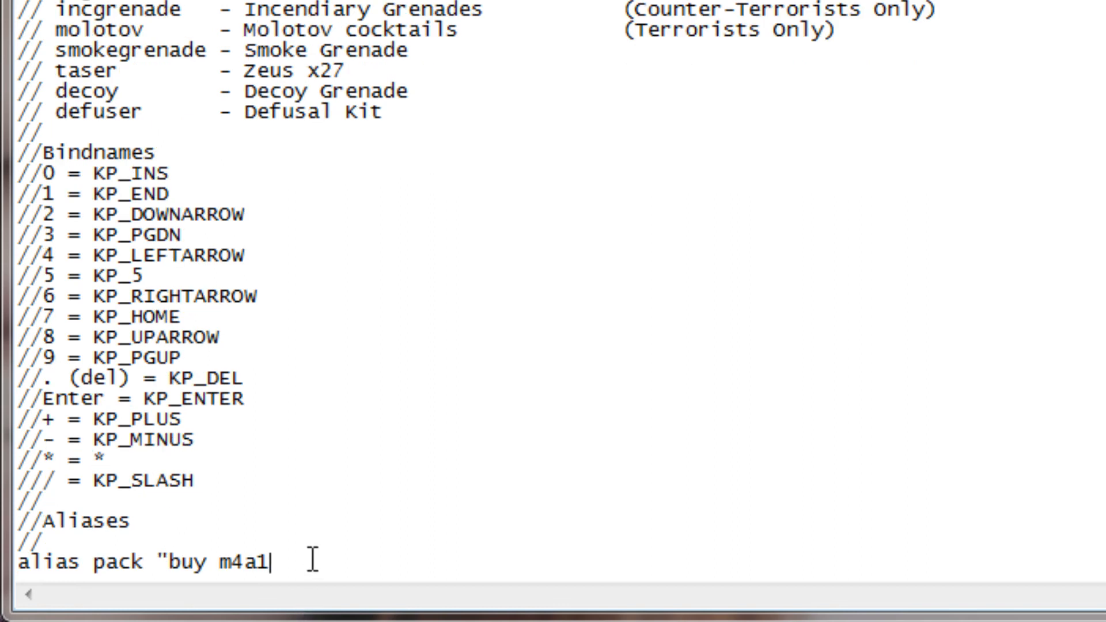
pyautogui.write(';')
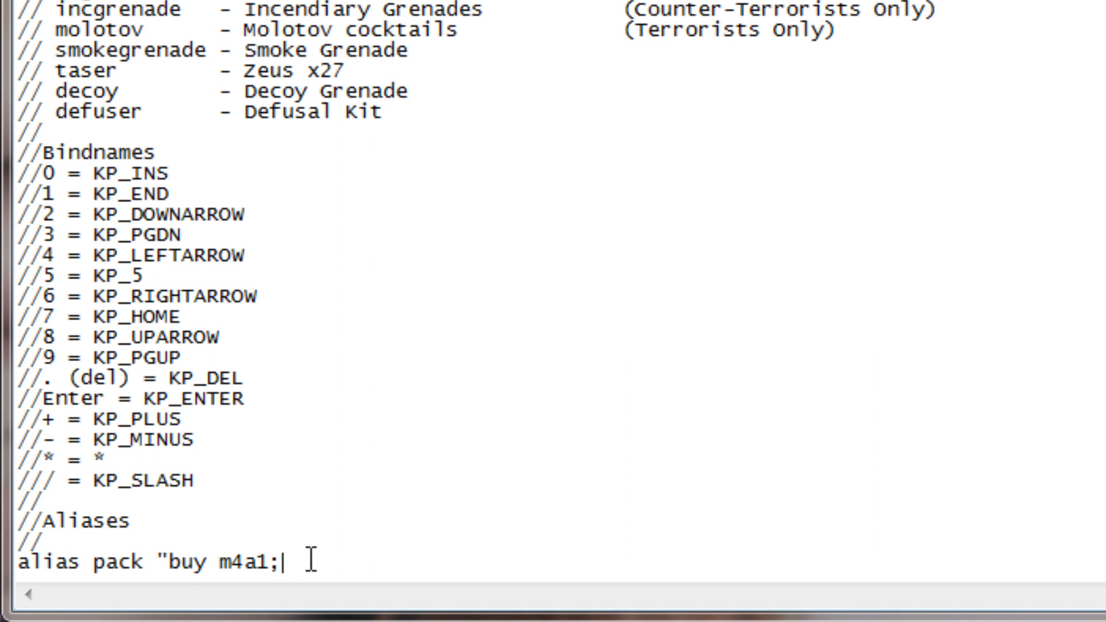
pyautogui.write('" "')
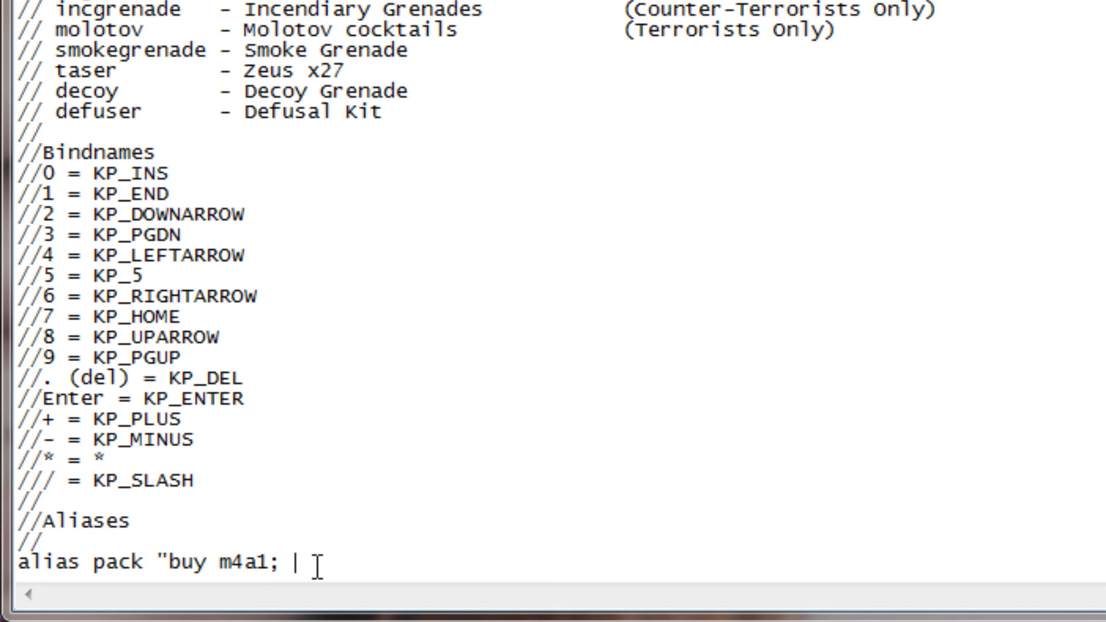
pyautogui.write('buy a')
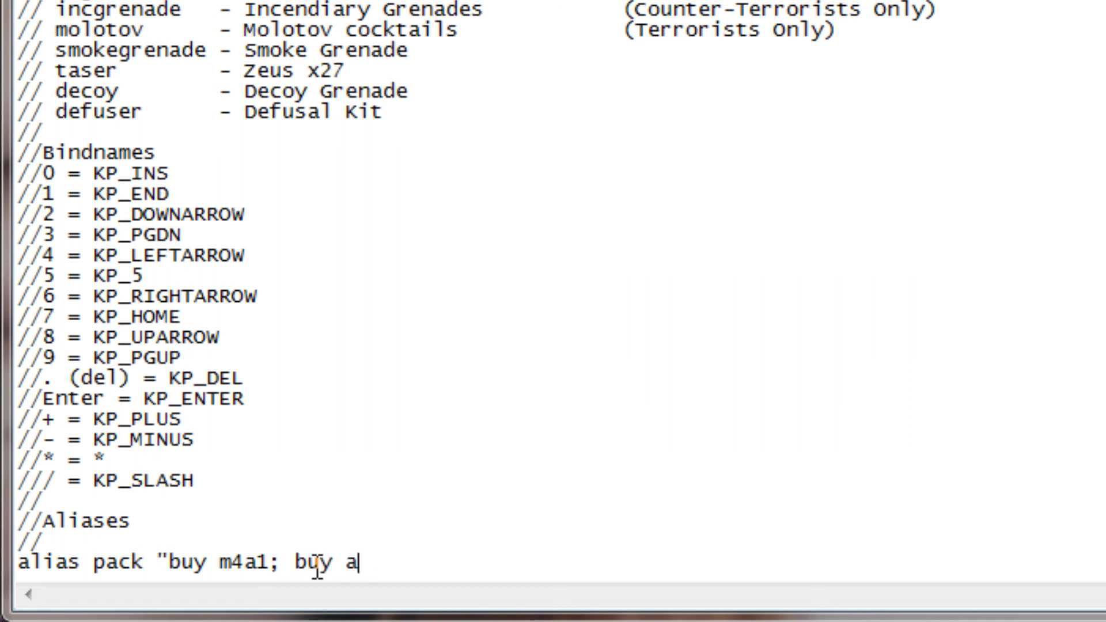
pyautogui.write('k47')
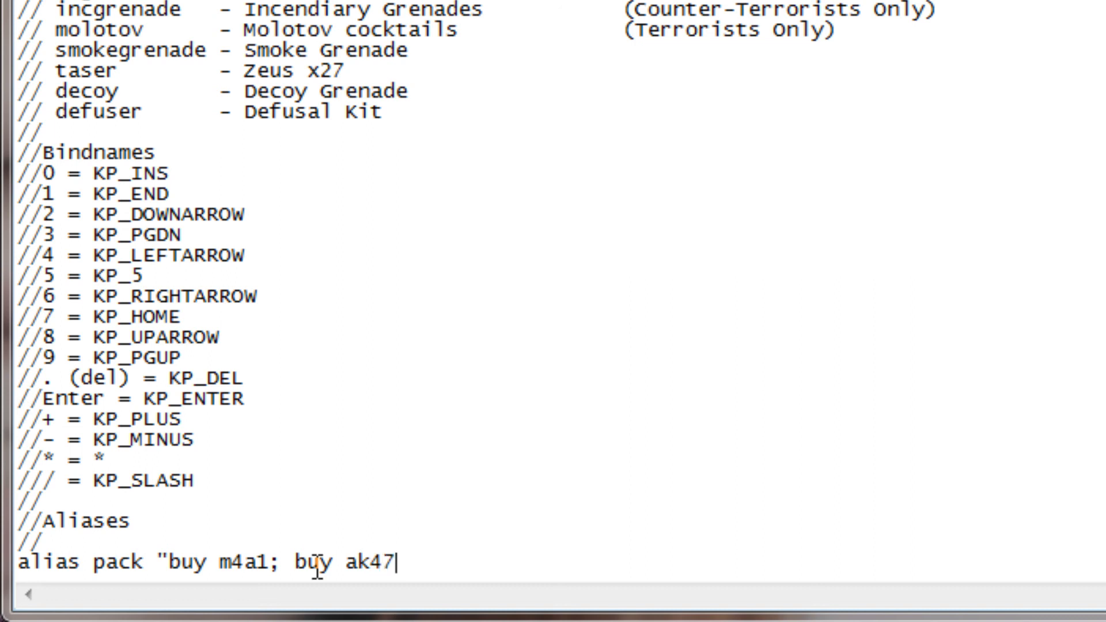
pyautogui.write(';')
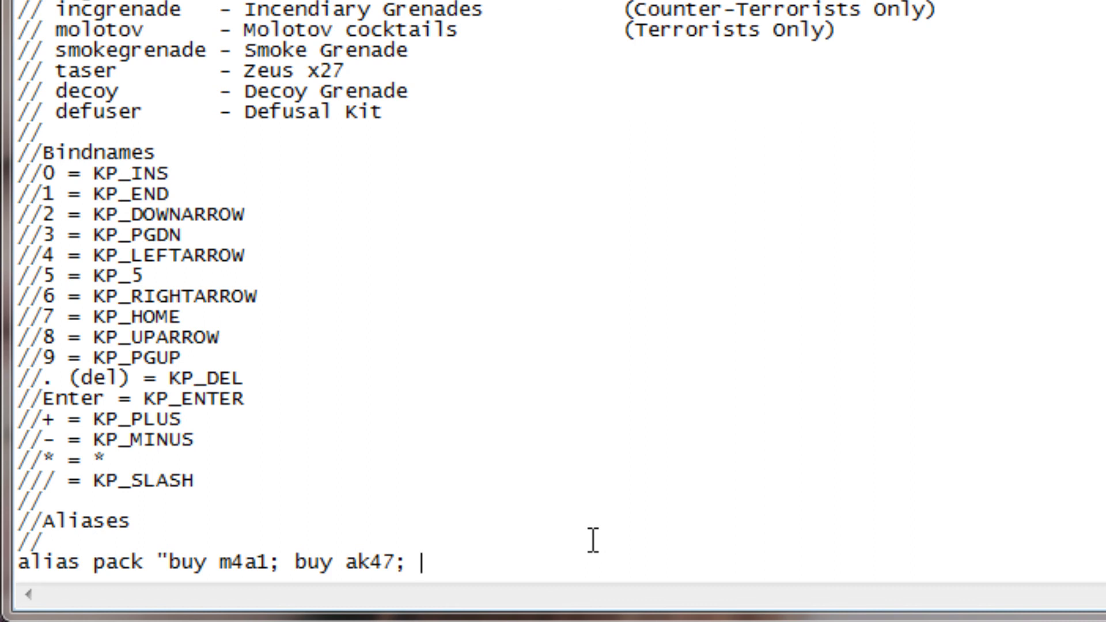
# Add vesthelm, hegrenade, flashbang, smokegrenade and defuser buys to the pack alias and close the quote.
pyautogui.write('ve')
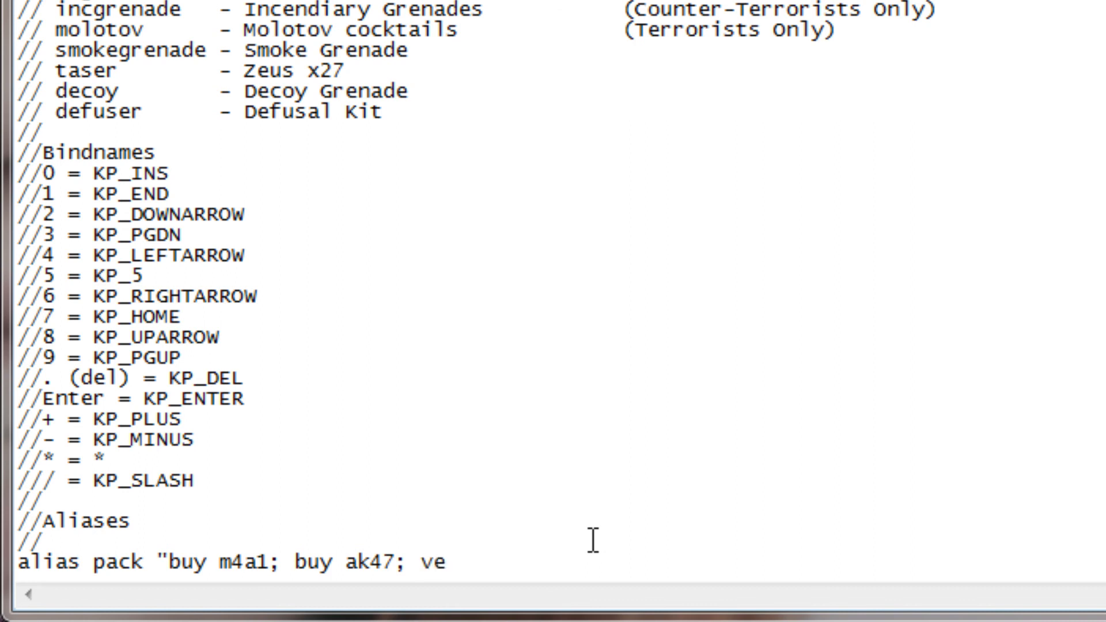
pyautogui.write('sthelm')
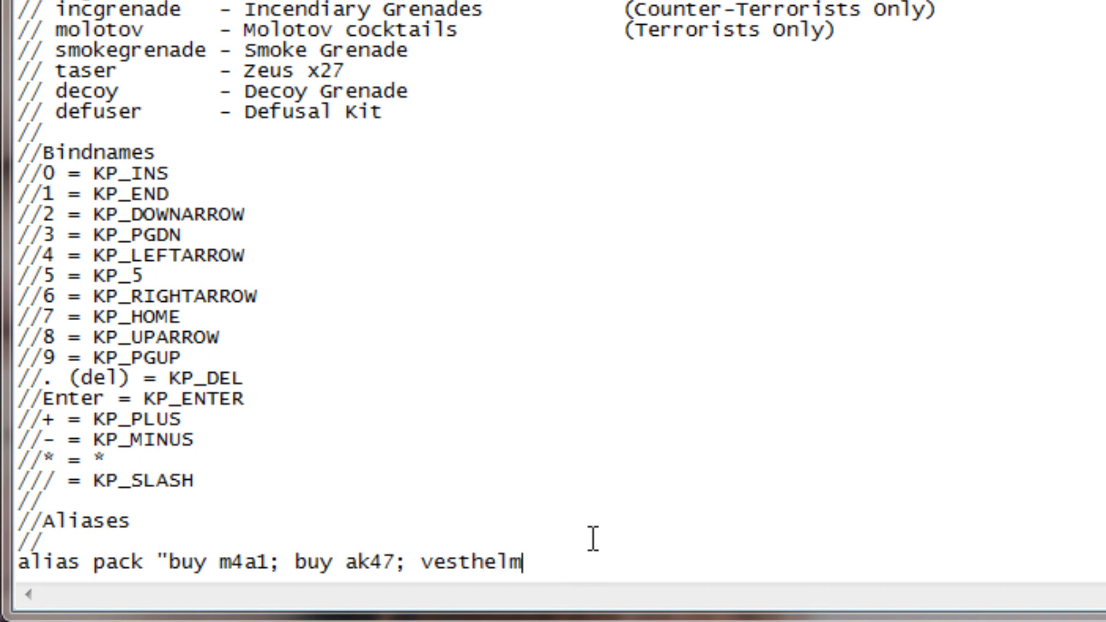
pyautogui.write(';')
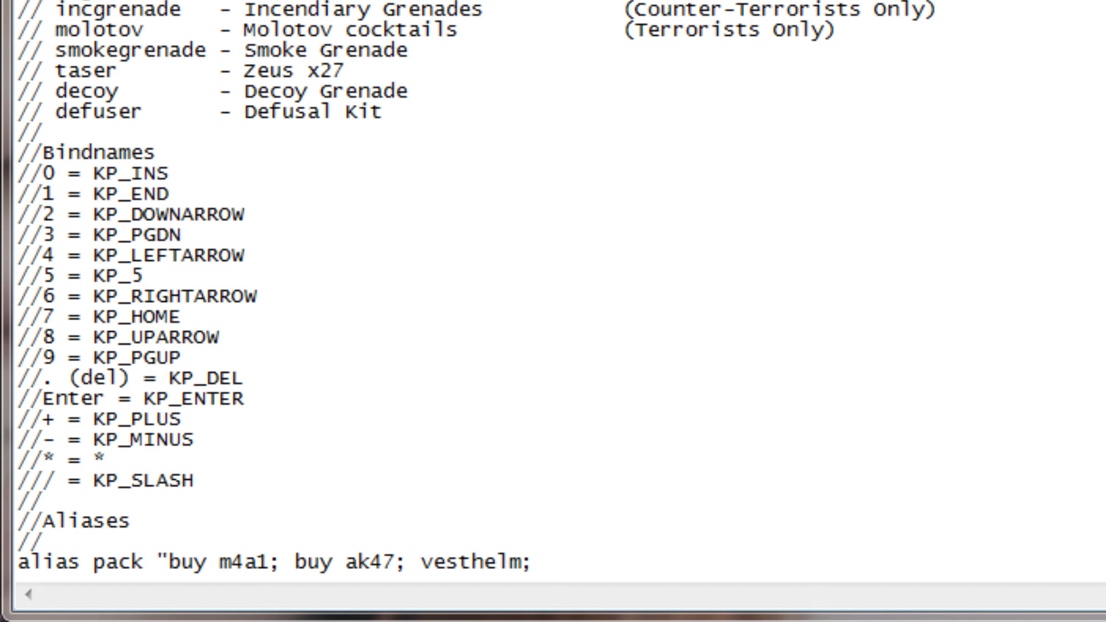
pyautogui.write('hegre')
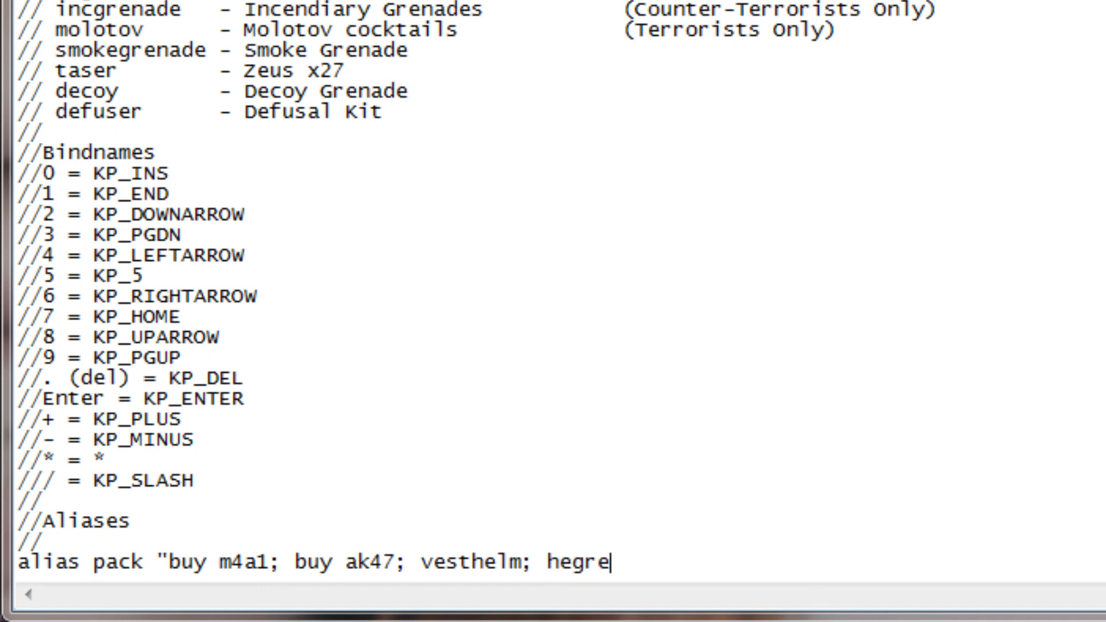
pyautogui.write('nade;')
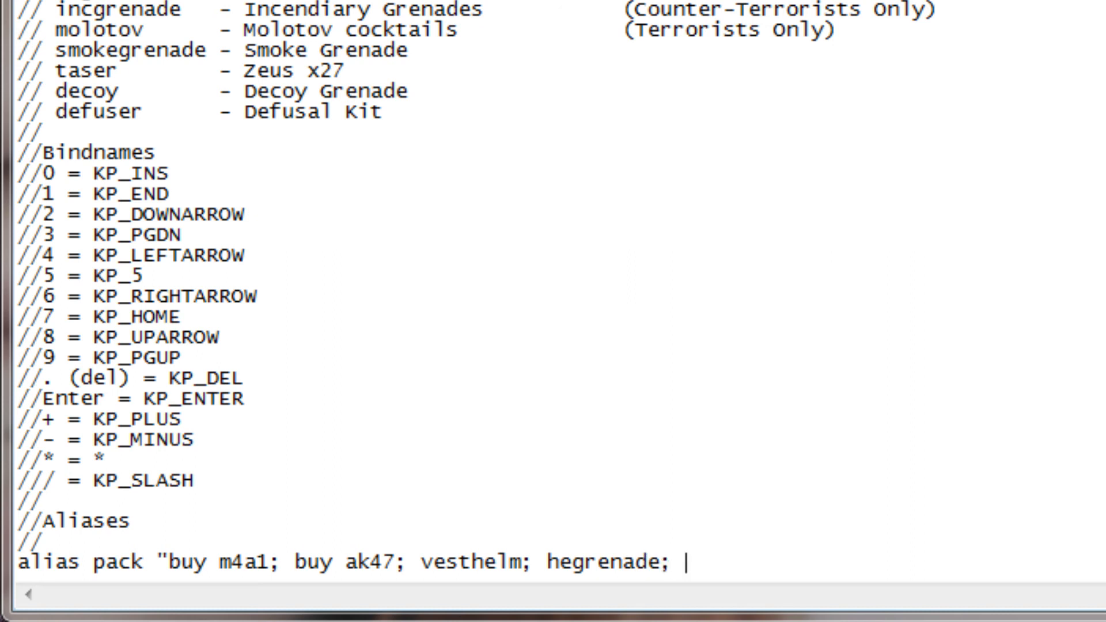
pyautogui.write('flashbang')
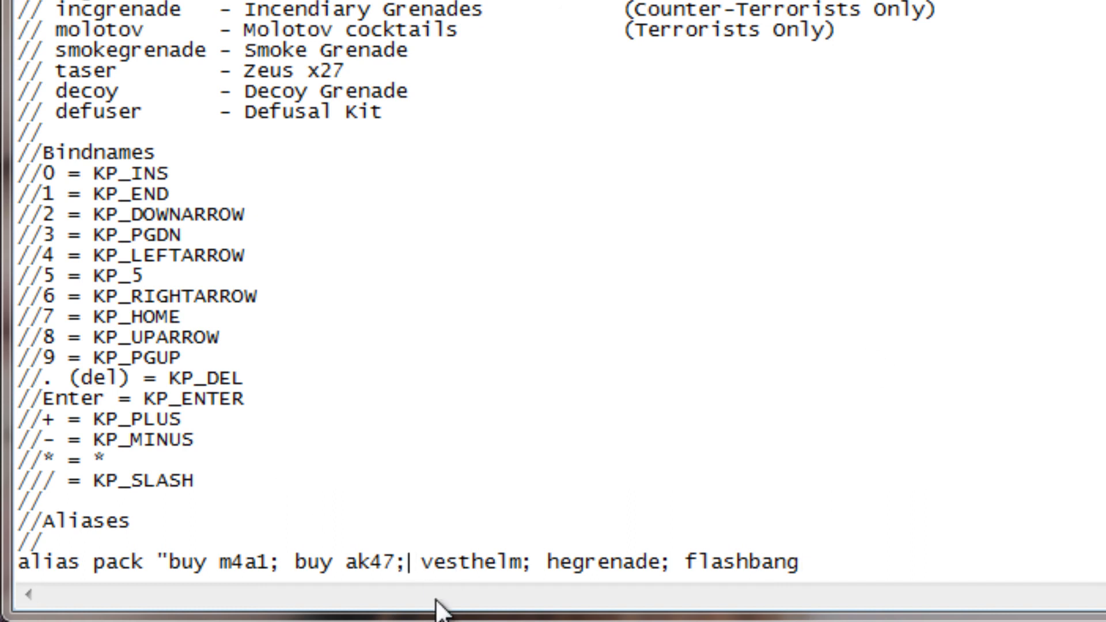
pyautogui.write('buy')
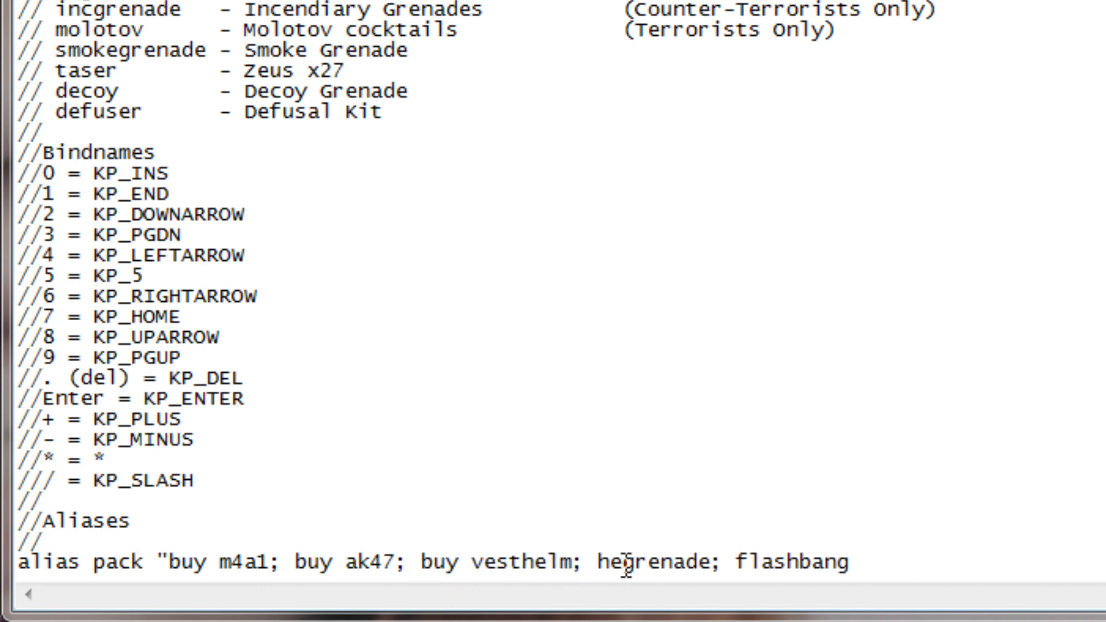
pyautogui.write('buy')
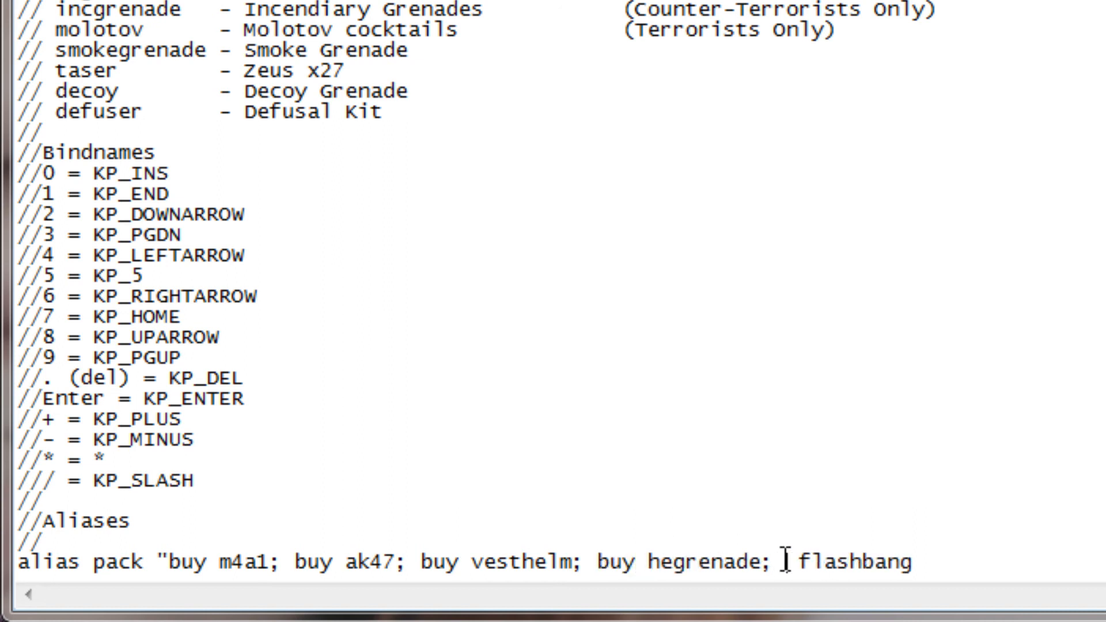
pyautogui.write('buy')
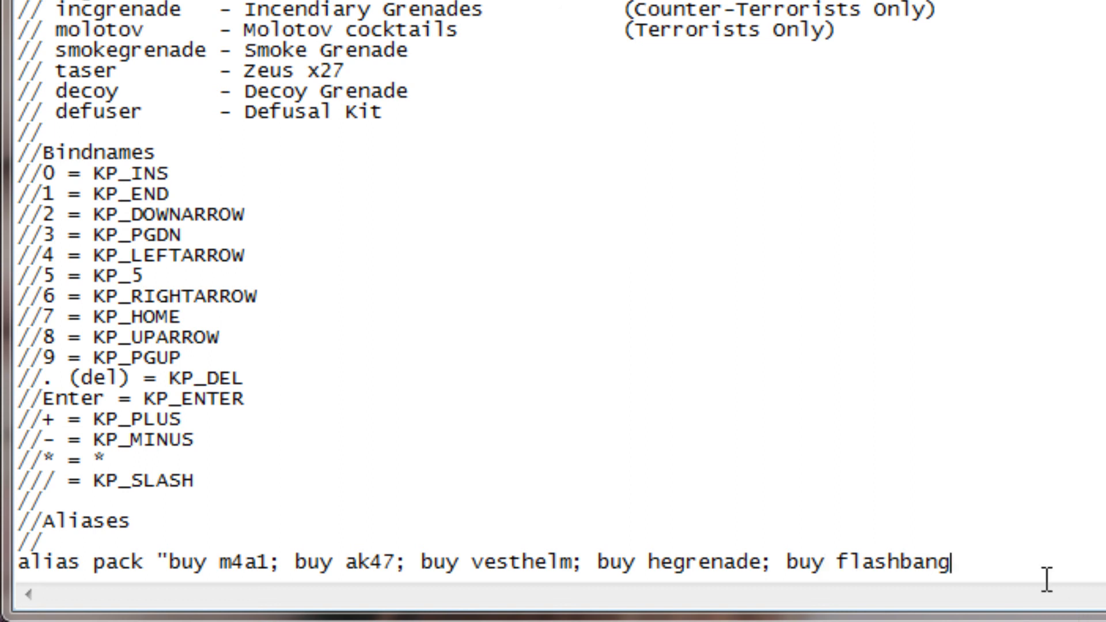
pyautogui.write(';')
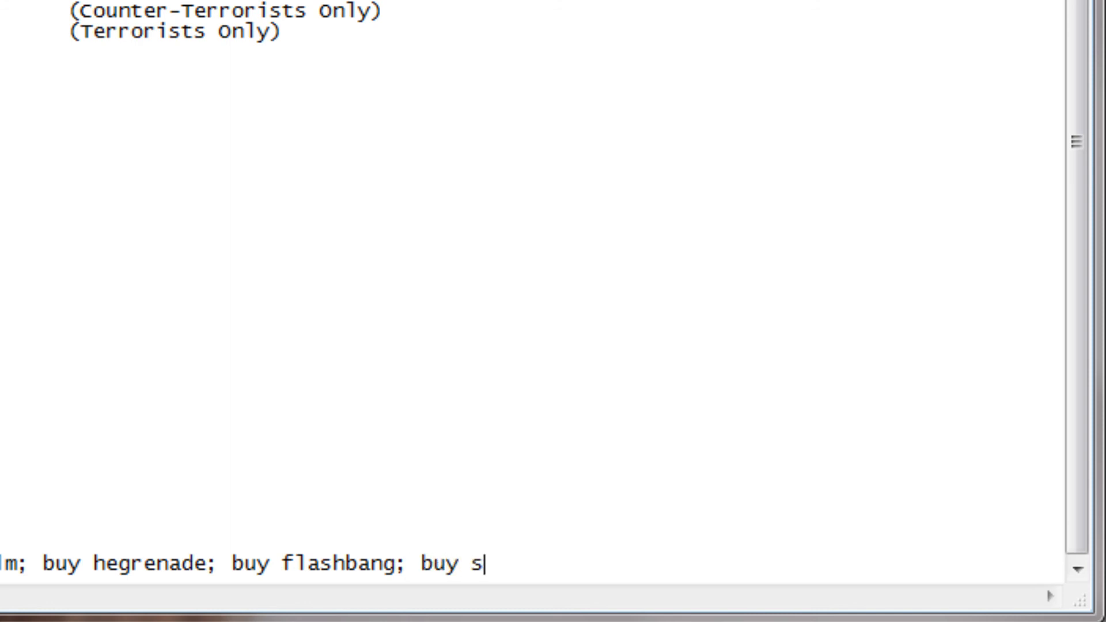
pyautogui.write('mokegrenade; buy')
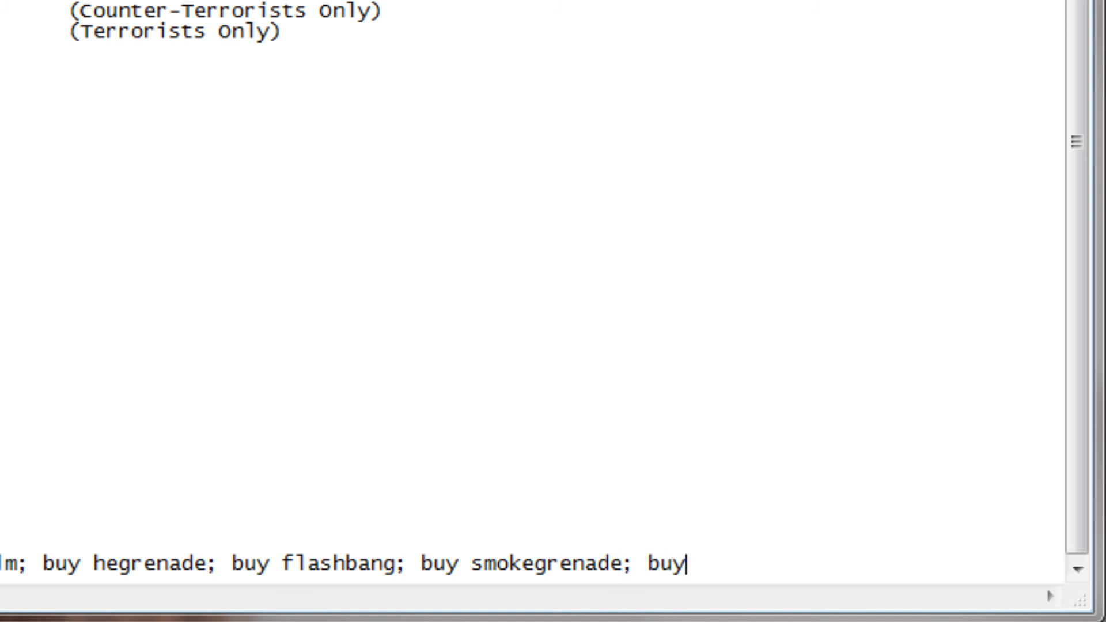
pyautogui.write('defuser')
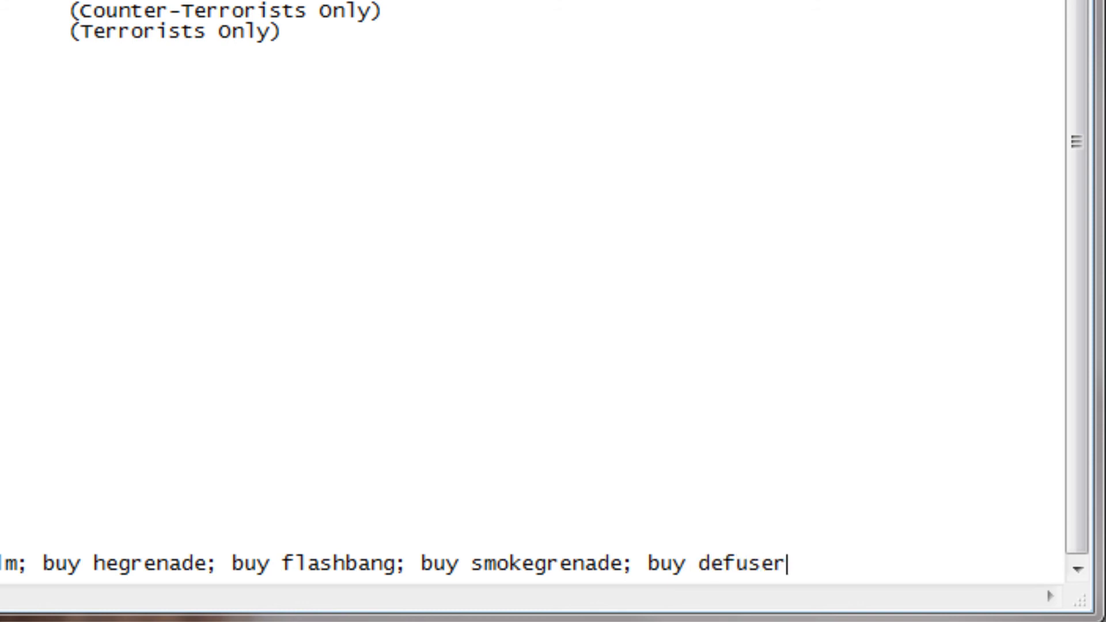
pyautogui.write('"')
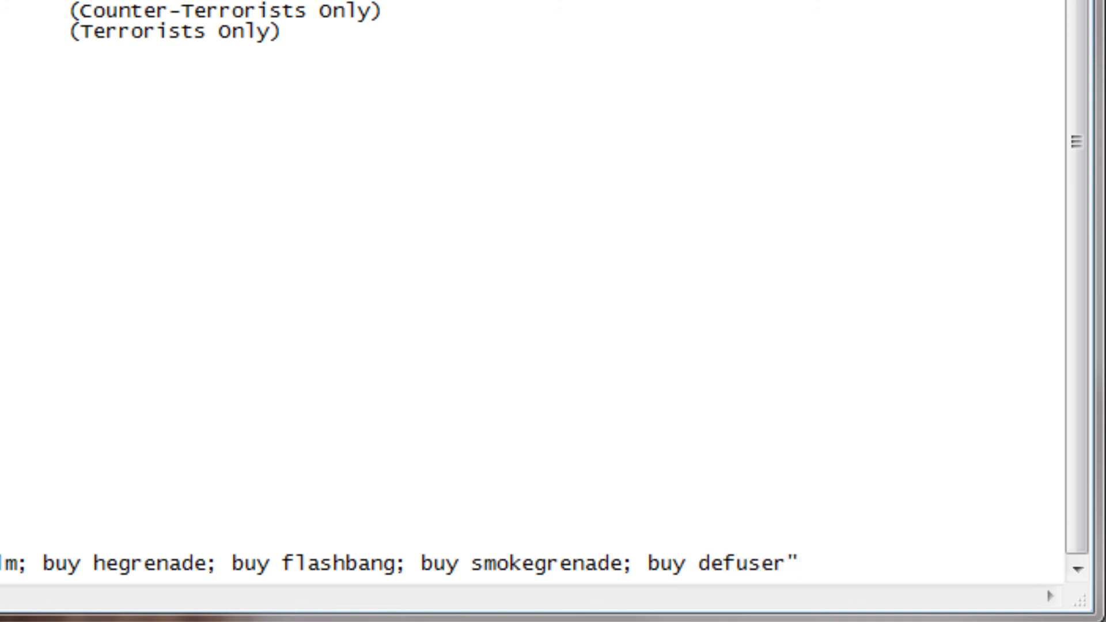
pyautogui.moveTo(835, 564)
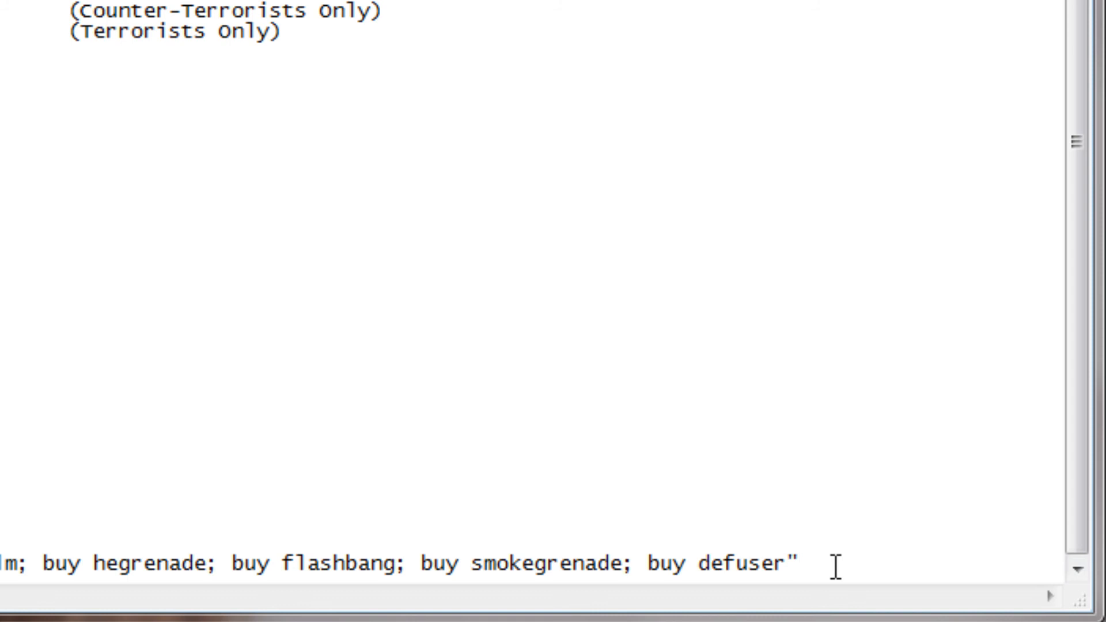
pyautogui.doubleClick(719, 563)
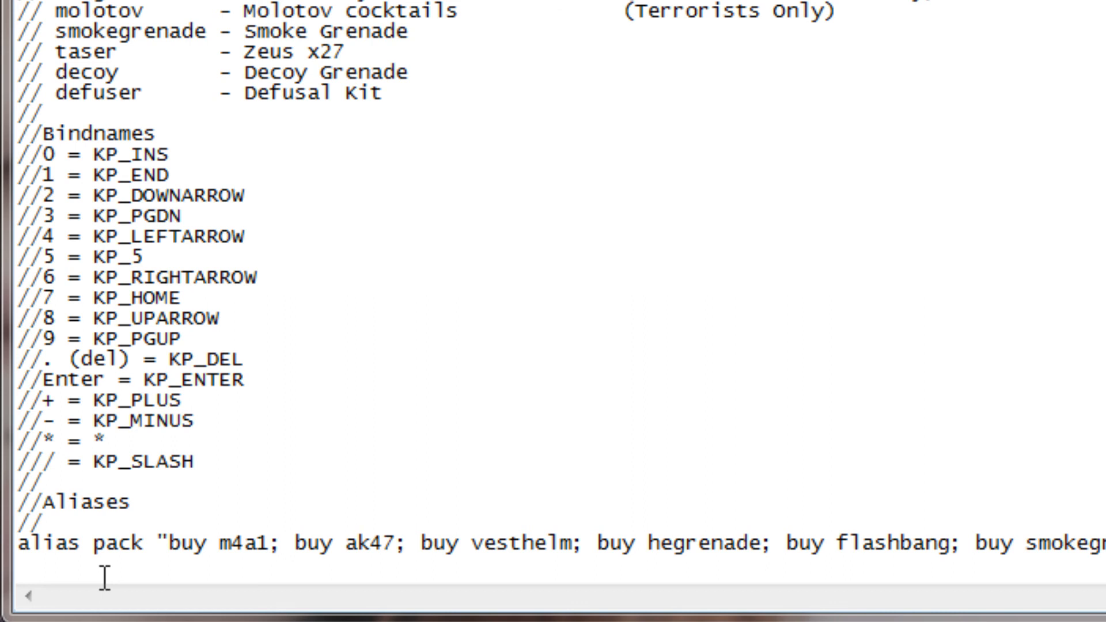
# Type the alias m4ak buying m4a1, ak47, primammo and secammo.
pyautogui.write('alias')
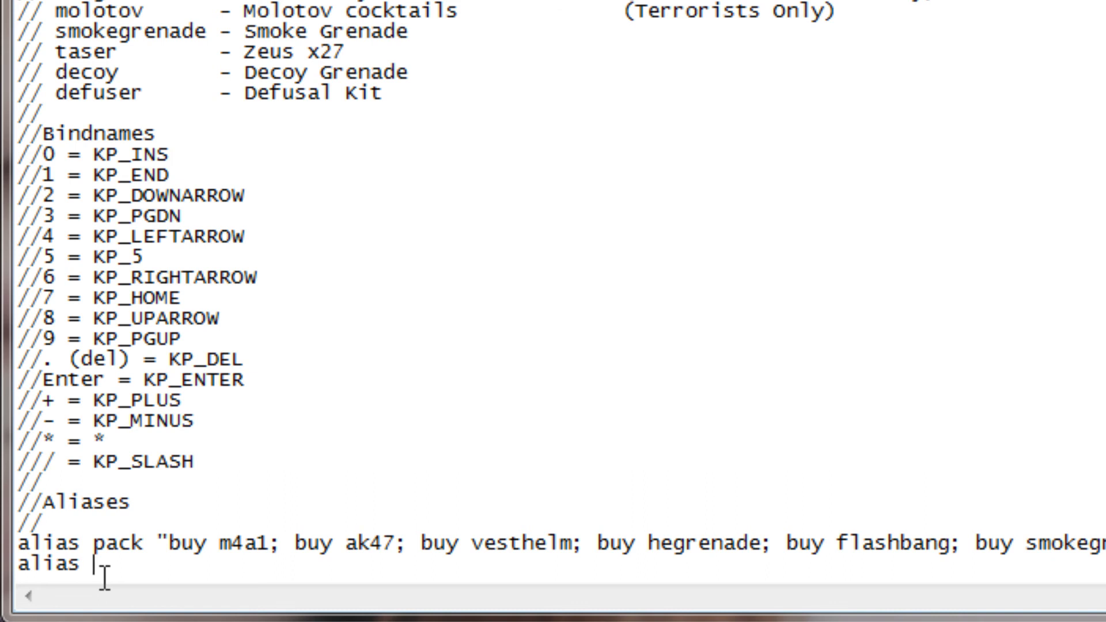
pyautogui.write('m4ak "buy')
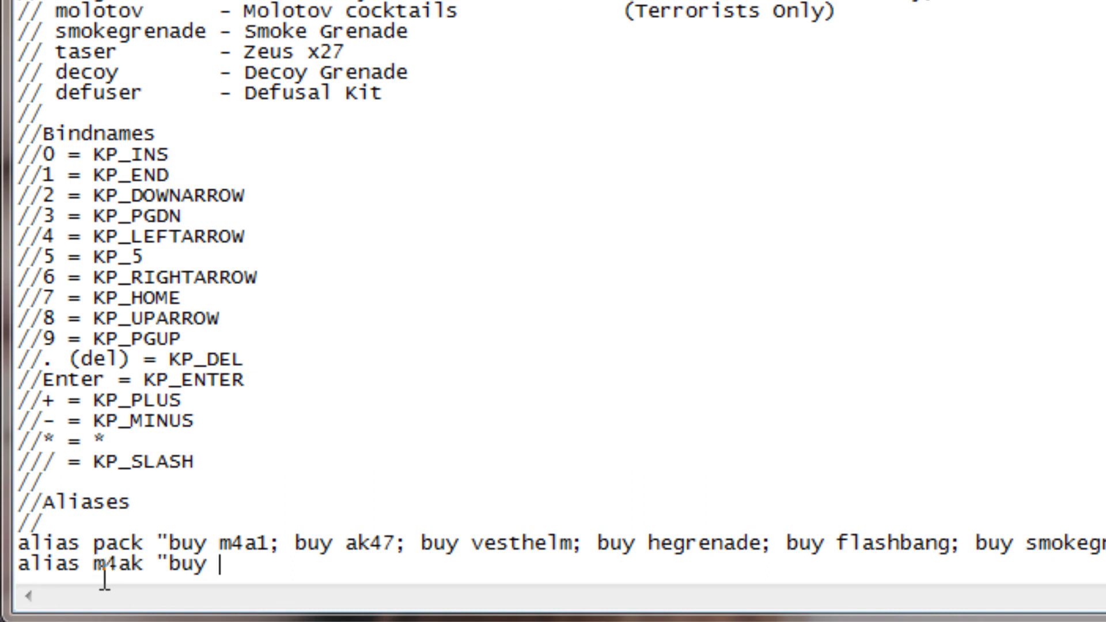
pyautogui.write('m4a1; buy ak47')
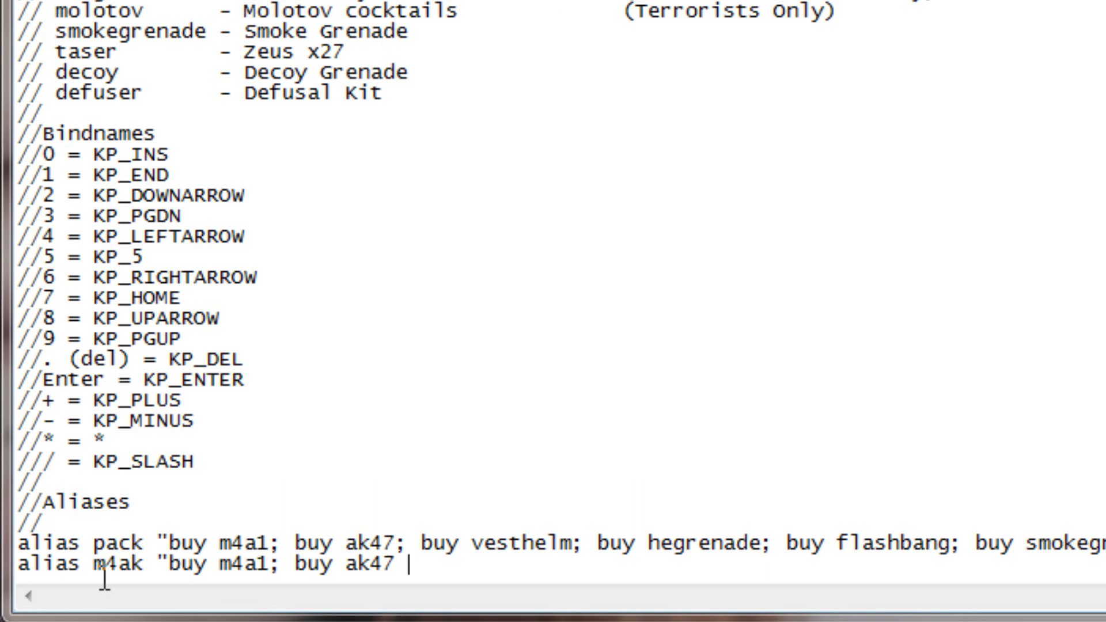
pyautogui.write('; buy p')
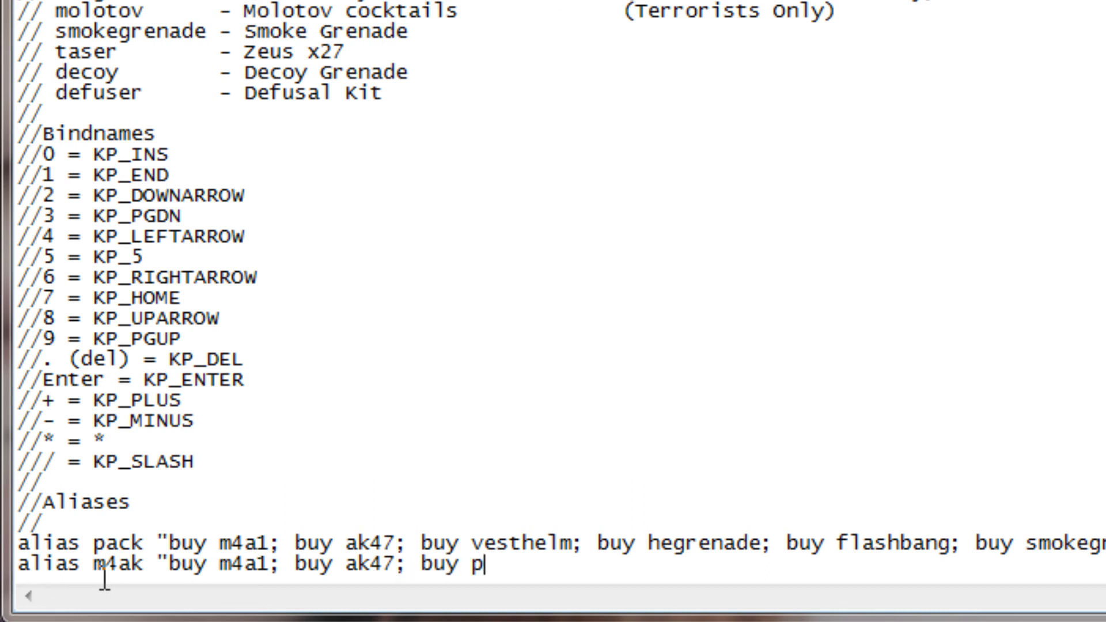
pyautogui.write('rima')
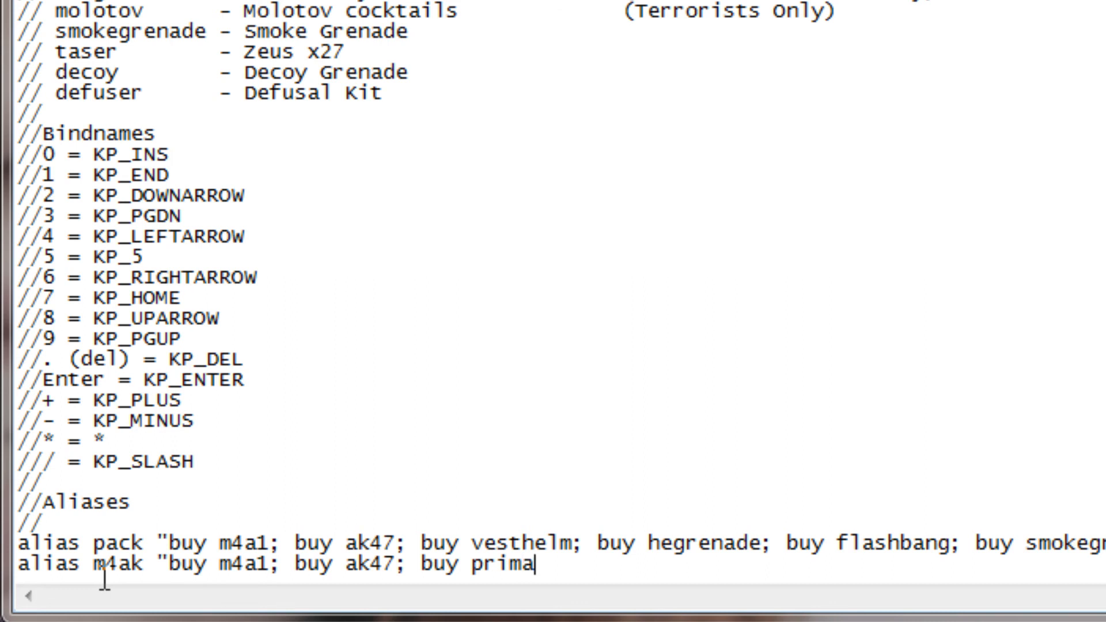
pyautogui.write('mmo; buy se')
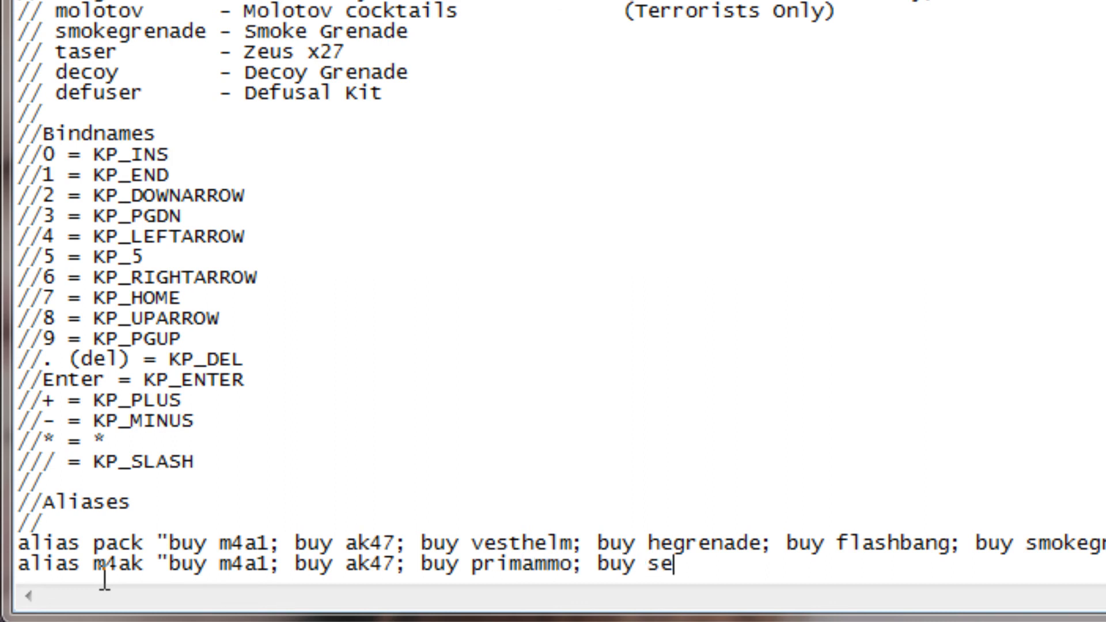
pyautogui.write('cammo"')
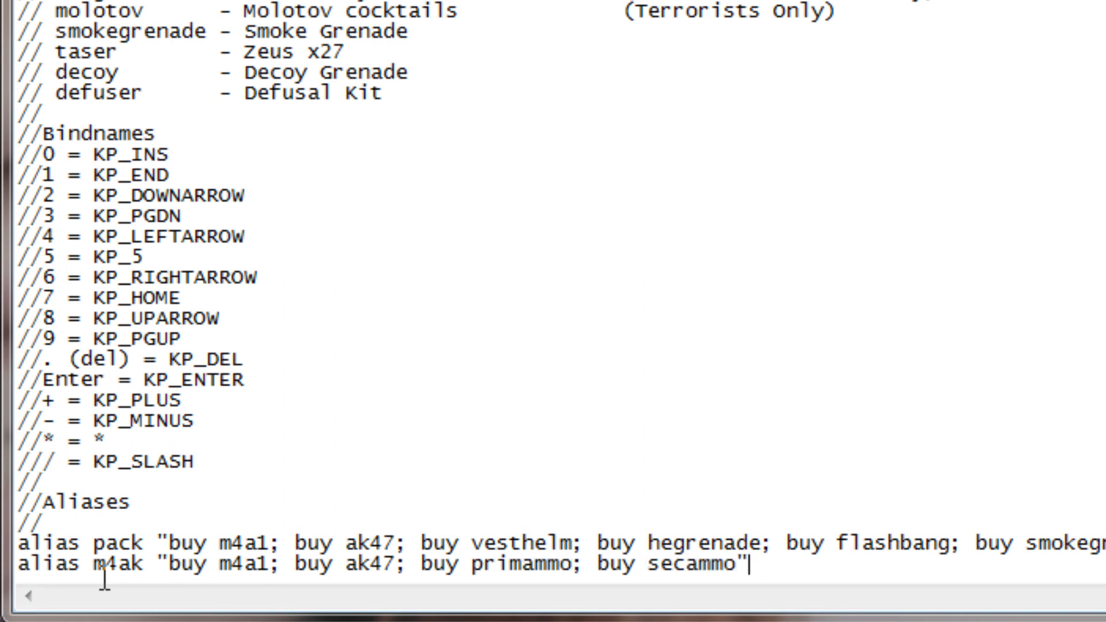
# Delete the primammo and secammo buys from the m4ak alias.
pyautogui.doubleClick(719, 543)
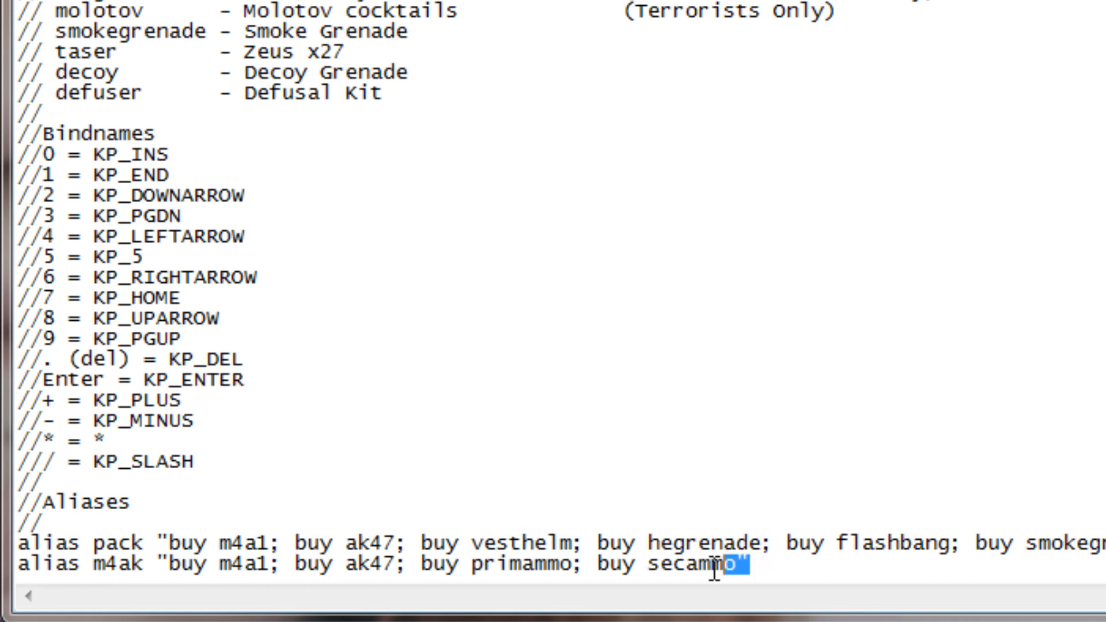
pyautogui.press('Delete')
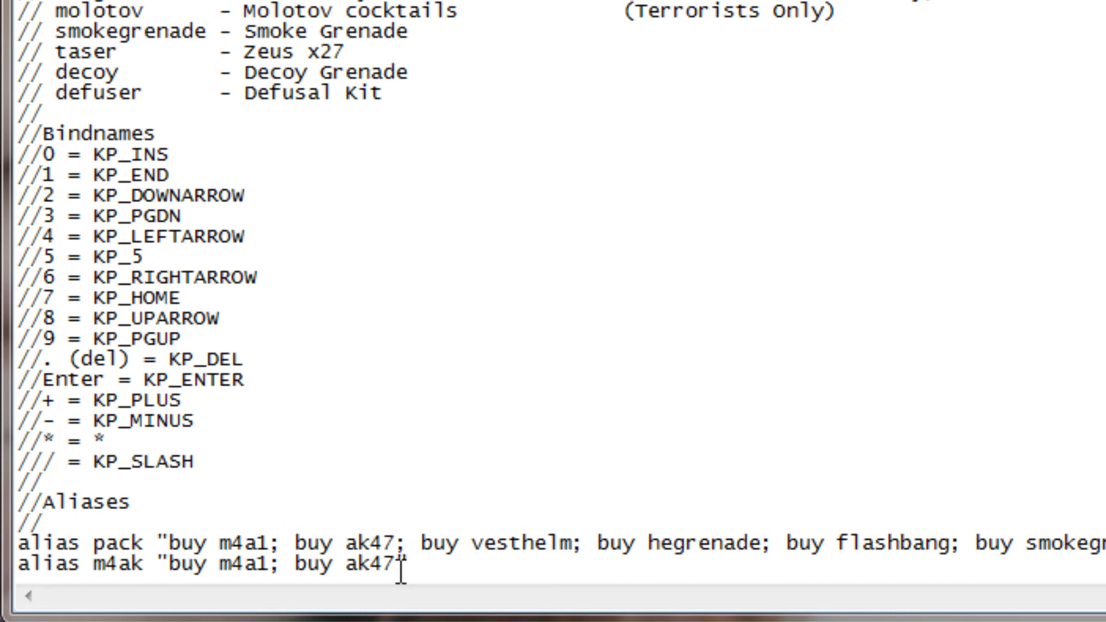
pyautogui.click(406, 546)
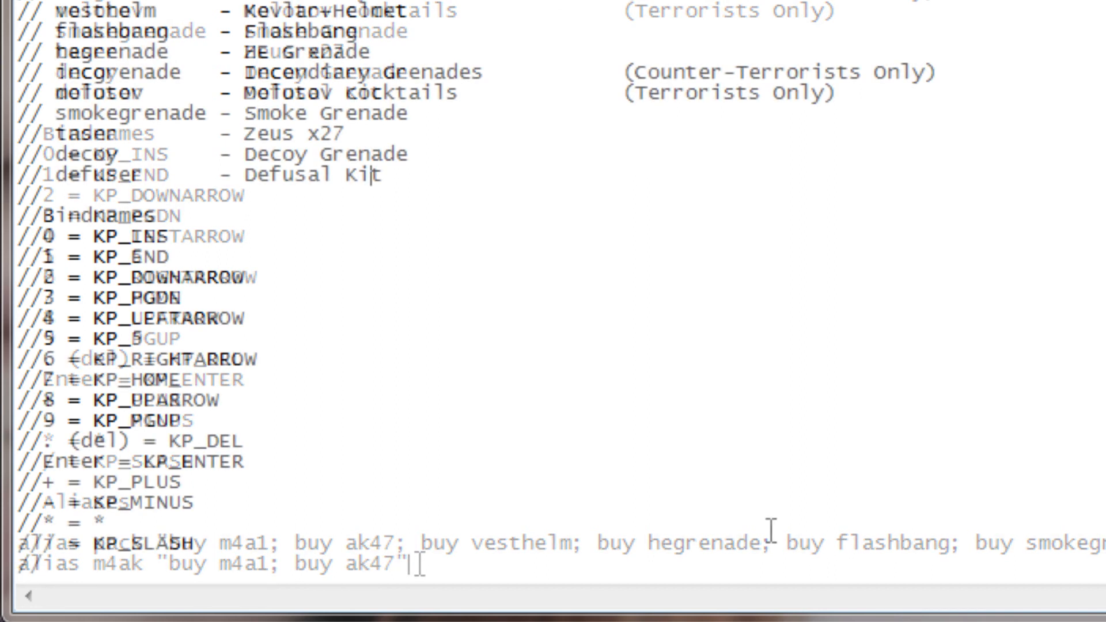
# Scroll the alias list and highlight the dgl alias name and the defensive team-chat message.
pyautogui.scroll(-3)
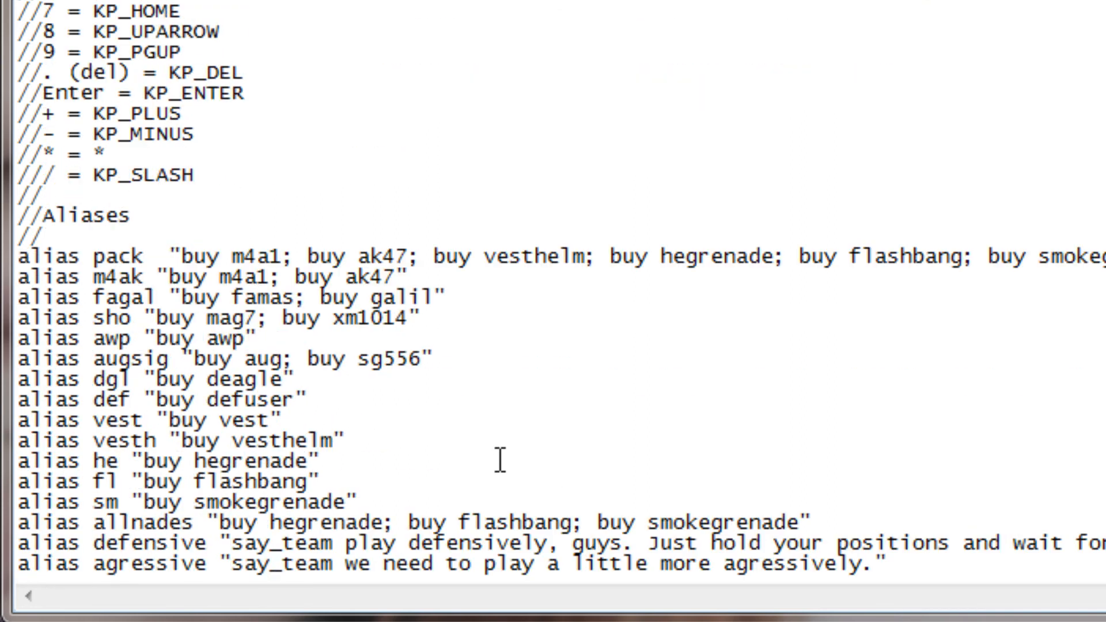
pyautogui.moveTo(506, 473)
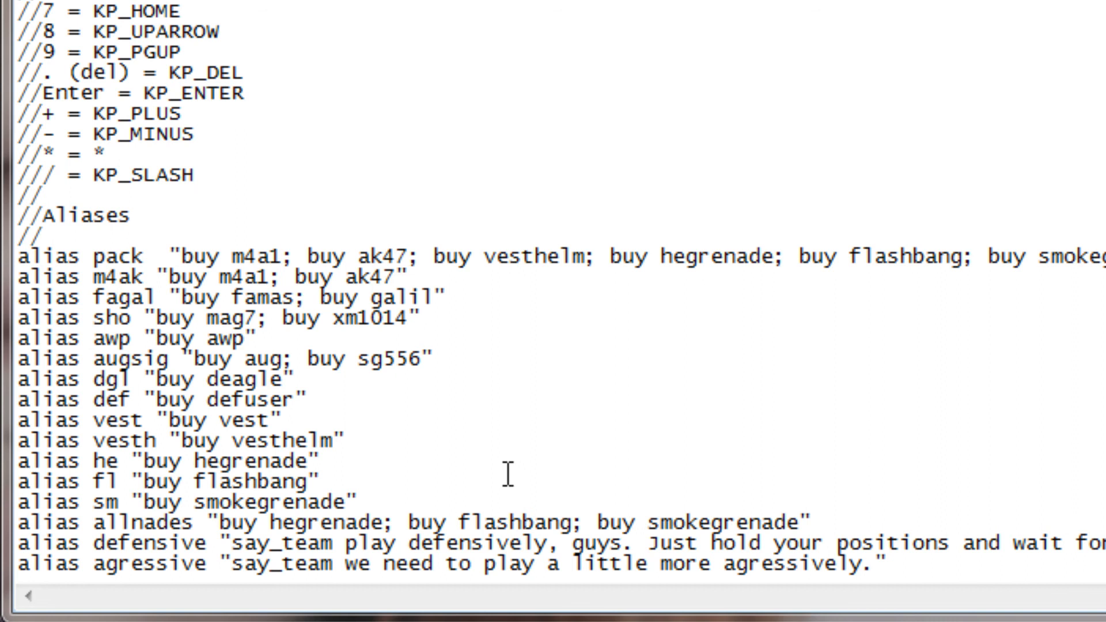
pyautogui.moveTo(143, 399)
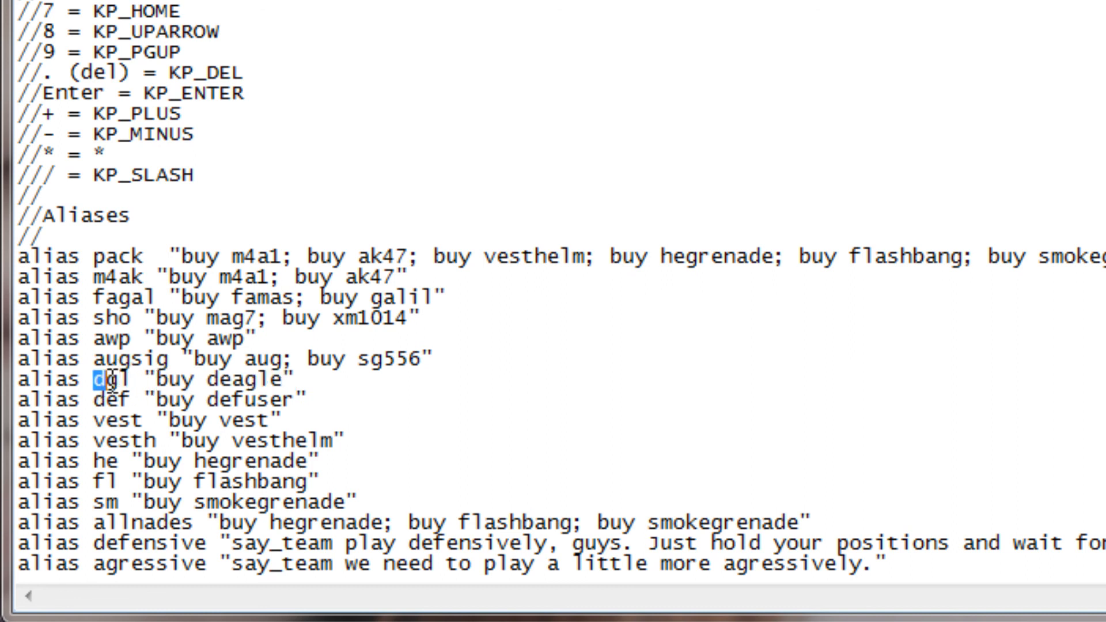
pyautogui.doubleClick(116, 400)
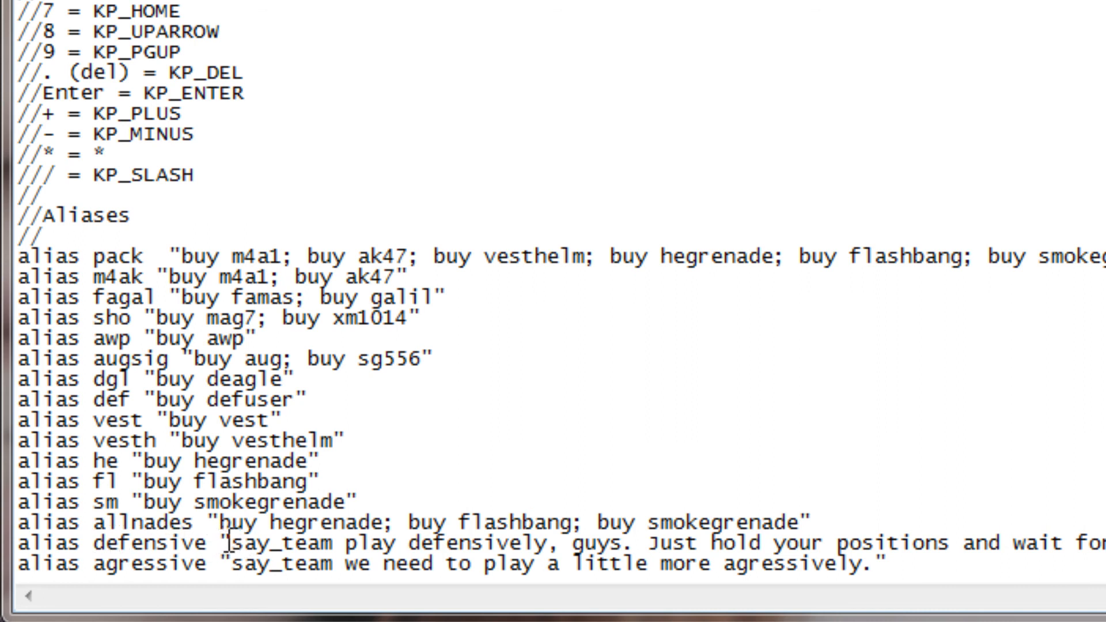
pyautogui.doubleClick(282, 543)
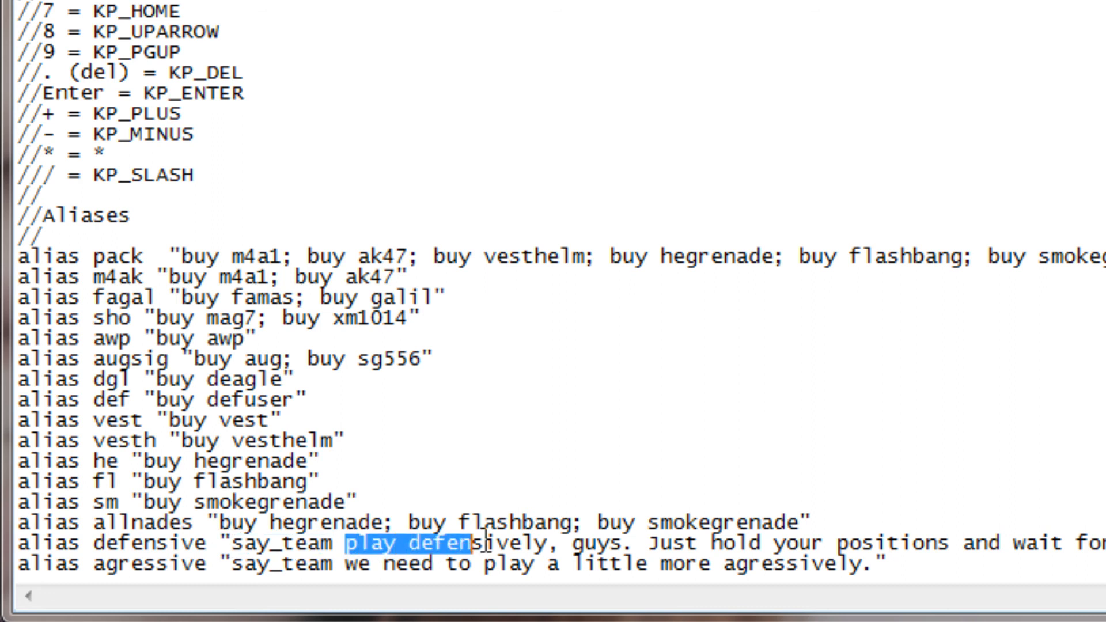
pyautogui.moveTo(479, 542); pyautogui.dragTo(829, 542)
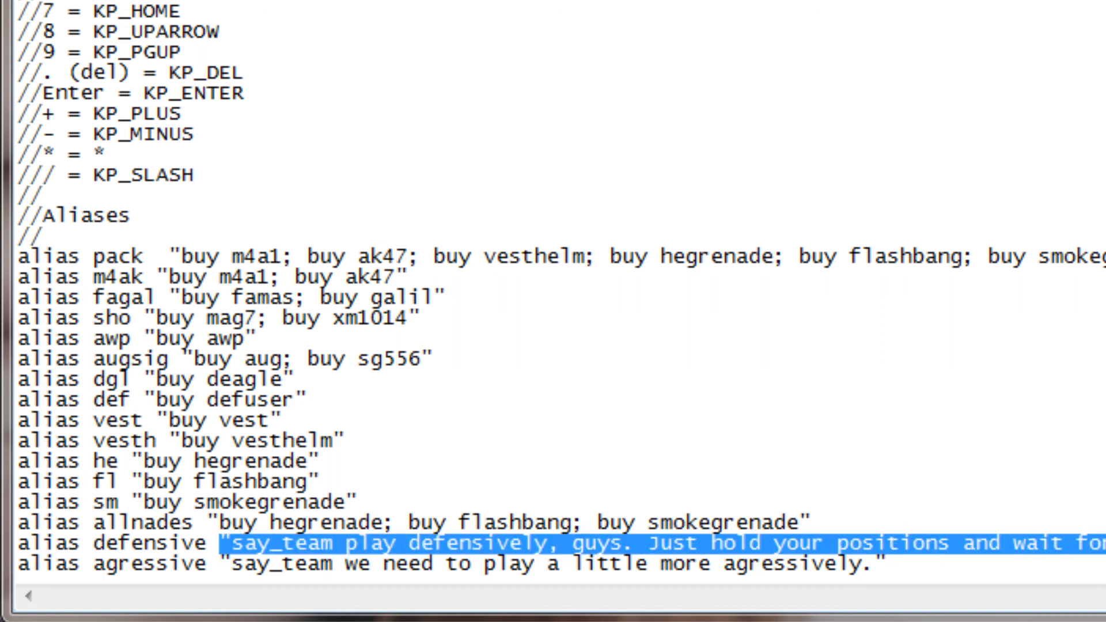
pyautogui.click(223, 564)
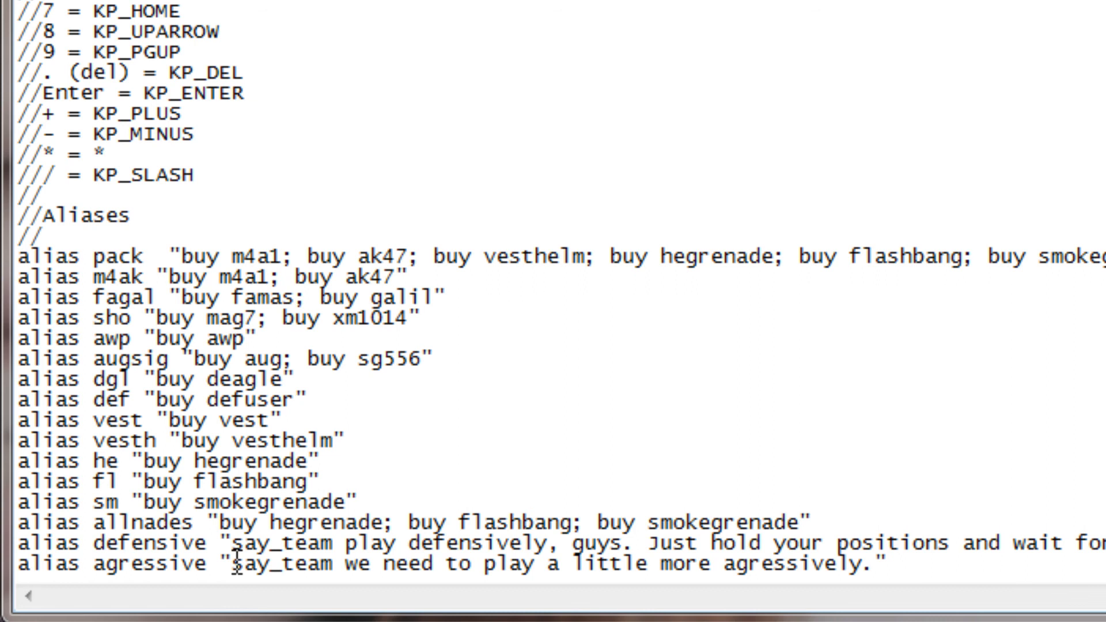
pyautogui.moveTo(956, 575)
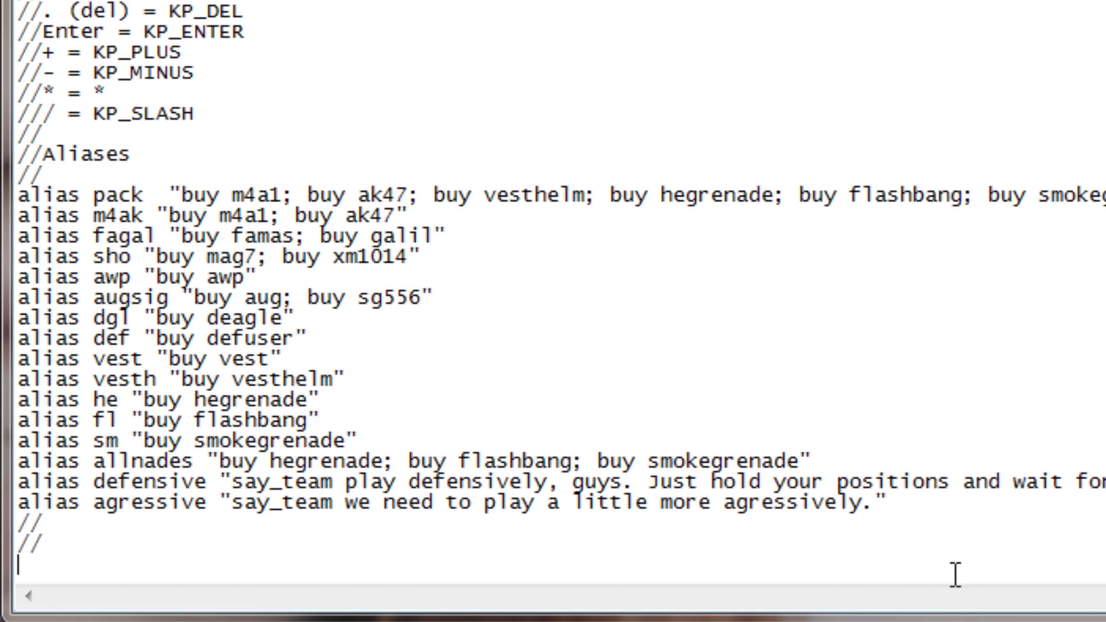
# Add a //Binds heading and the line bind KP_INS "allnades".
pyautogui.write('Binds')
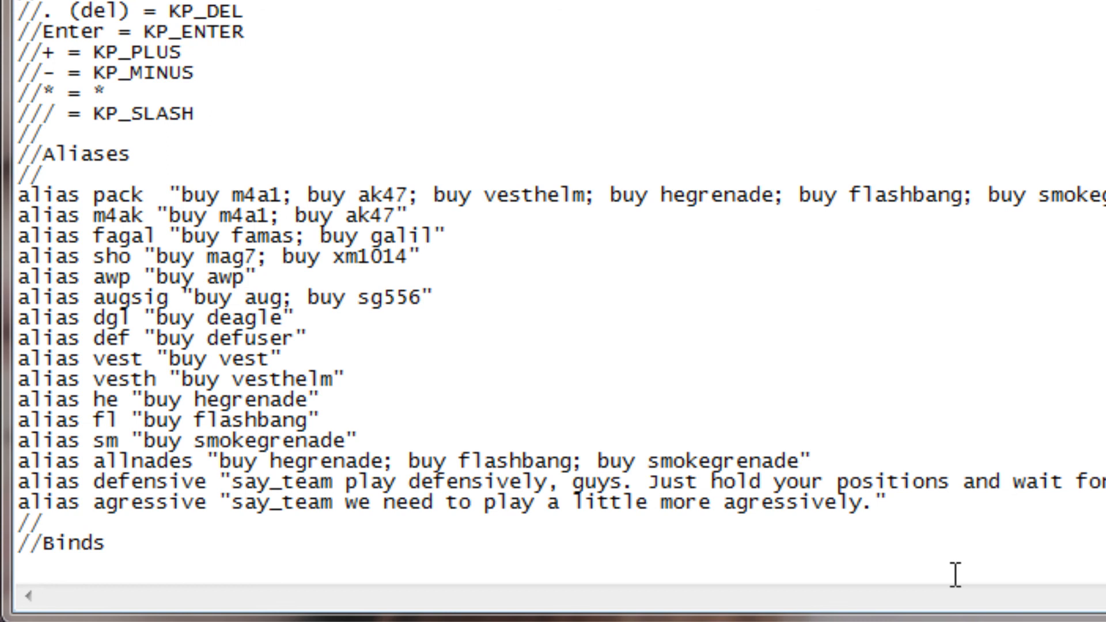
pyautogui.write('bind')
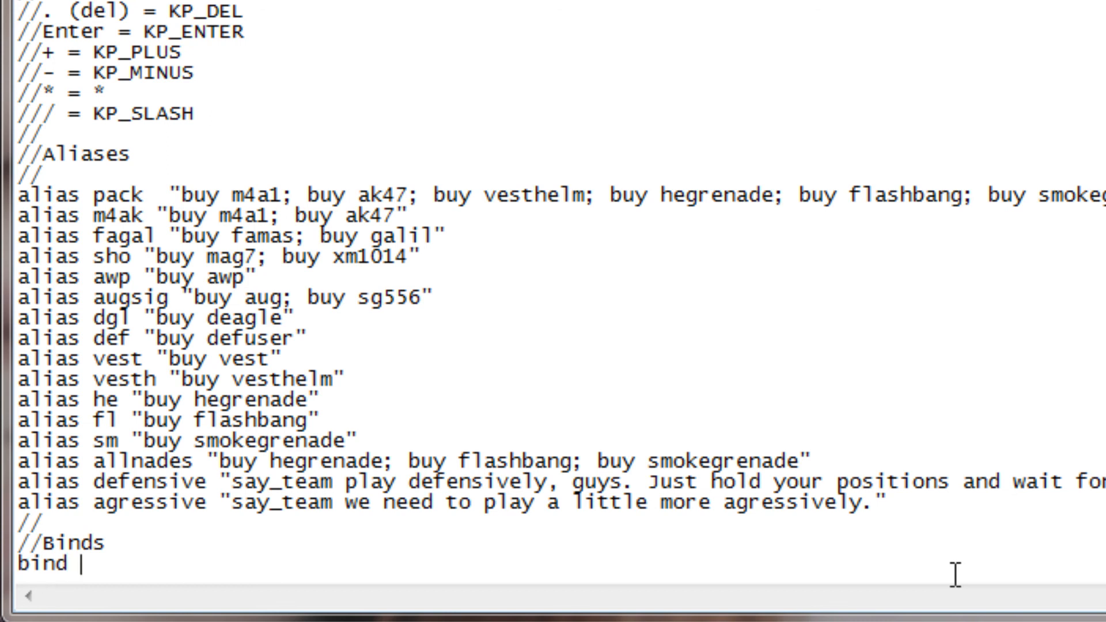
pyautogui.write('K')
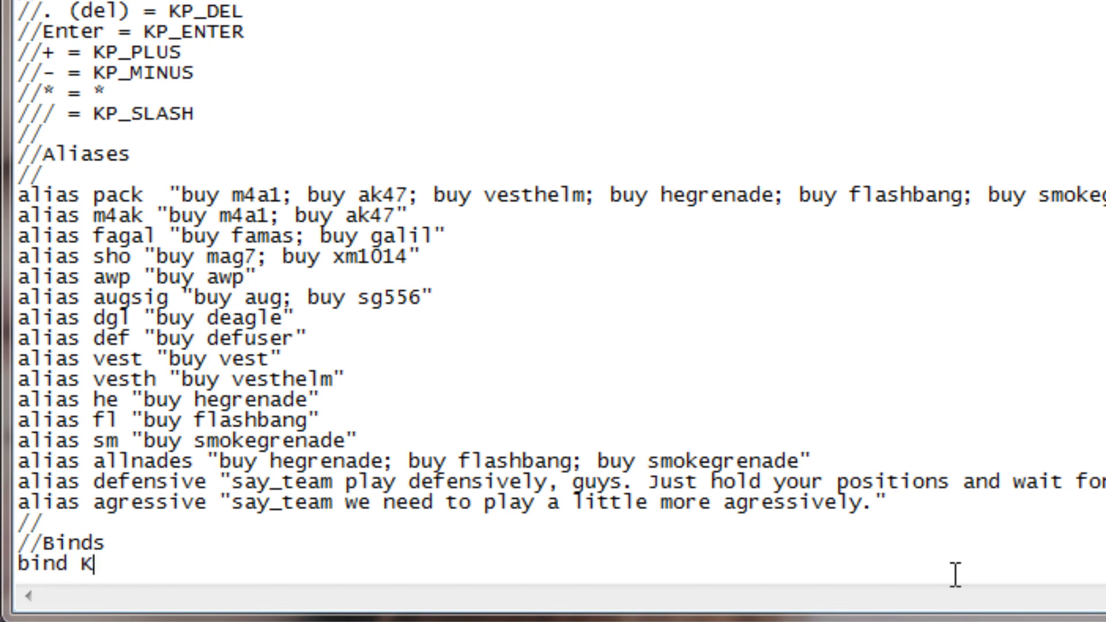
pyautogui.write('P_I')
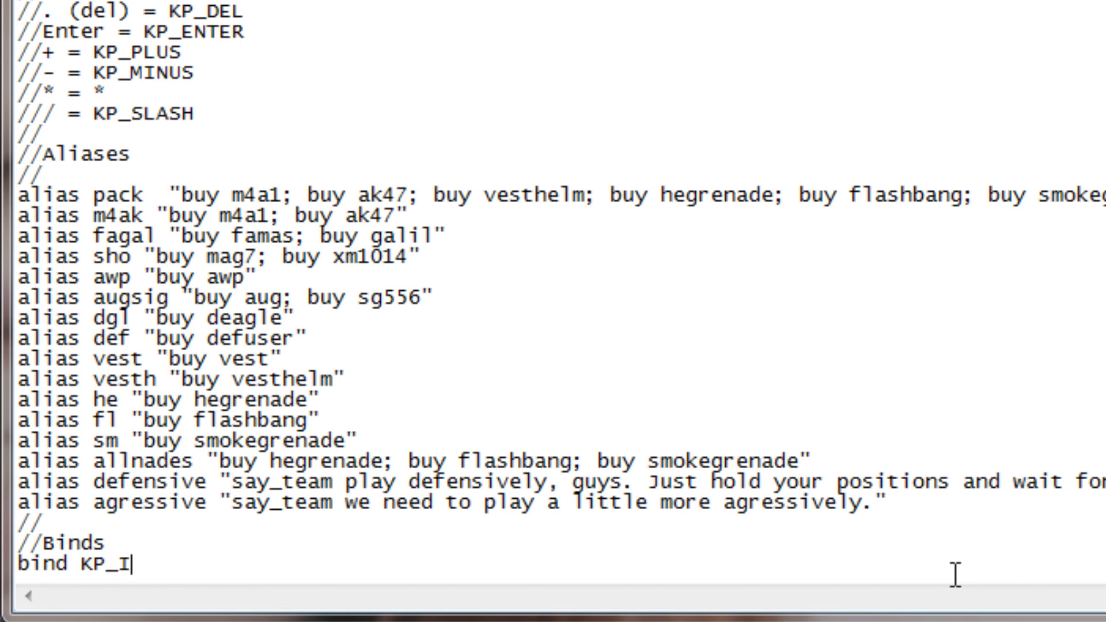
pyautogui.write('NS')
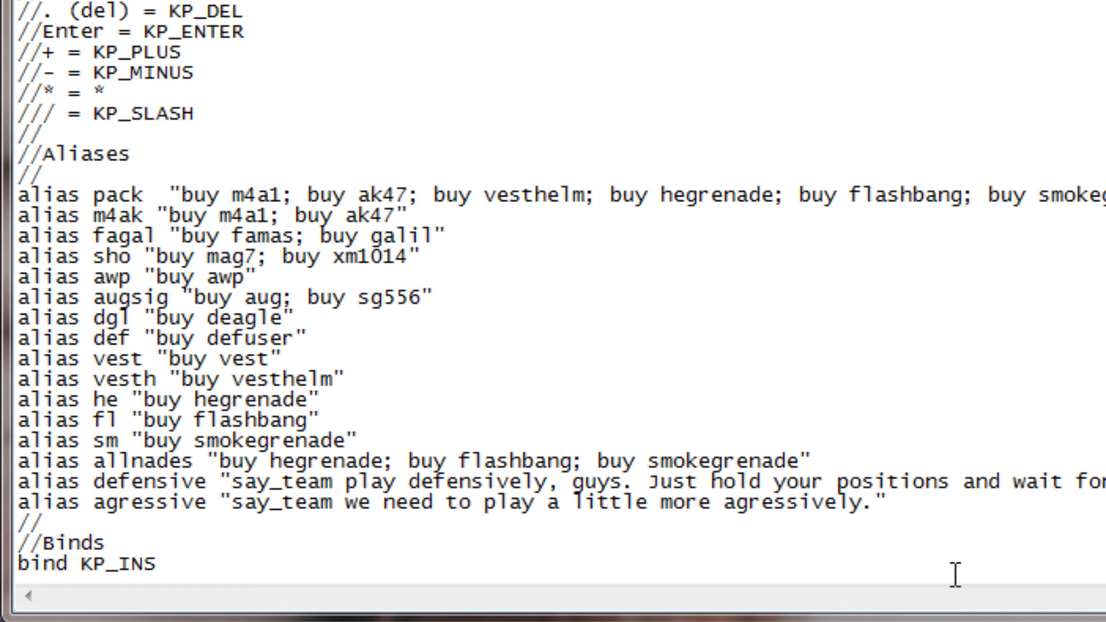
pyautogui.write('"')
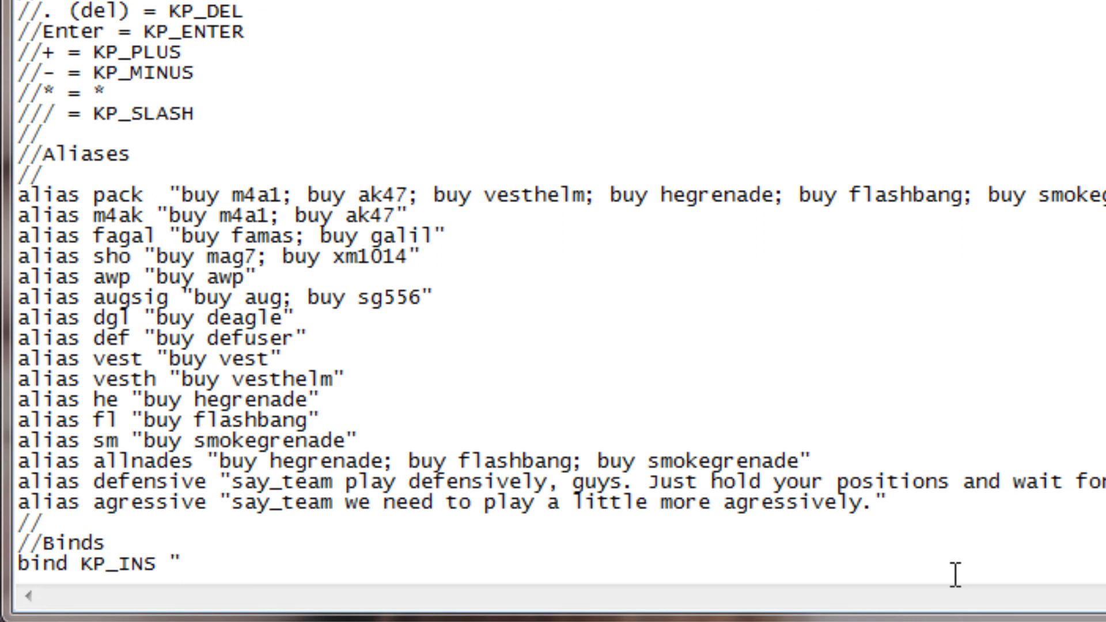
pyautogui.write('alln')
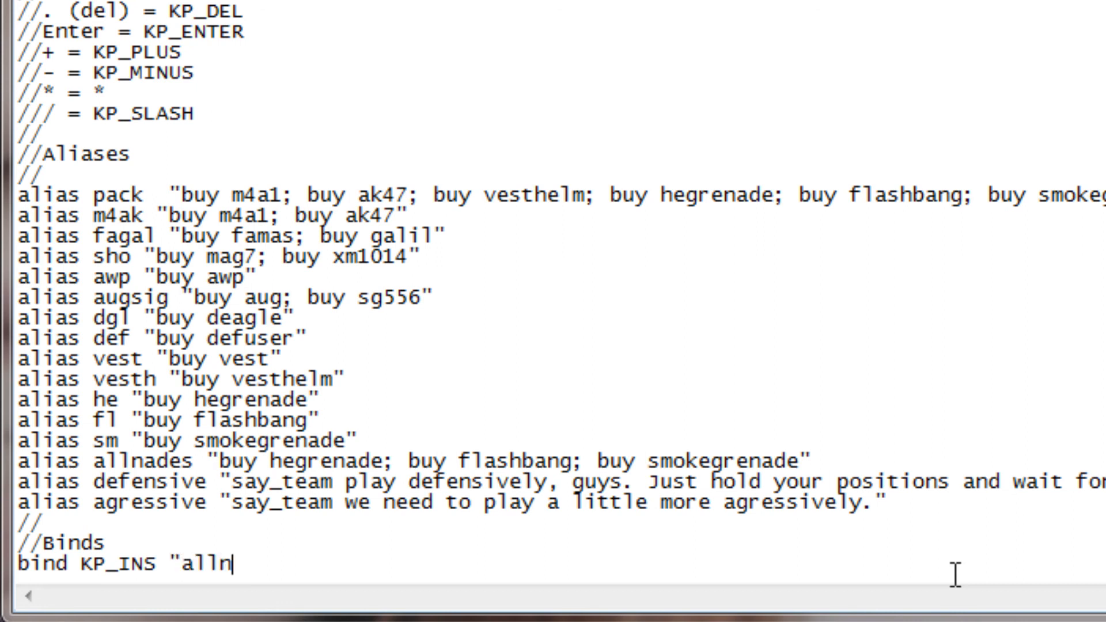
pyautogui.write('ades"')
pyautogui.write('bind')
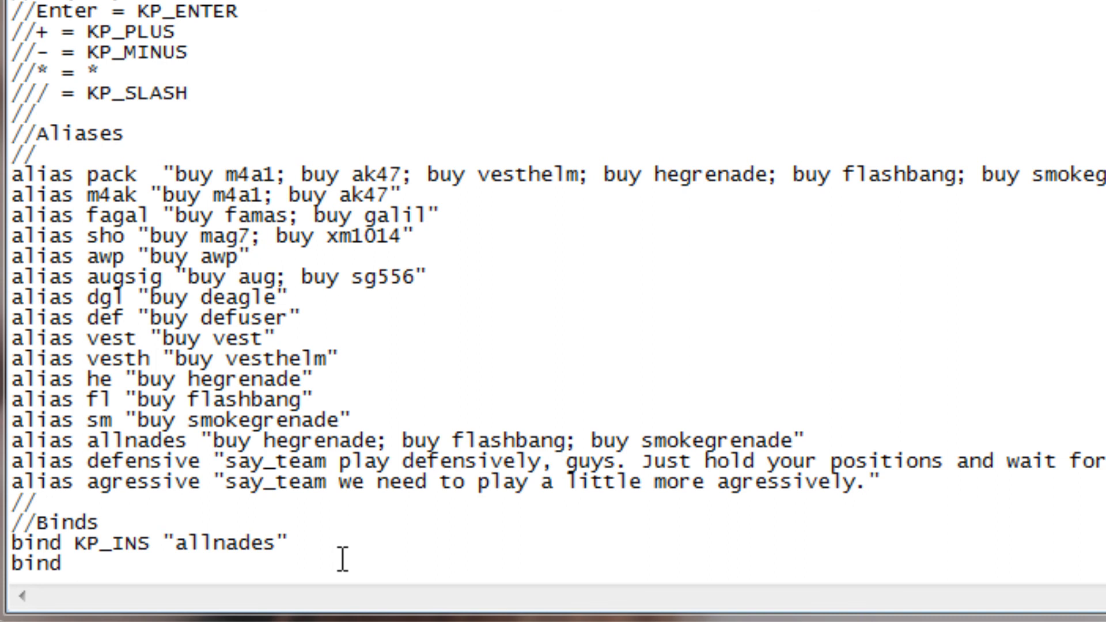
# Bind KP_END to "m4ak" and move the caret to the end of that line.
pyautogui.write('KP')
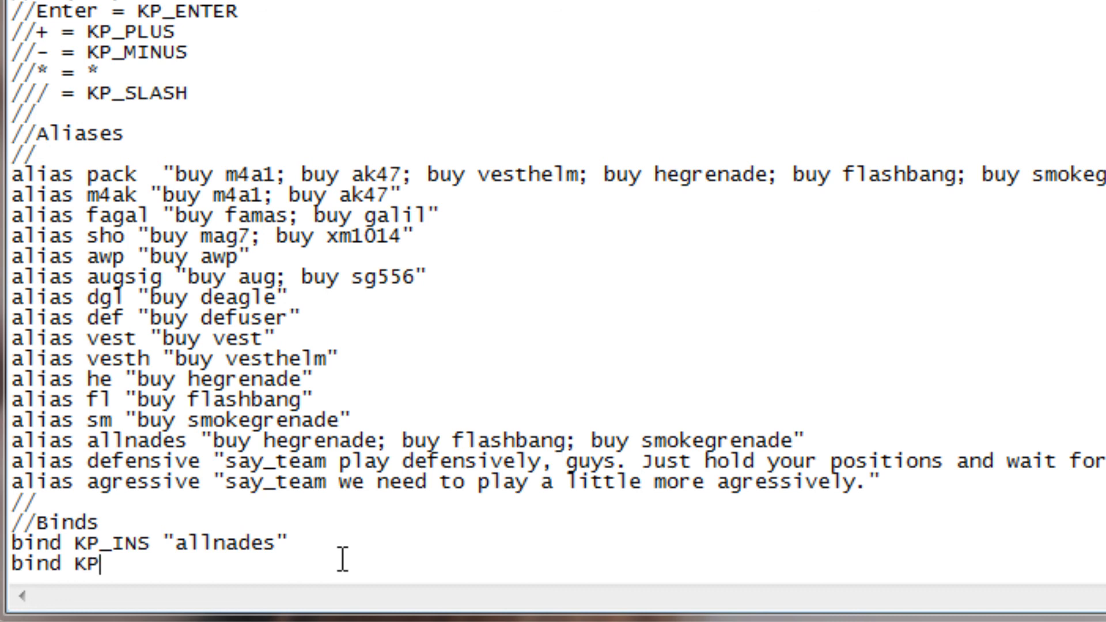
pyautogui.write('_END')
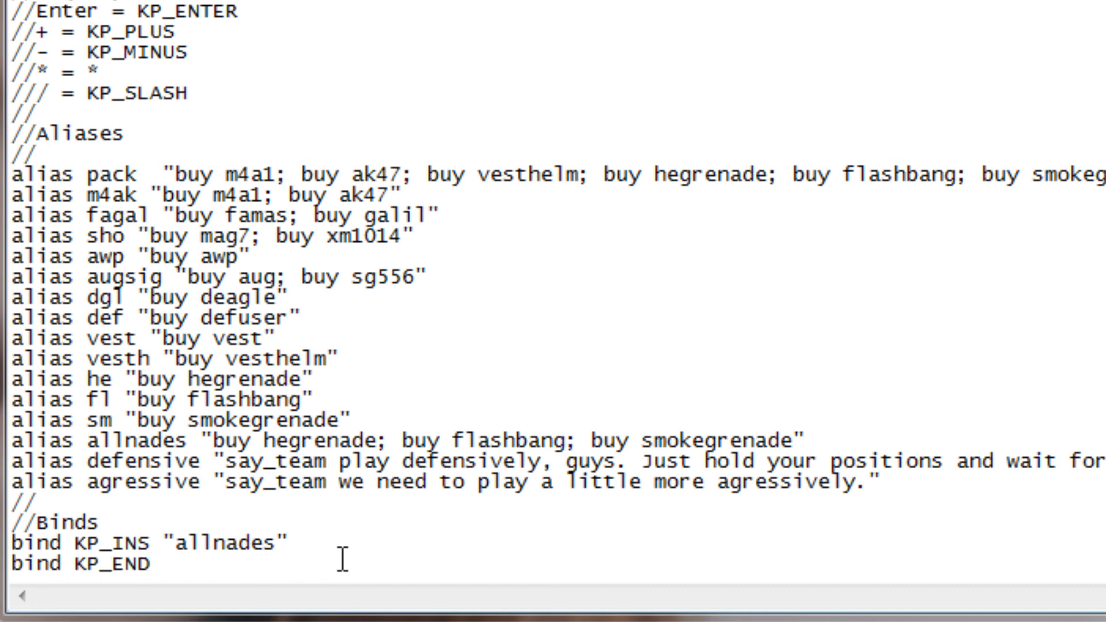
pyautogui.write('"')
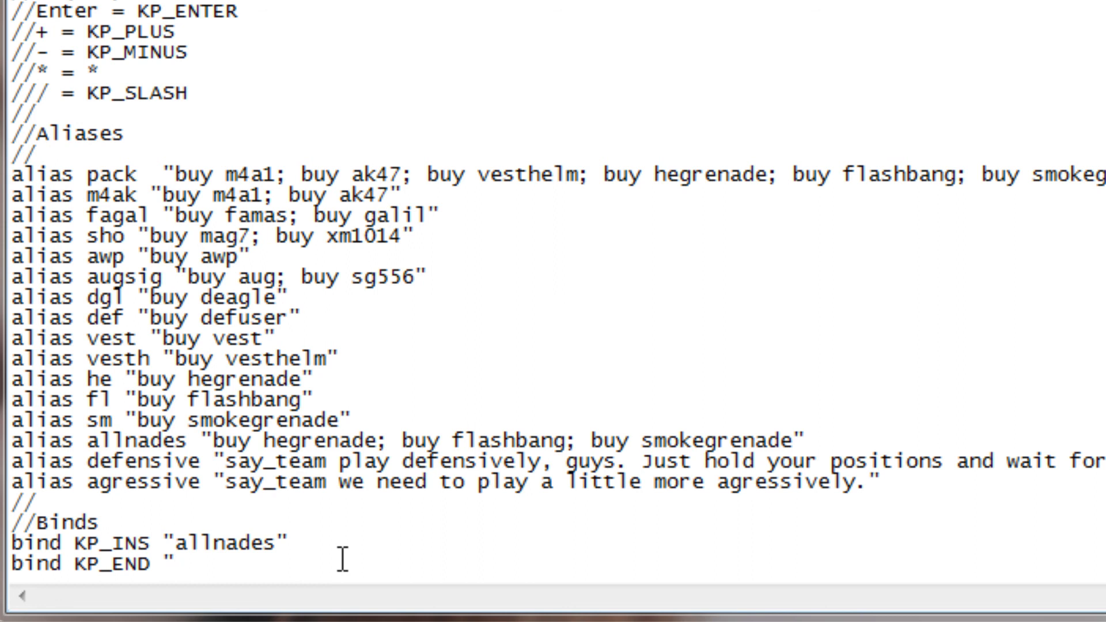
pyautogui.write('m4ak"')
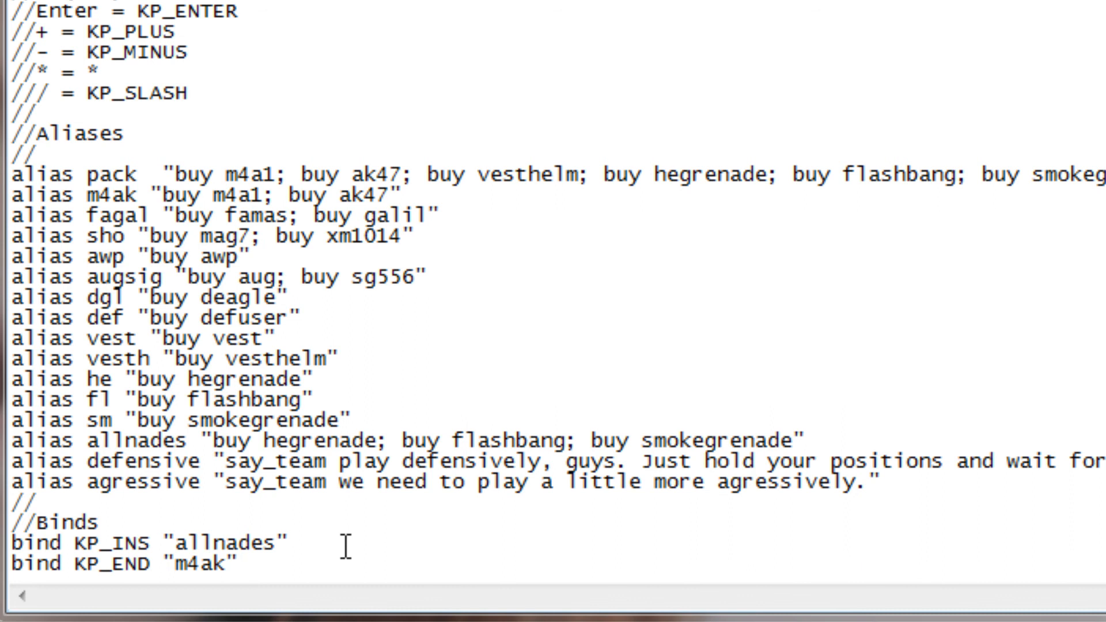
pyautogui.moveTo(295, 566)
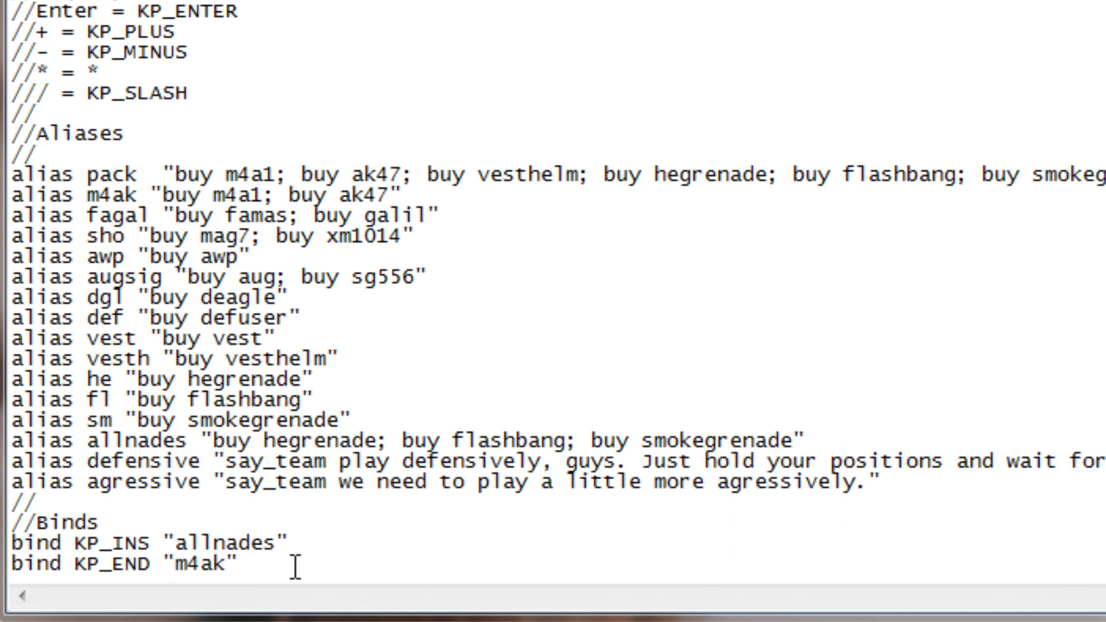
pyautogui.click(243, 563)
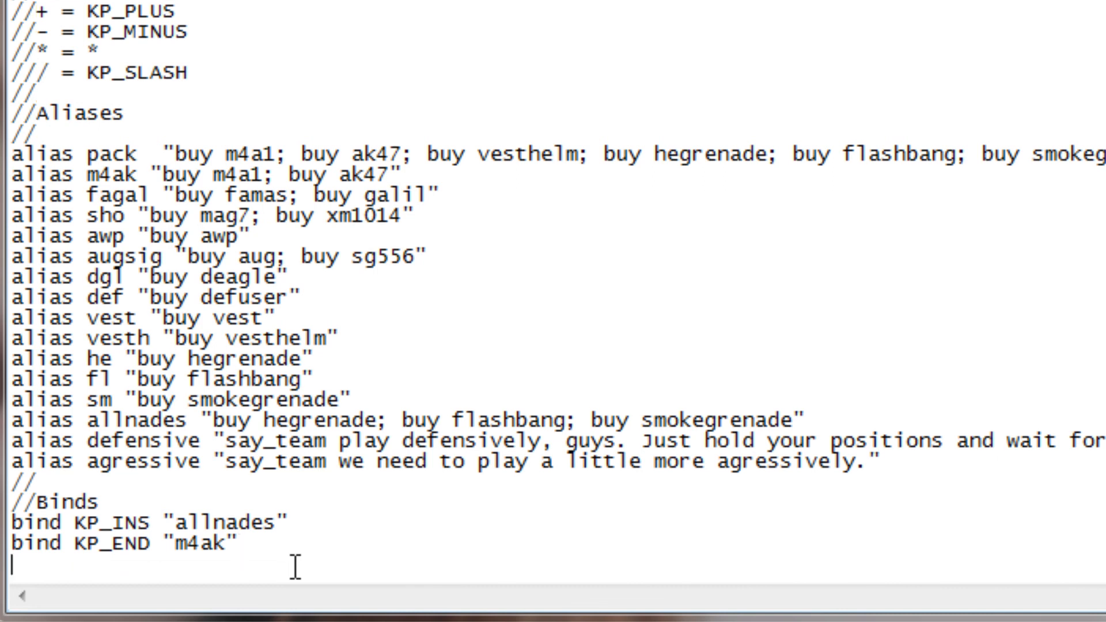
pyautogui.moveTo(352, 605)
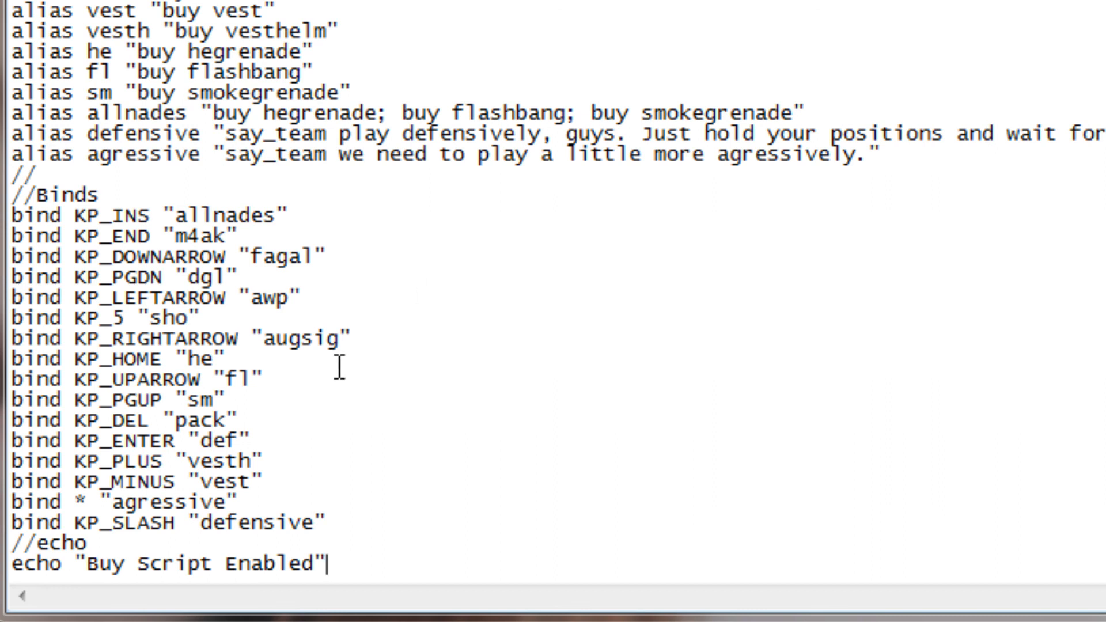
# Highlight the last four keypad binds, then place the cursor after the KP_SLASH bind.
pyautogui.moveTo(70, 462); pyautogui.dragTo(332, 524)
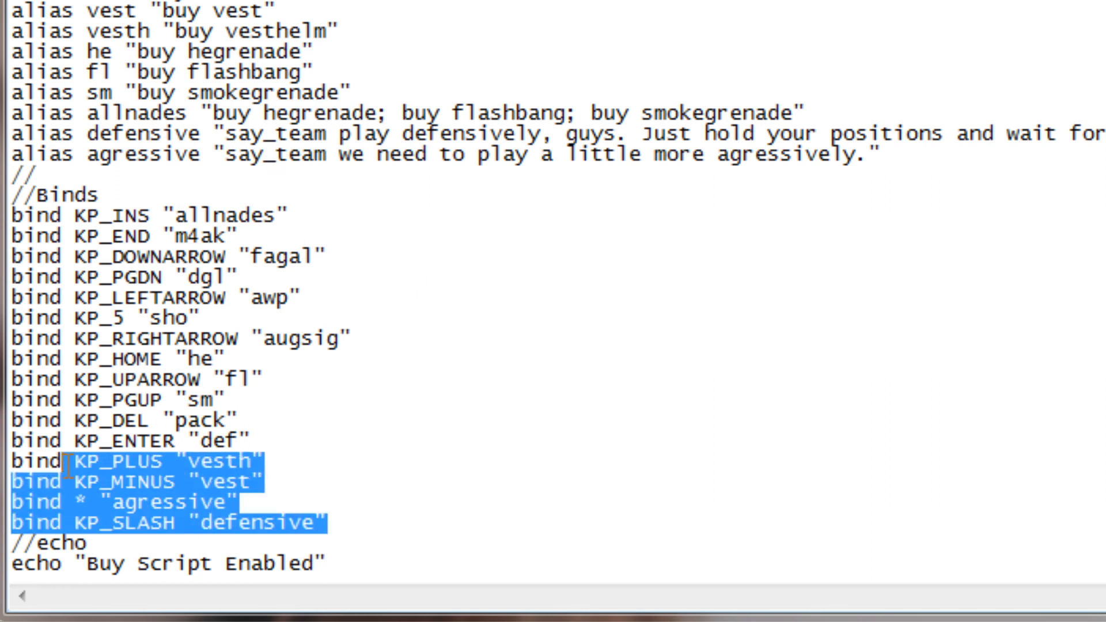
pyautogui.click(299, 441)
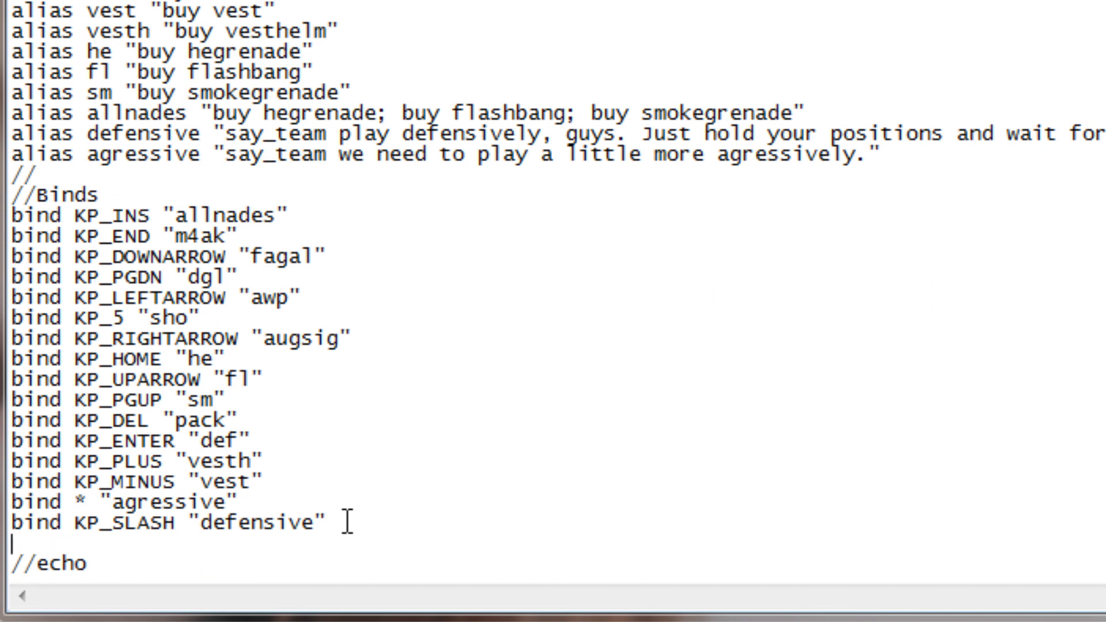
# Type a trial f1 bind that says "Im awesome", fixing the f1 quoting.
pyautogui.write('bind "f1"')
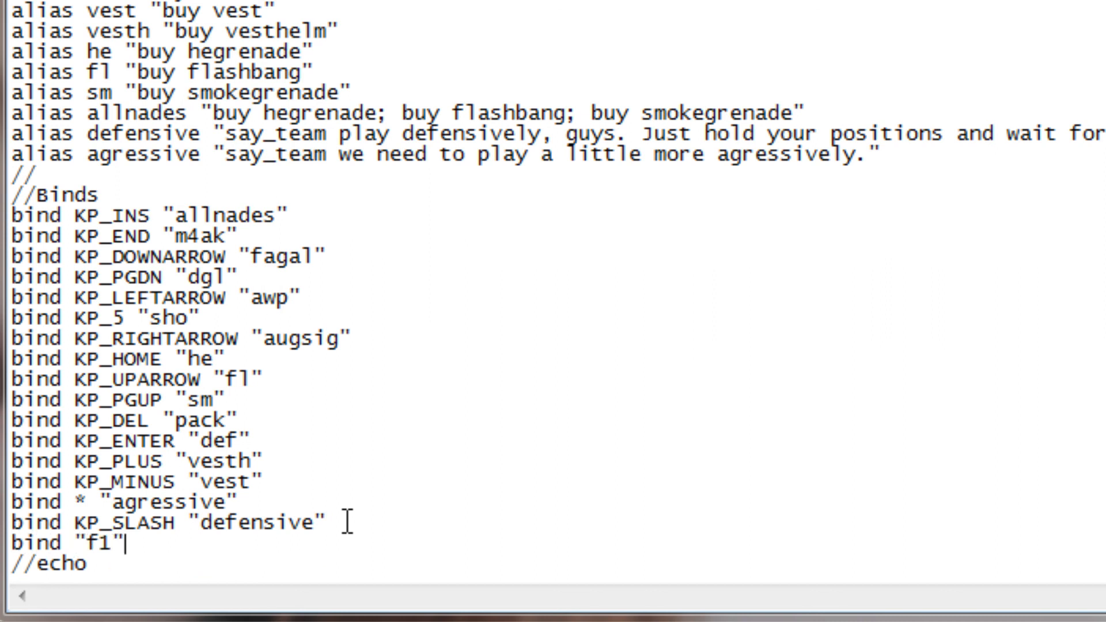
pyautogui.press('Backspace')
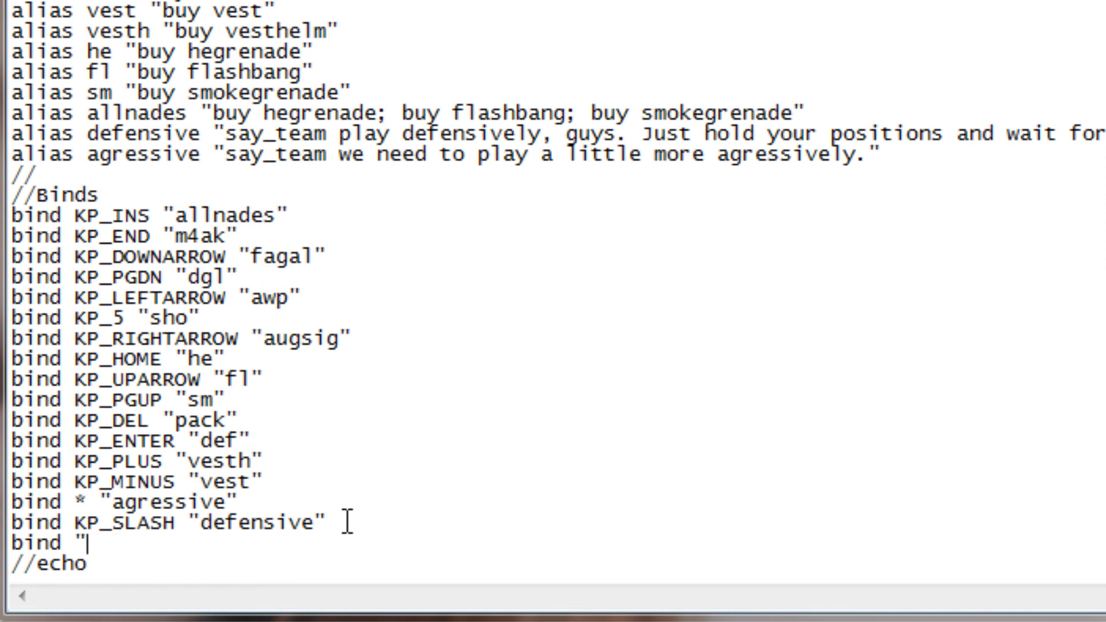
pyautogui.write('f1')
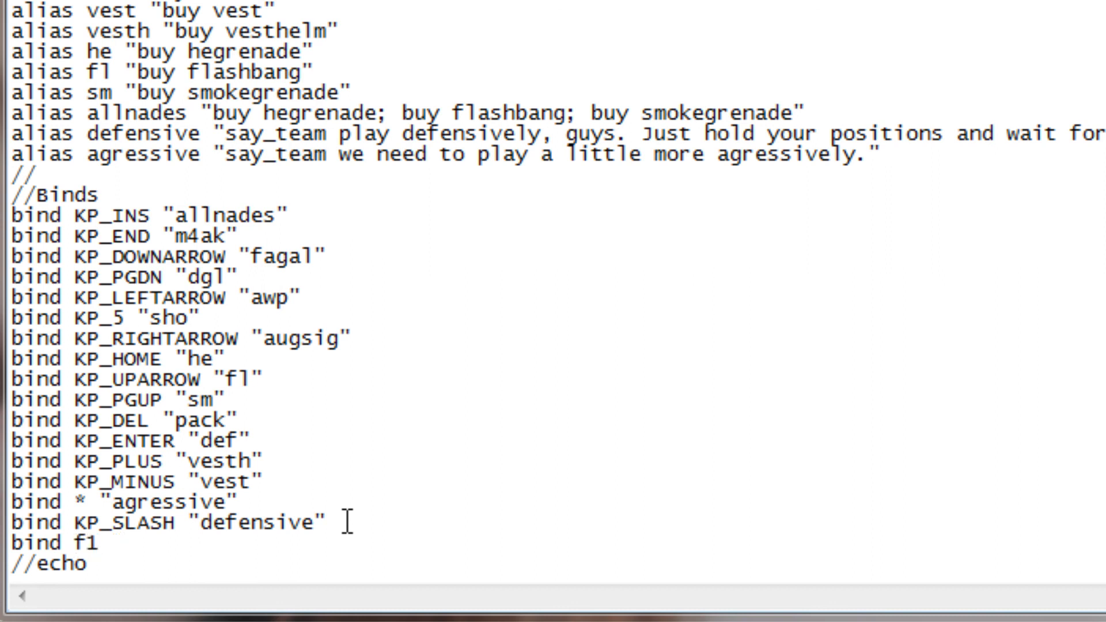
pyautogui.write('"ws')
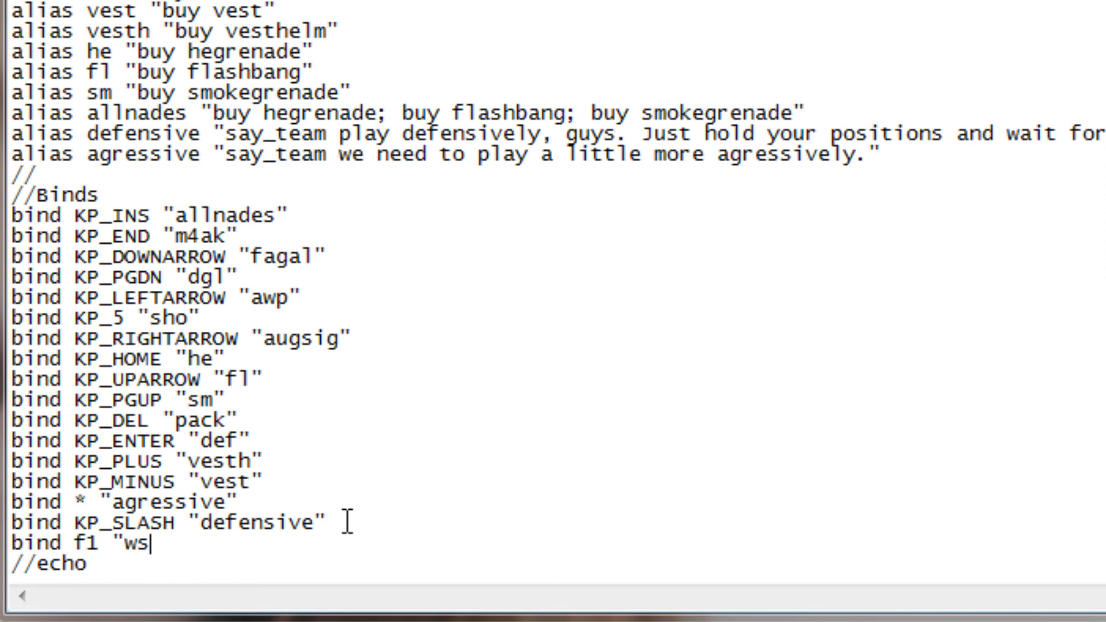
pyautogui.write('say')
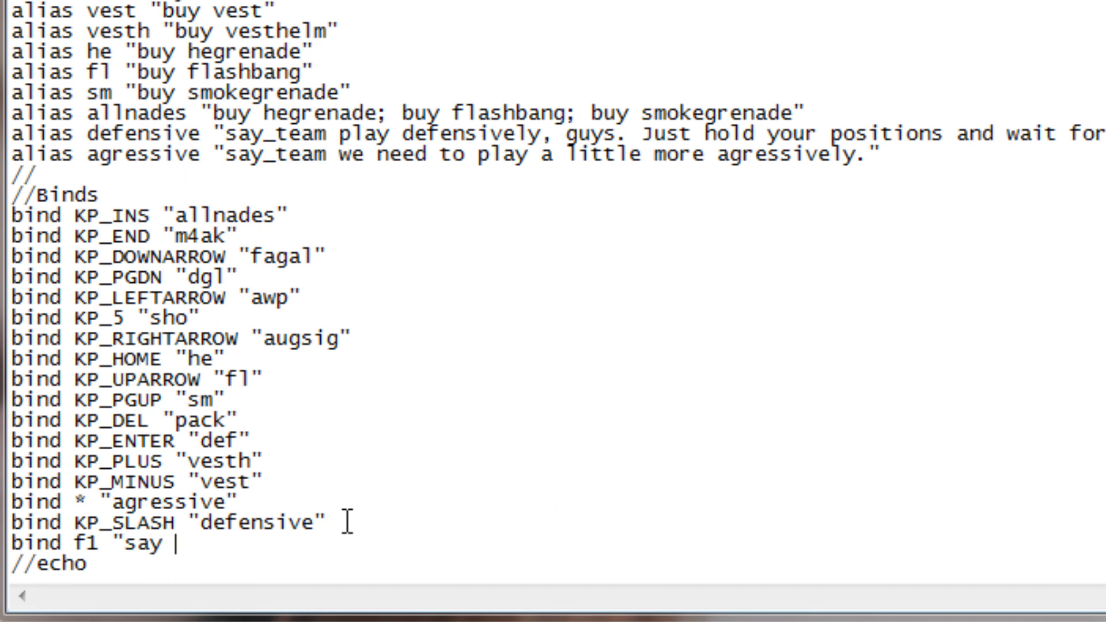
pyautogui.write('Im awes')
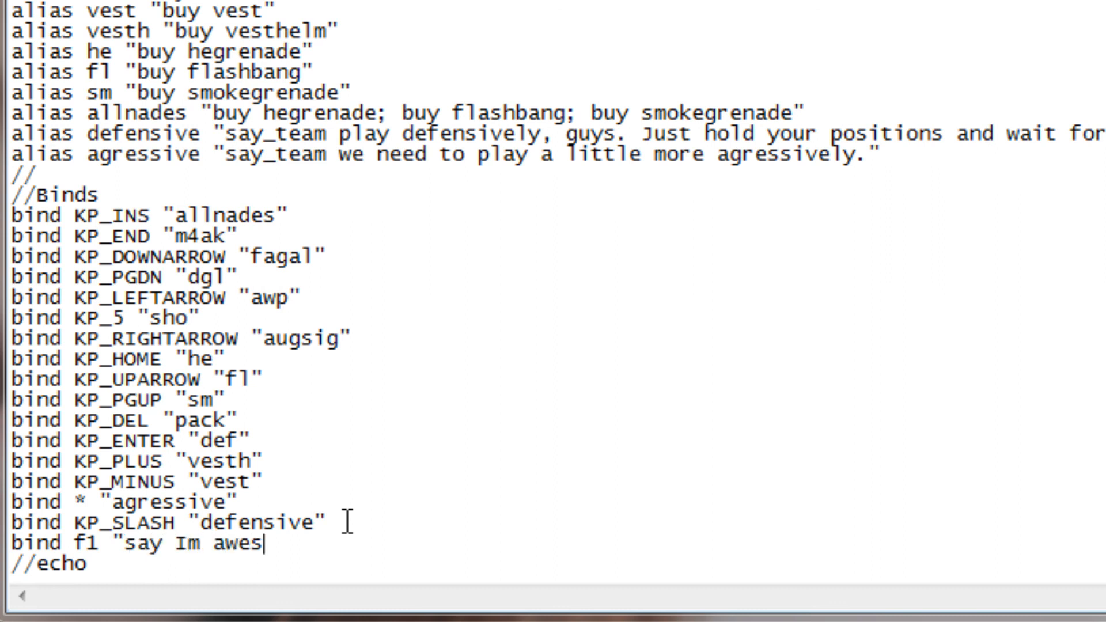
pyautogui.write('ome"')
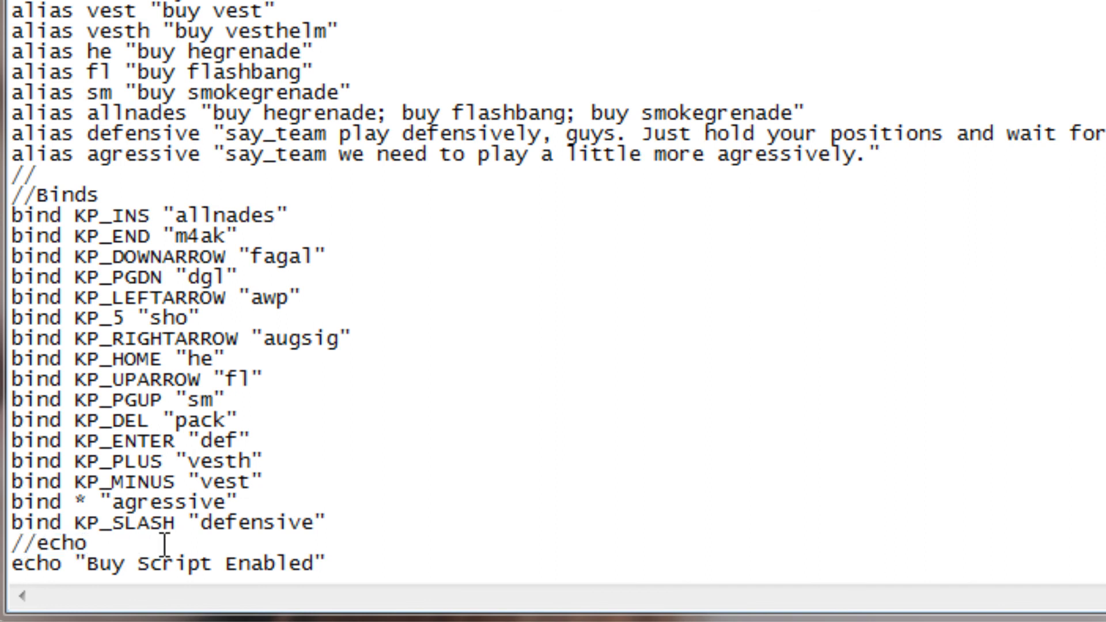
pyautogui.moveTo(320, 543)
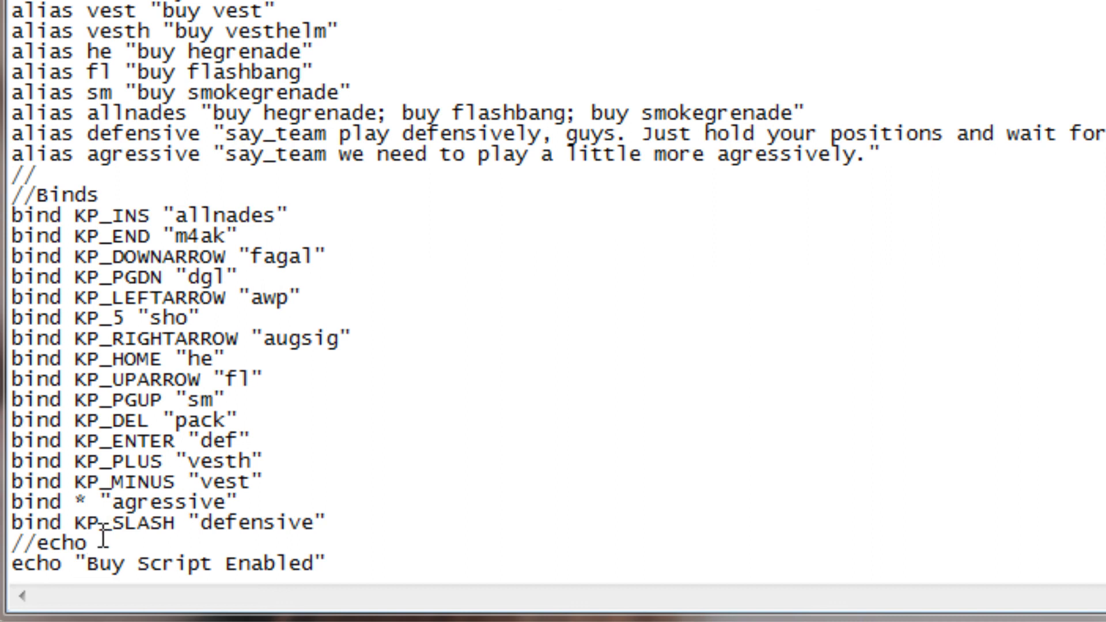
pyautogui.doubleClick(53, 542)
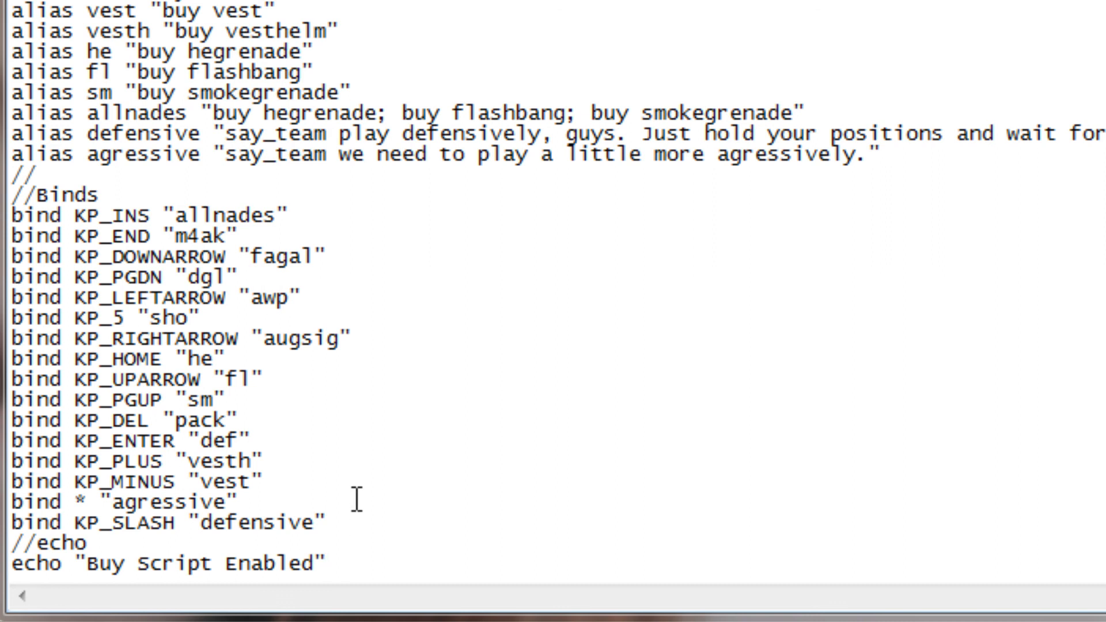
pyautogui.scroll(3)
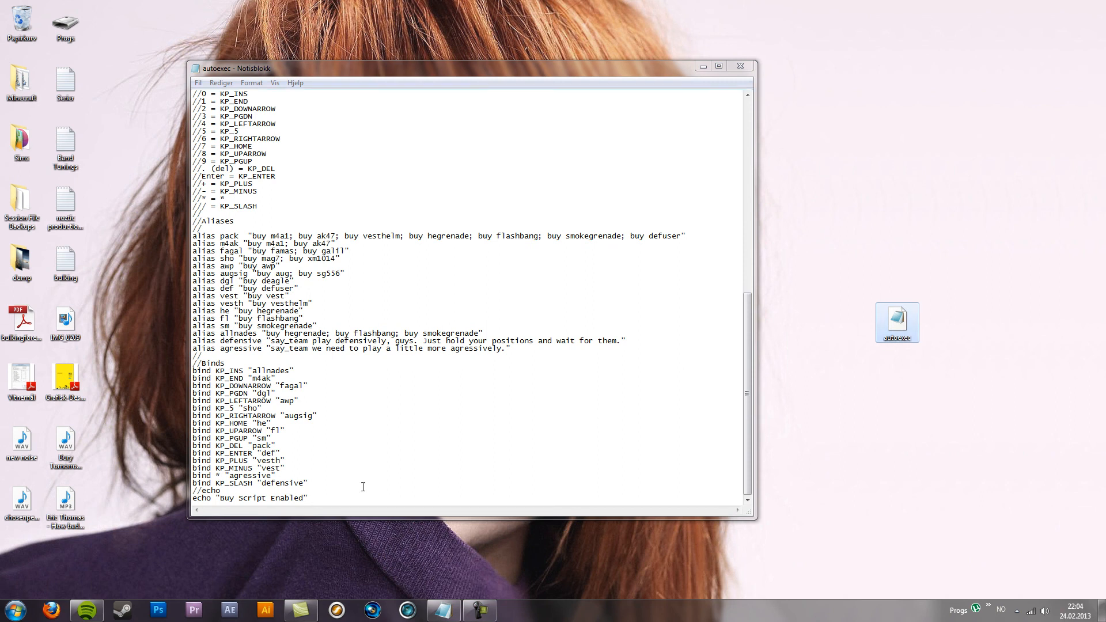
# Browse from Datamaskin through C:, Programfiler (x86), Steam, steamapps and Counter-Strike Global Offensive into csgo.
pyautogui.click(13, 609)
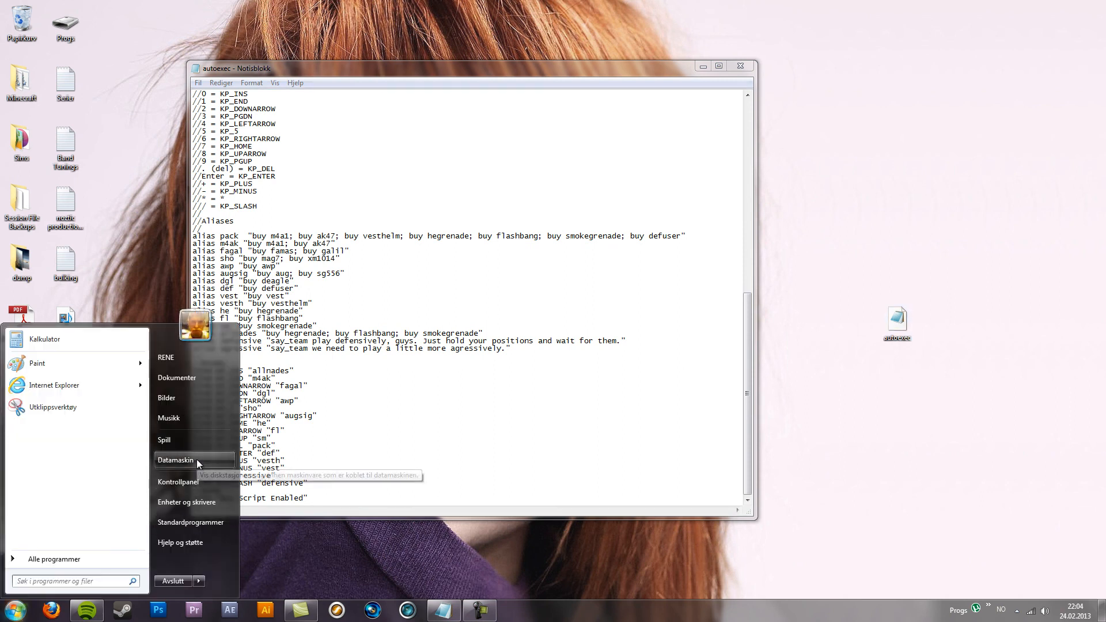
pyautogui.click(176, 460)
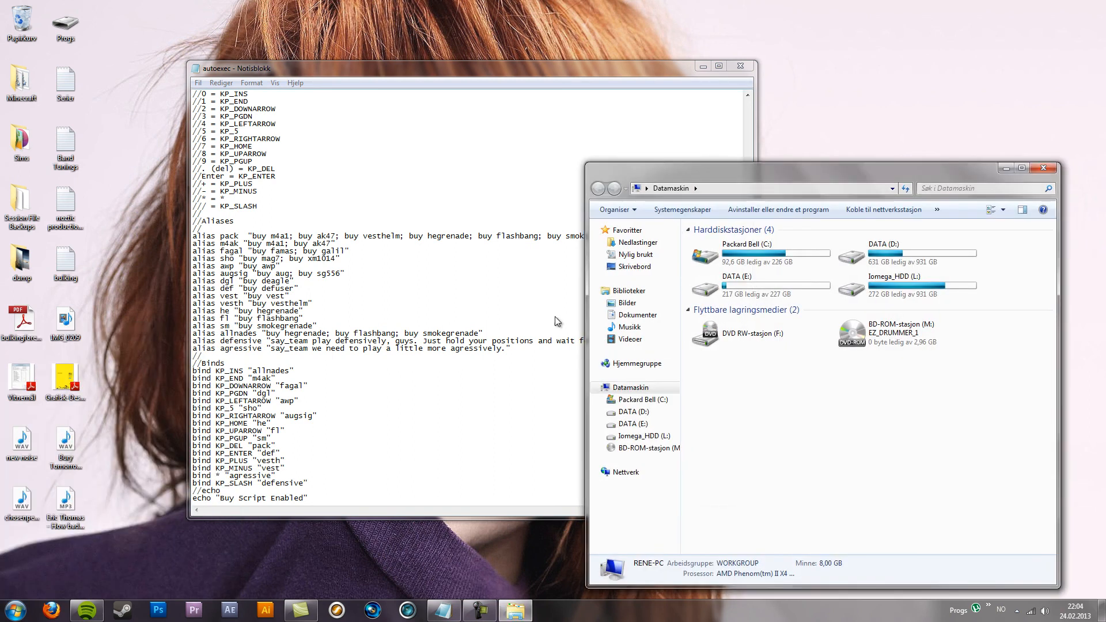
pyautogui.doubleClick(747, 252)
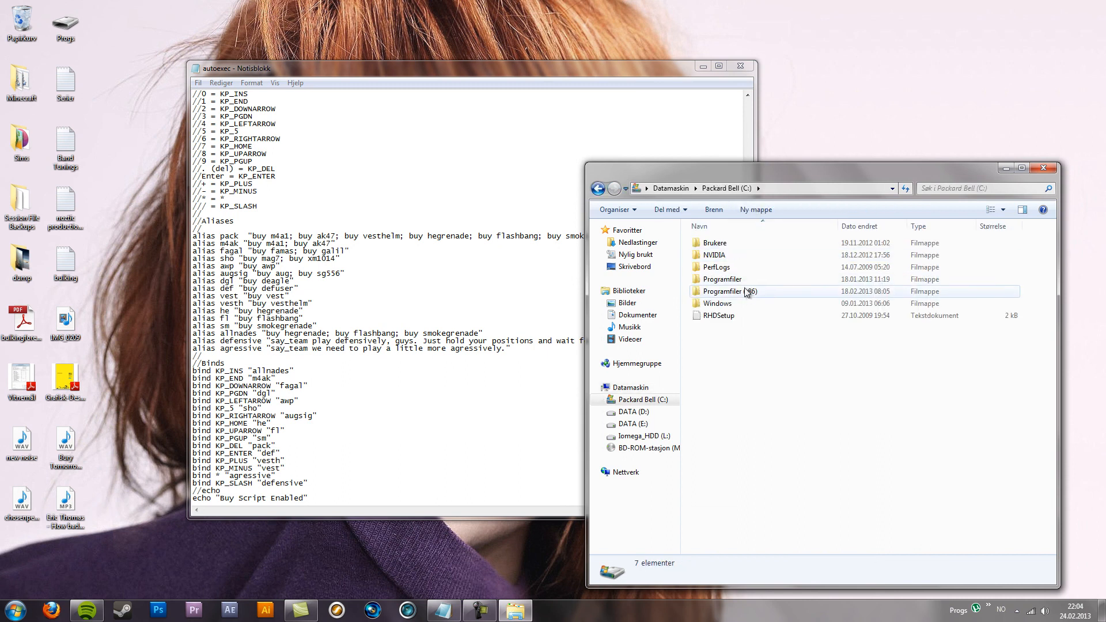
pyautogui.doubleClick(723, 291)
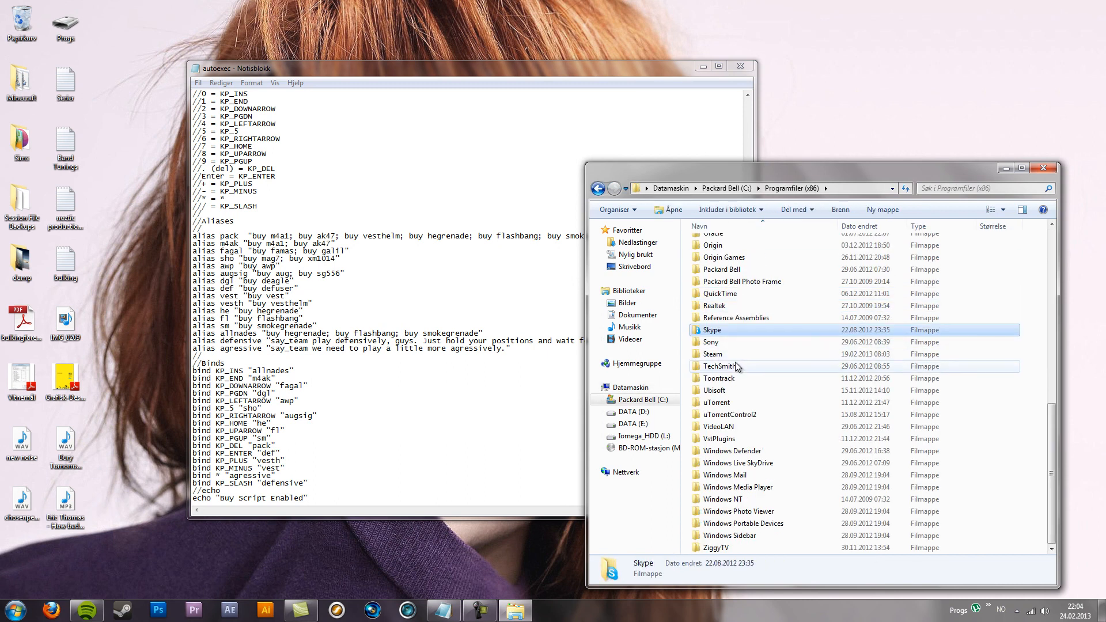
pyautogui.doubleClick(710, 353)
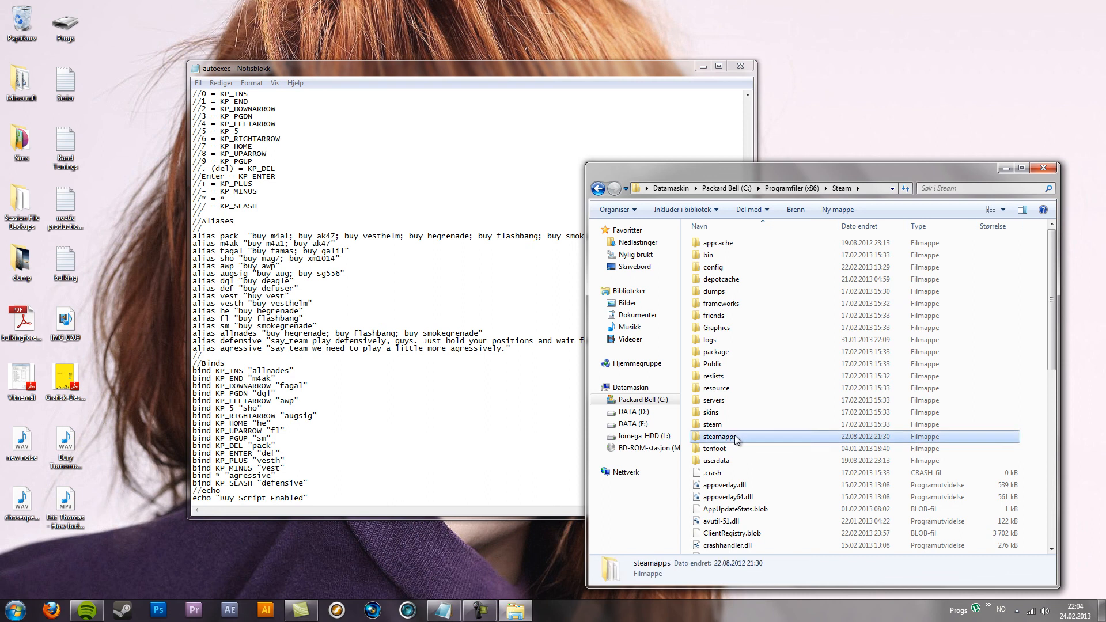
pyautogui.doubleClick(719, 436)
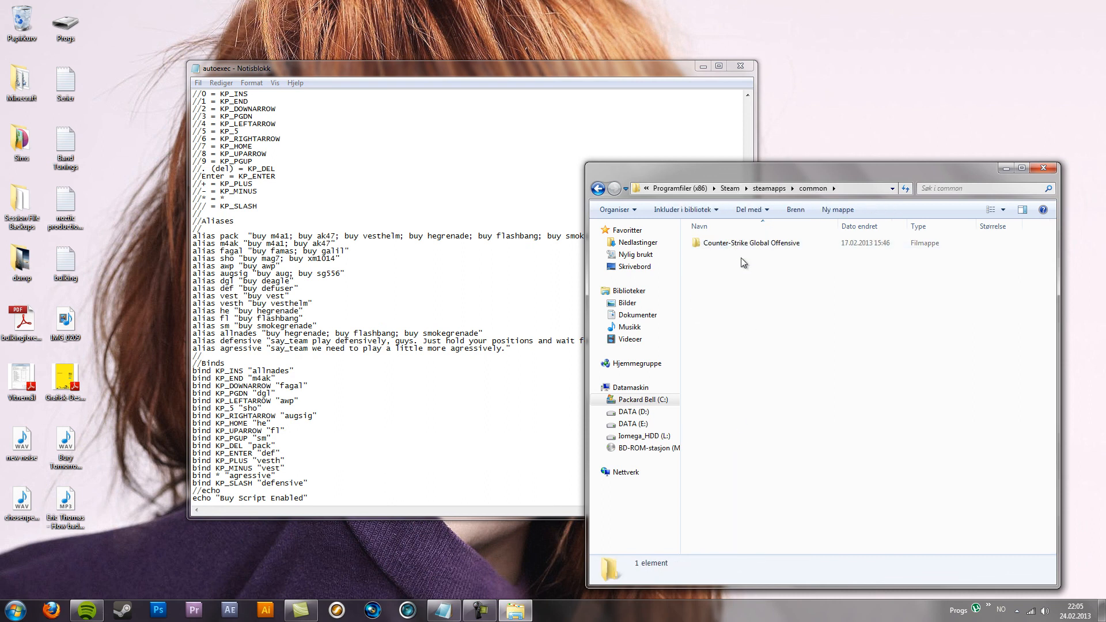
pyautogui.doubleClick(750, 242)
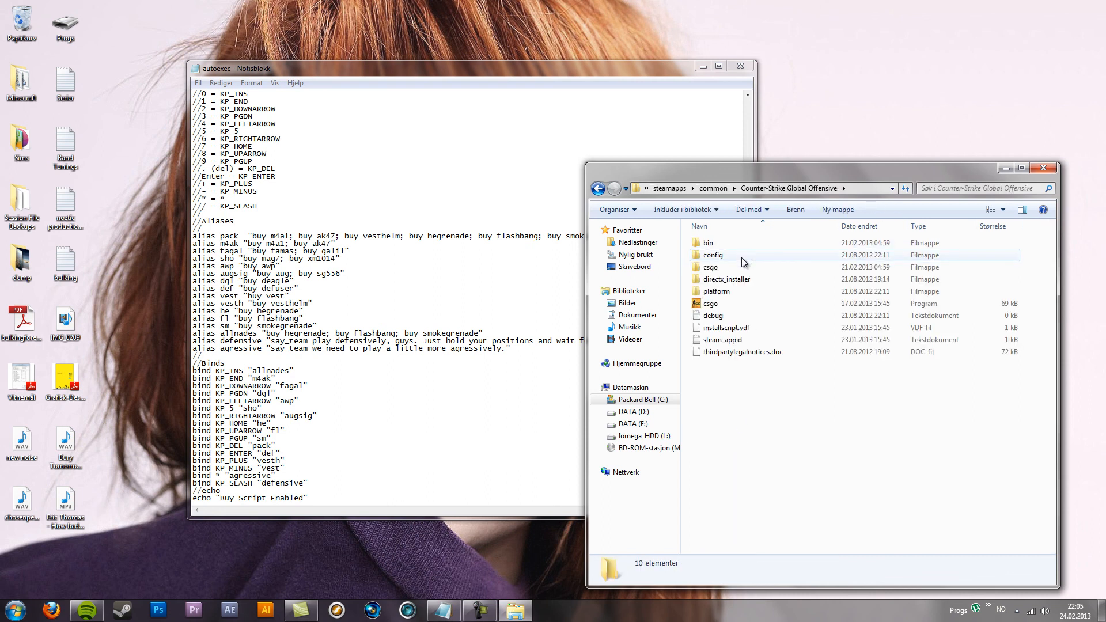
pyautogui.doubleClick(710, 267)
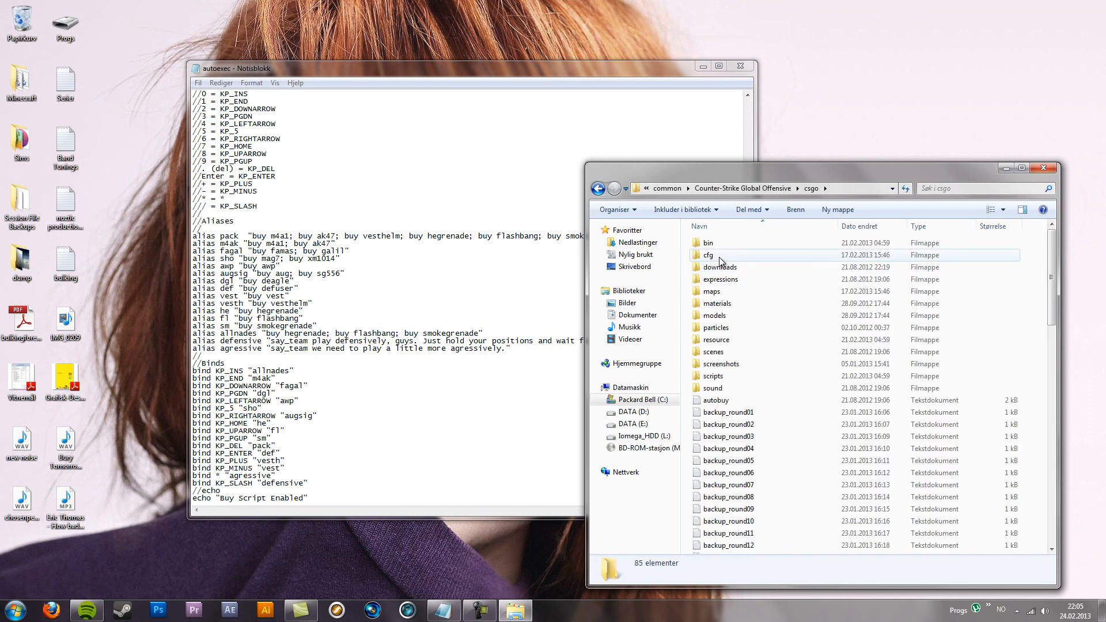
pyautogui.moveTo(708, 255)
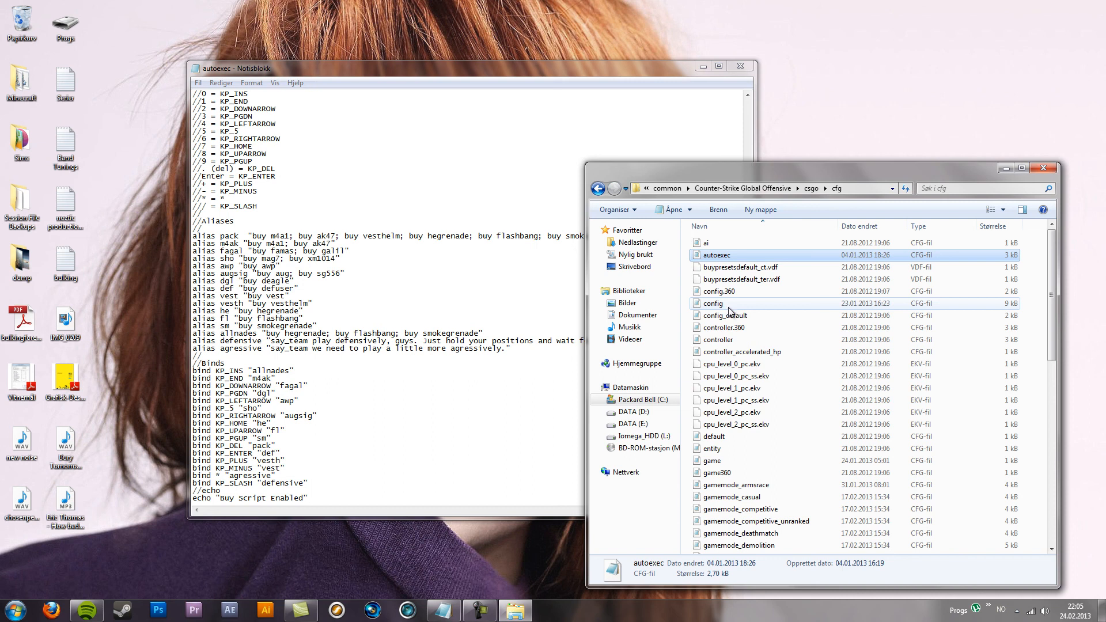
pyautogui.moveTo(712, 304)
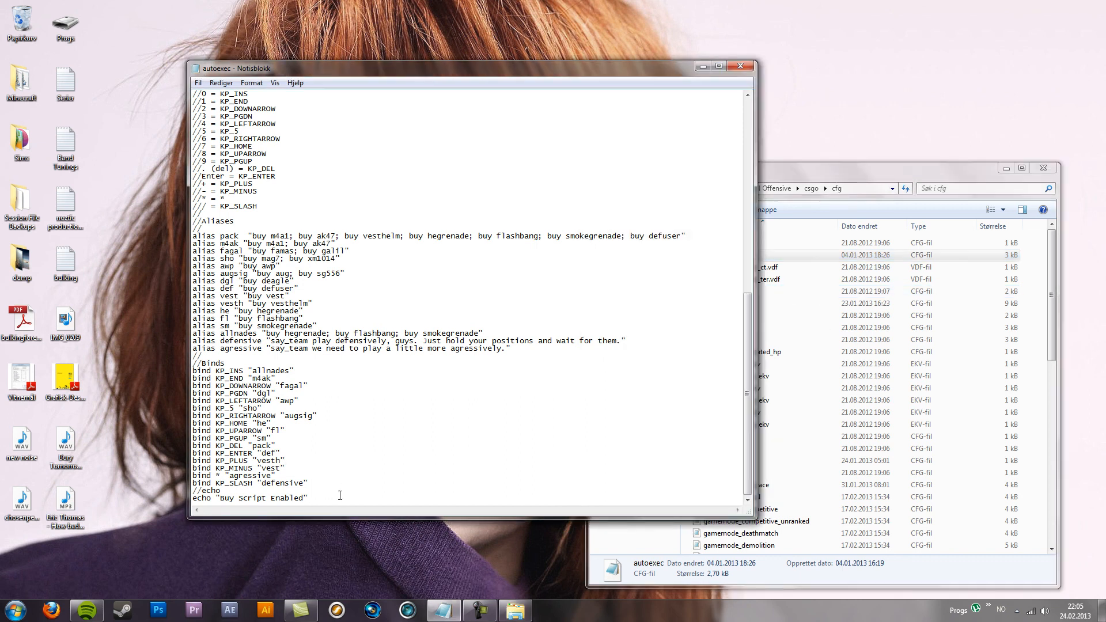
pyautogui.write('exec autoexec')
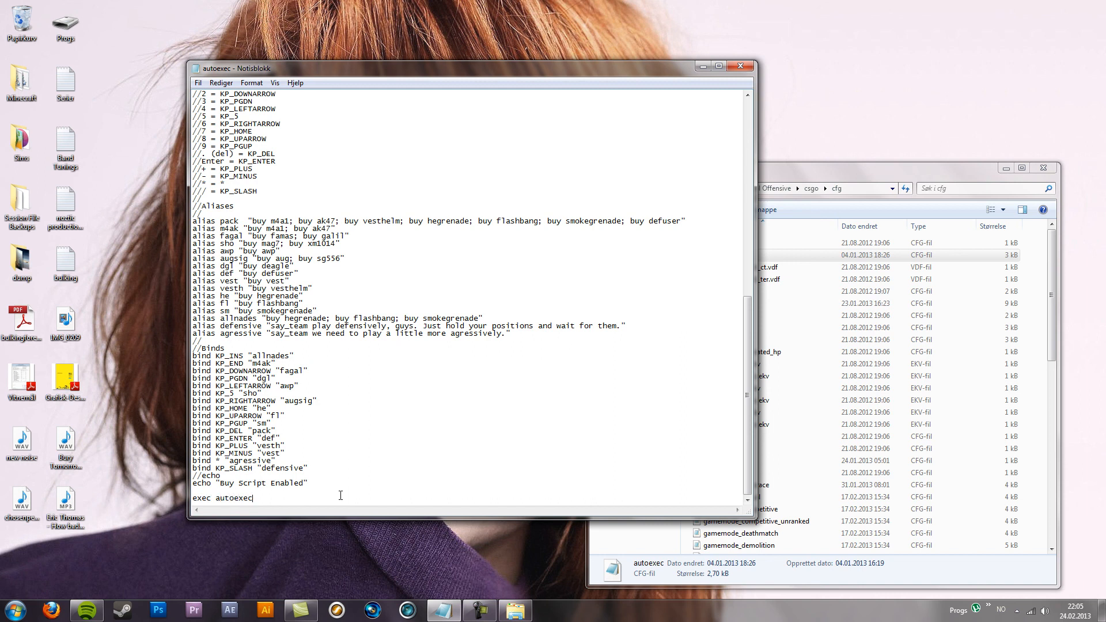
pyautogui.write('.cfg')
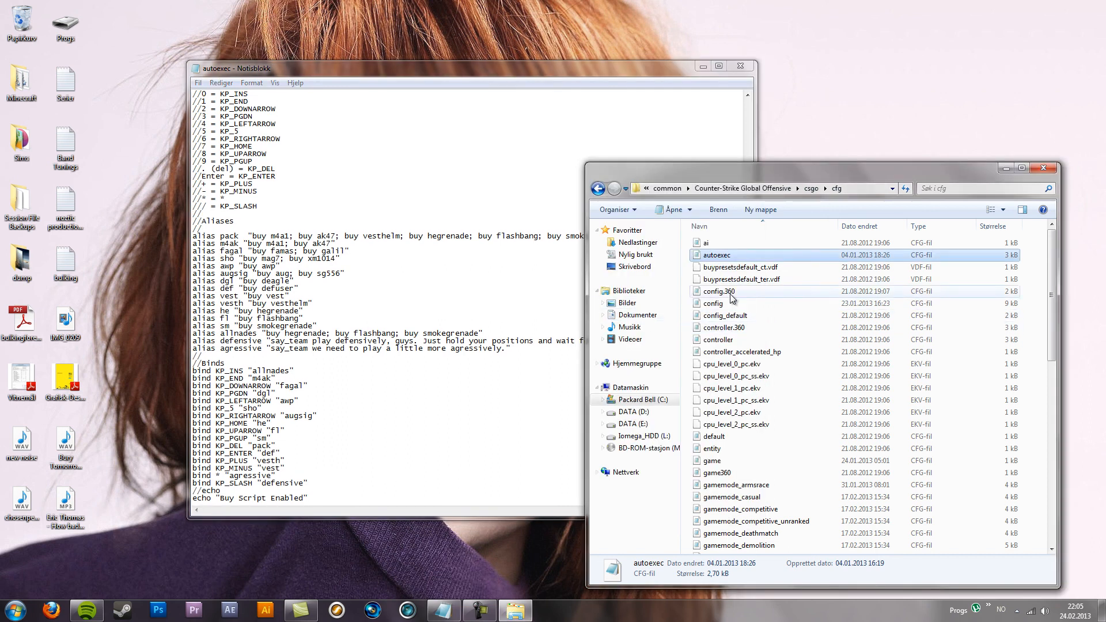
# Select the config file in the cfg folder and open it in Notepad.
pyautogui.click(718, 304)
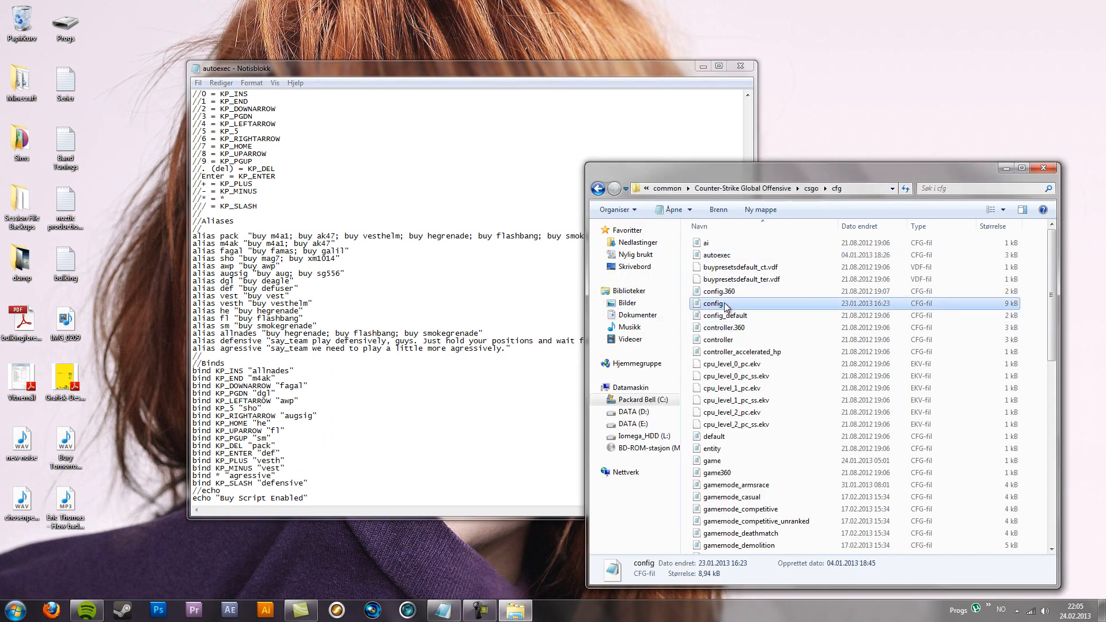
pyautogui.moveTo(723, 308)
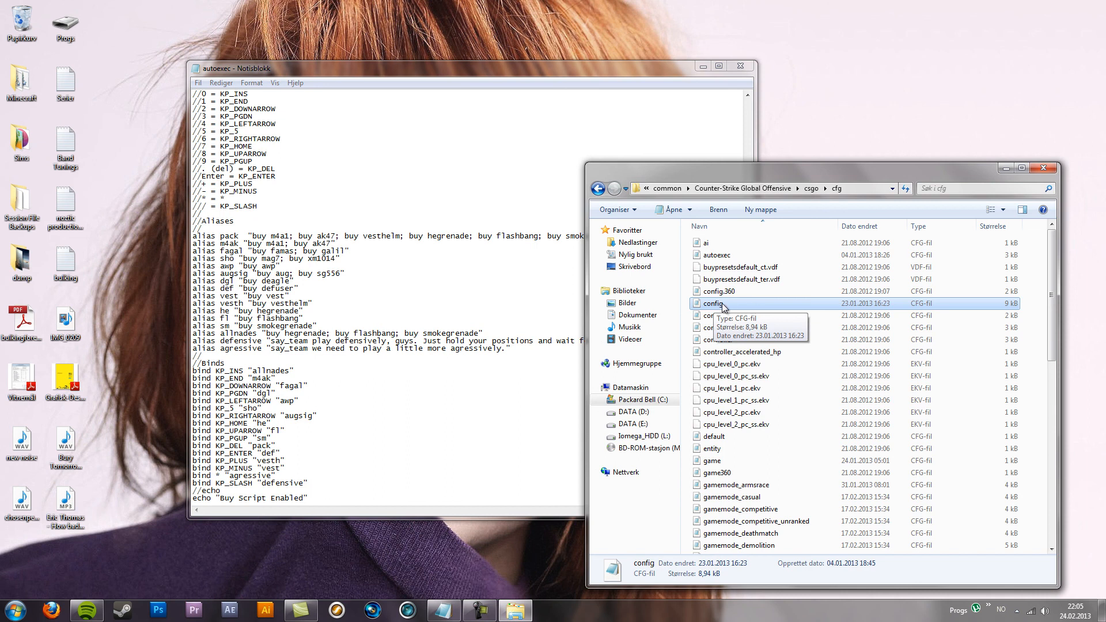
pyautogui.doubleClick(716, 303)
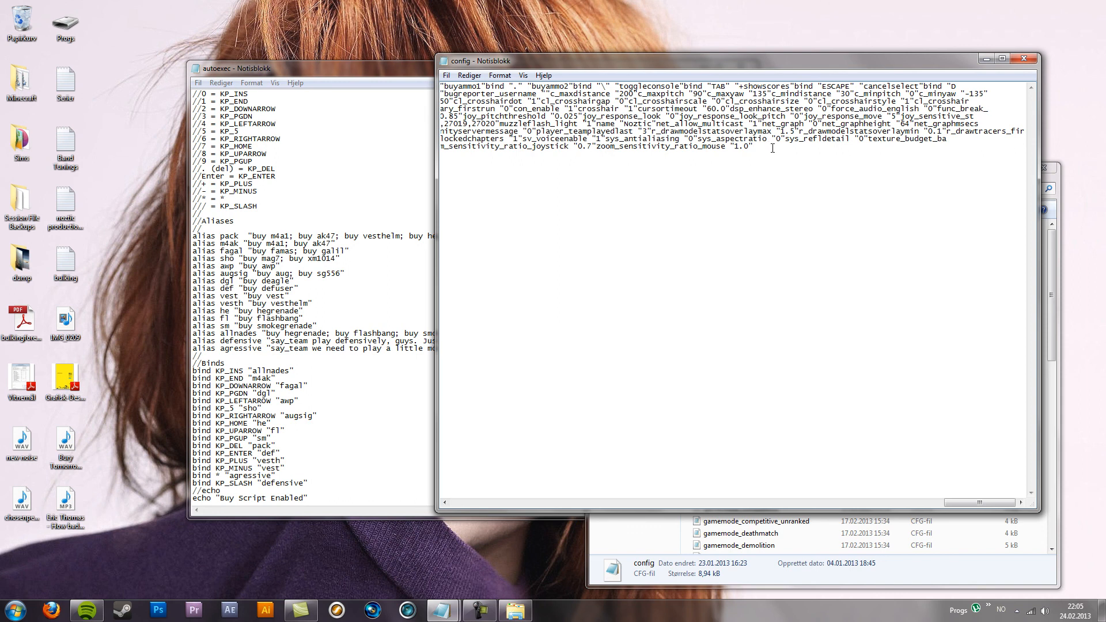
# Type an exec command after the last console setting in config.
pyautogui.write('exec autoexe')
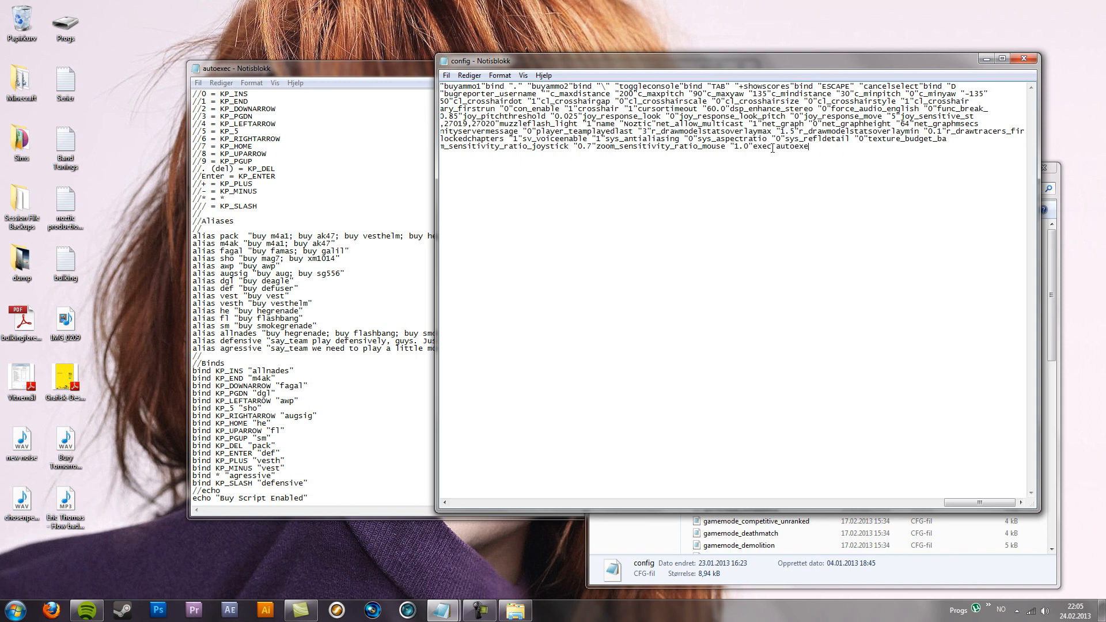
pyautogui.write('c.cfg')
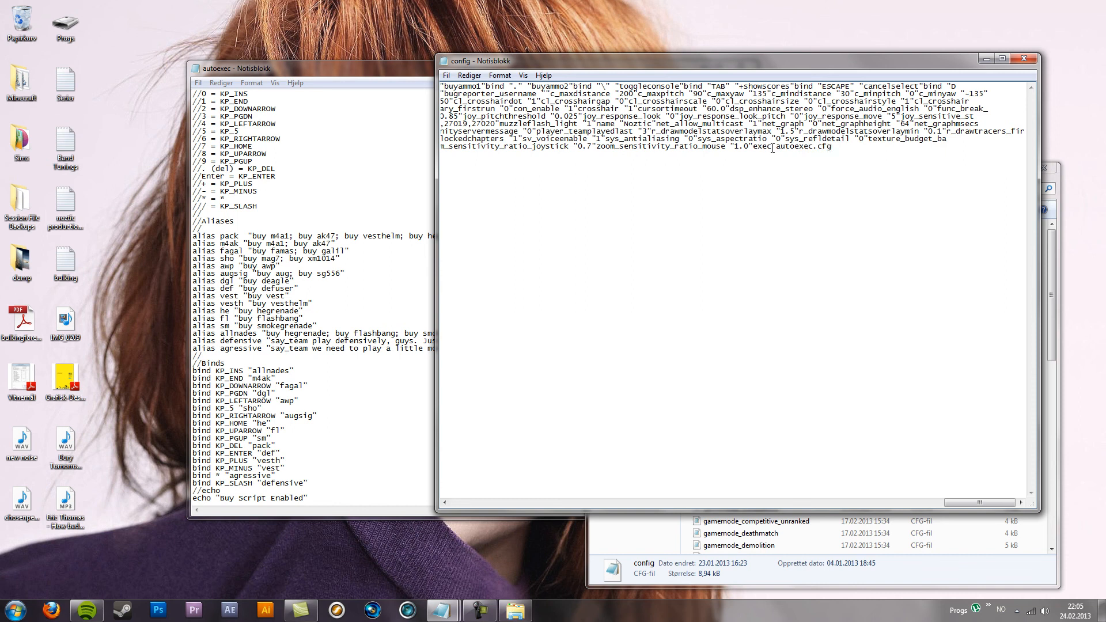
pyautogui.press('BackSpace')
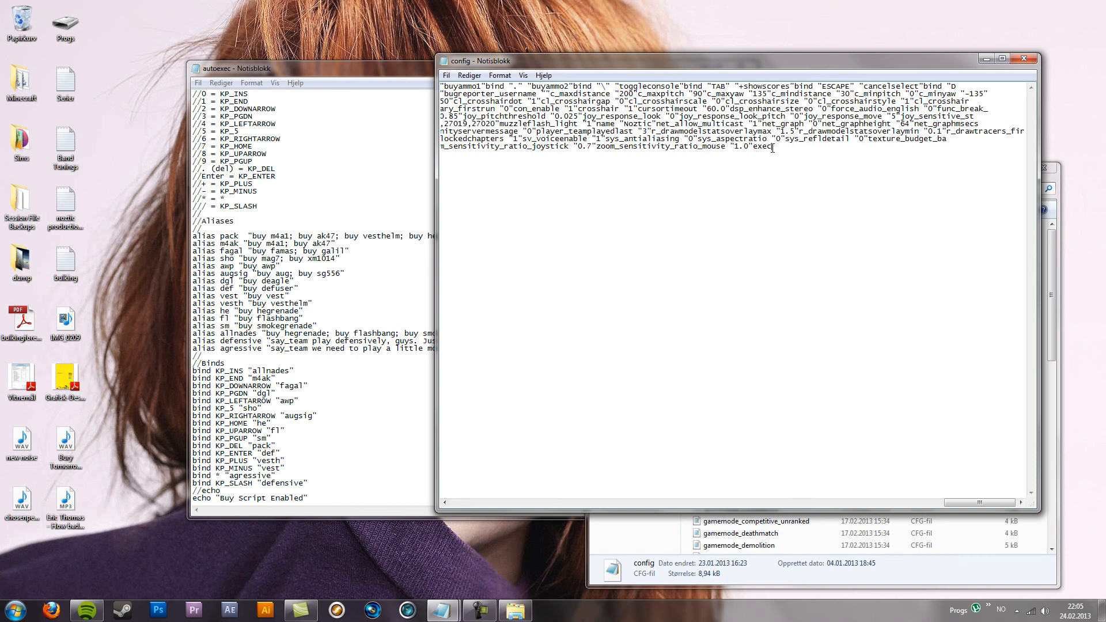